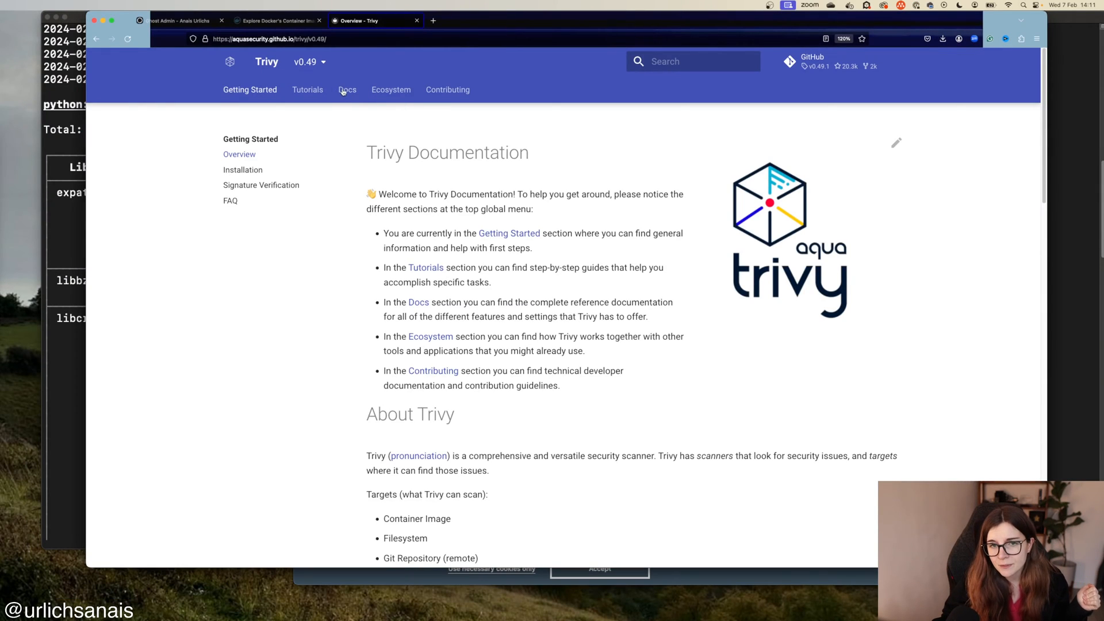
# Step: Navigate the Trivy Docs to the Container Image target page and its vulnerability scanning section
pyautogui.click(347, 89)
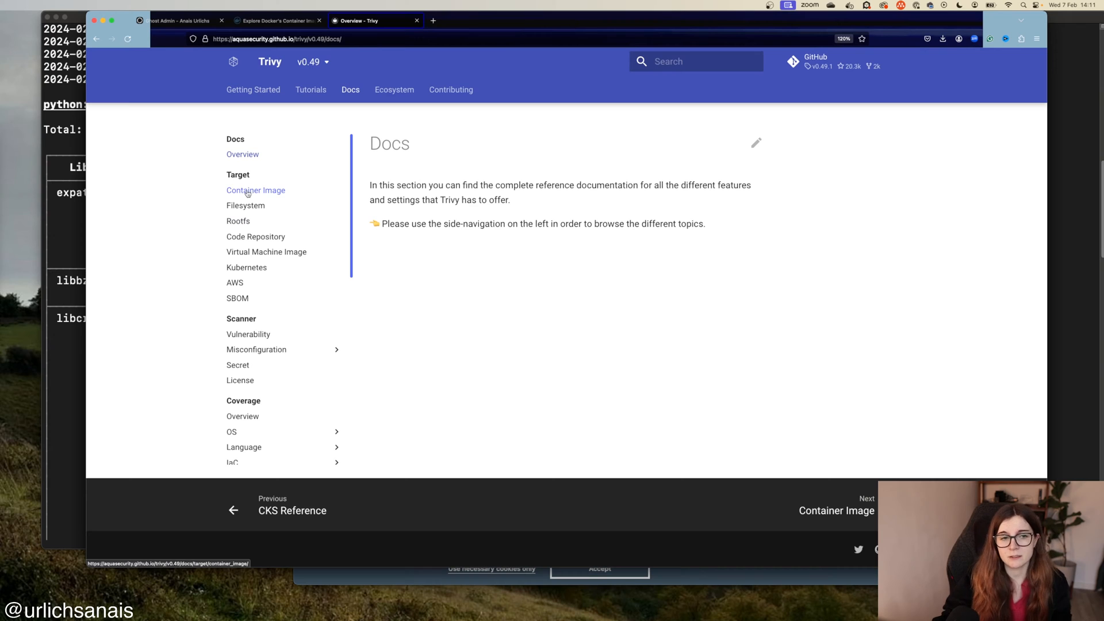
pyautogui.click(256, 189)
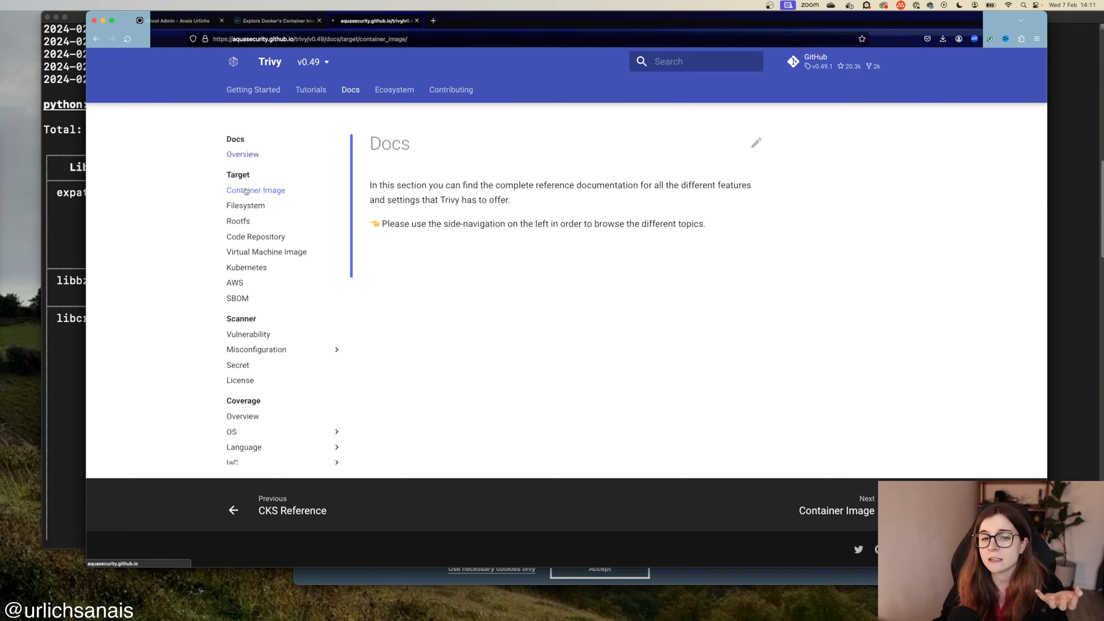
pyautogui.click(256, 190)
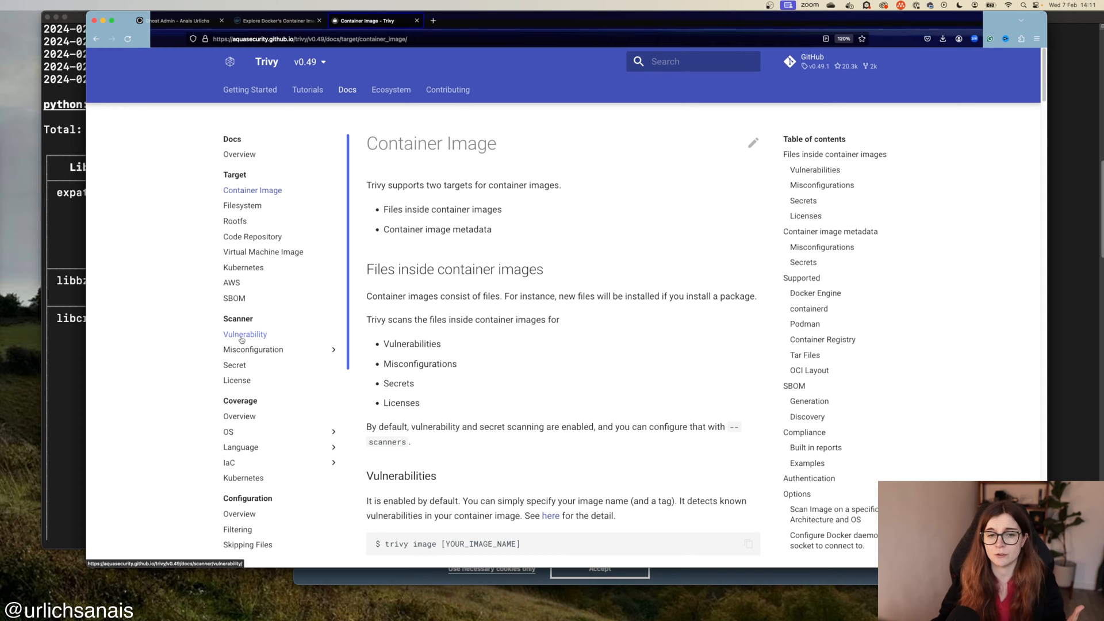
pyautogui.click(245, 333)
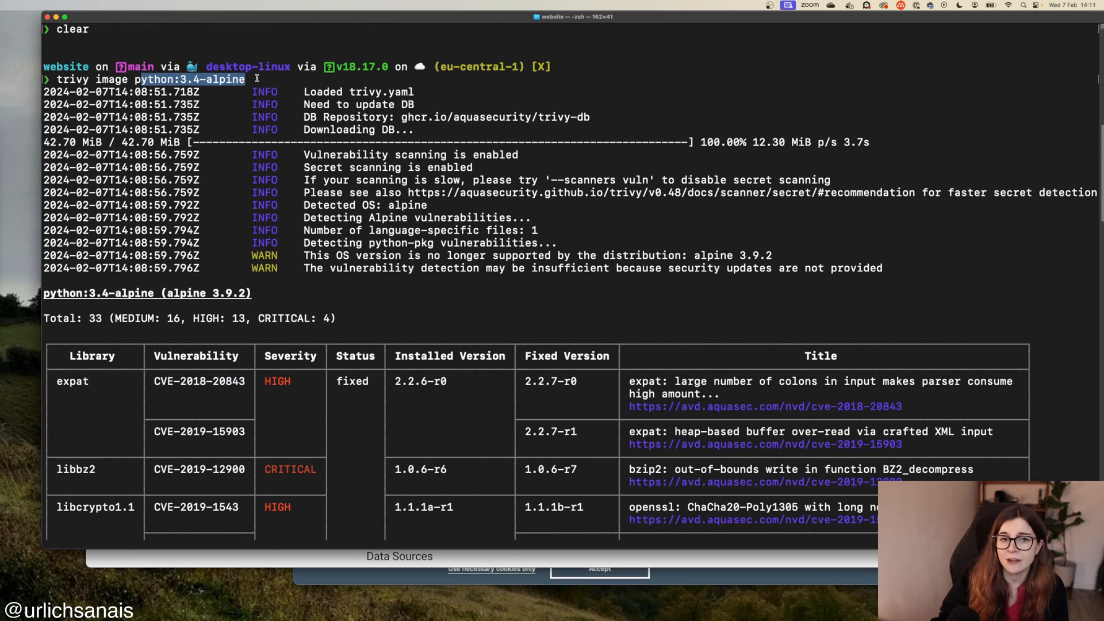
pyautogui.scroll(-3)
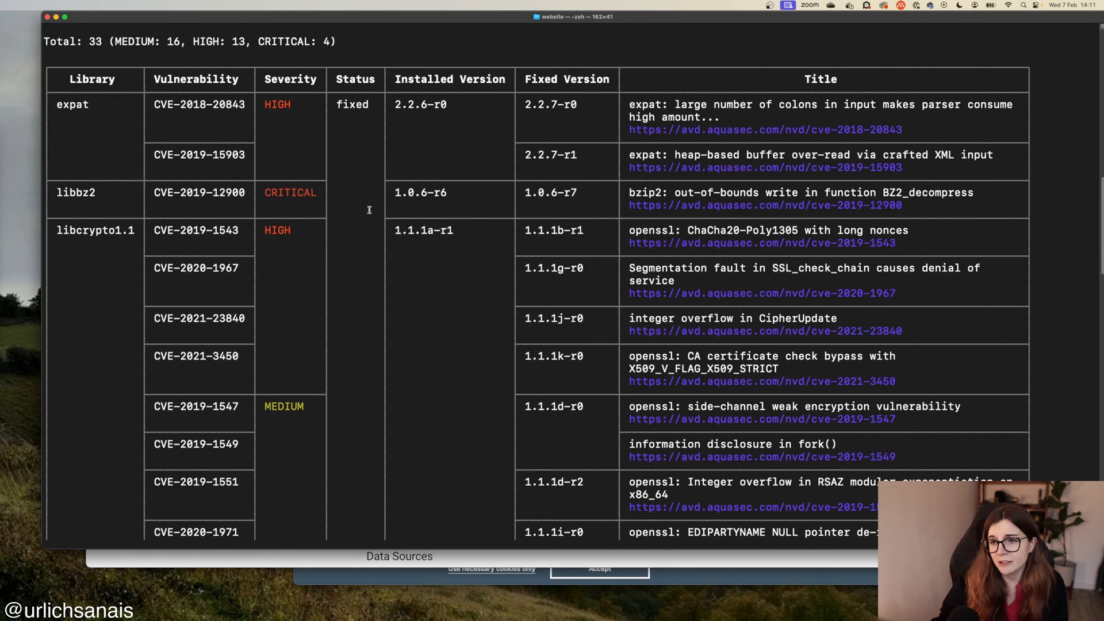
pyautogui.scroll(3)
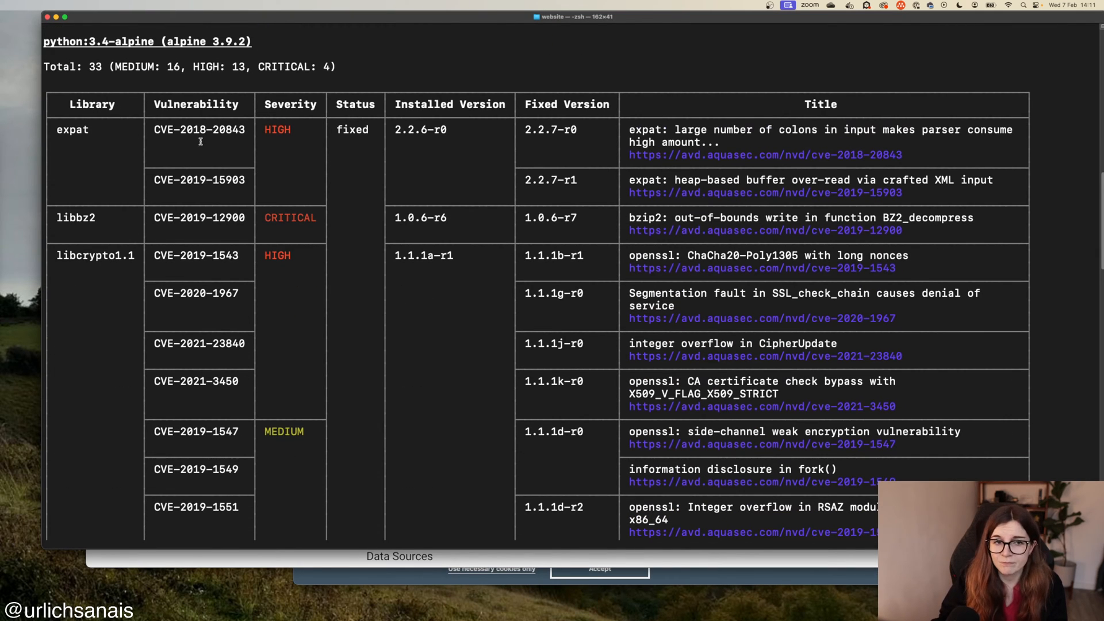
pyautogui.moveTo(311, 113)
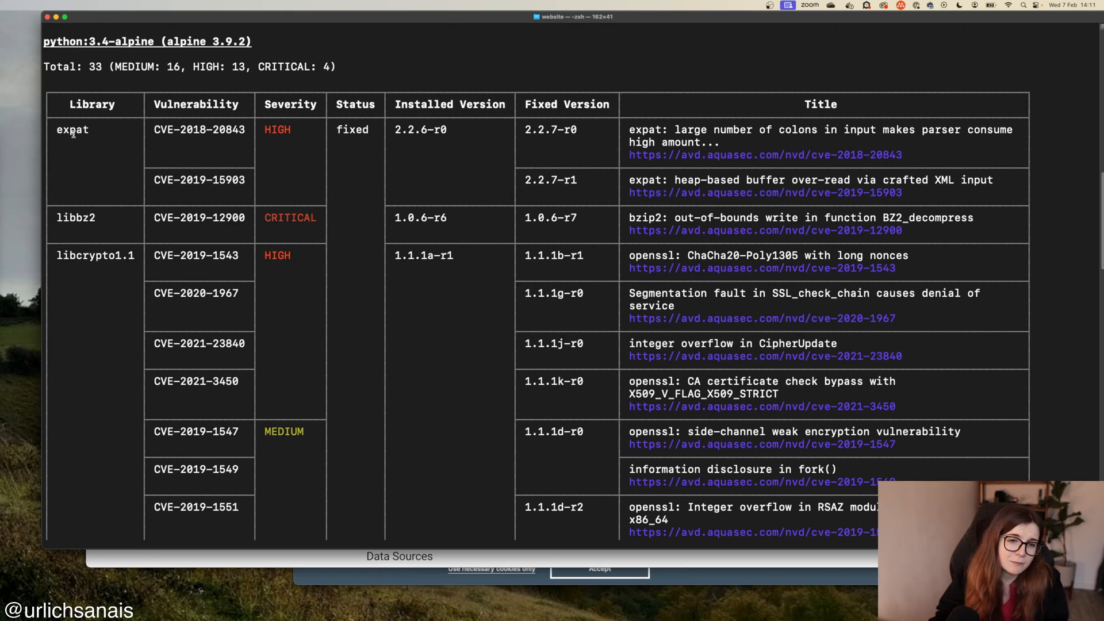
pyautogui.doubleClick(71, 130)
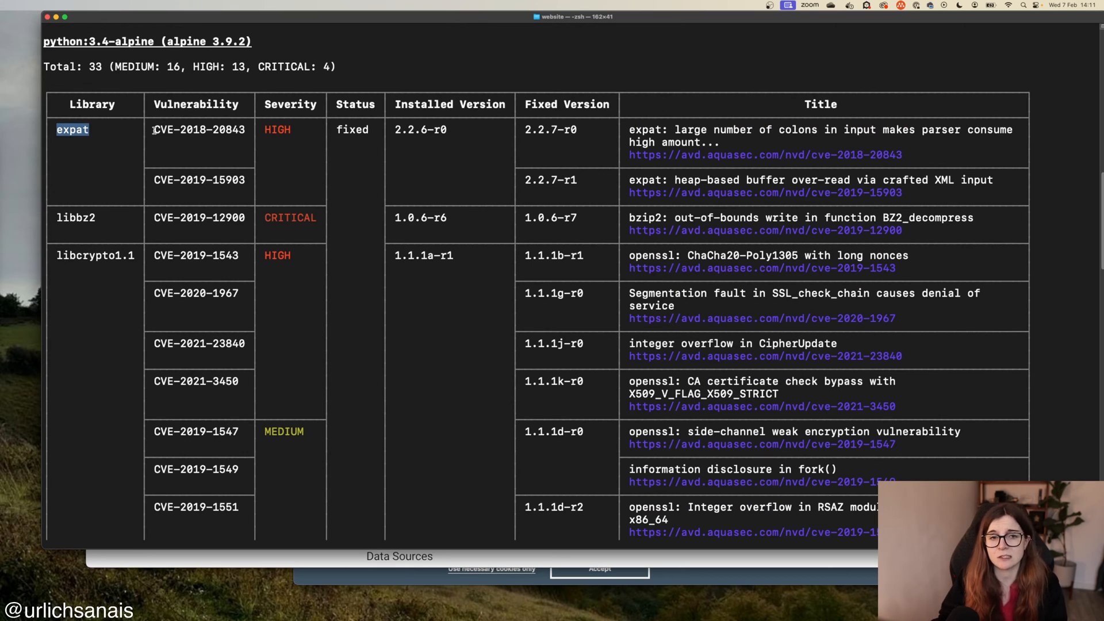
pyautogui.doubleClick(199, 130)
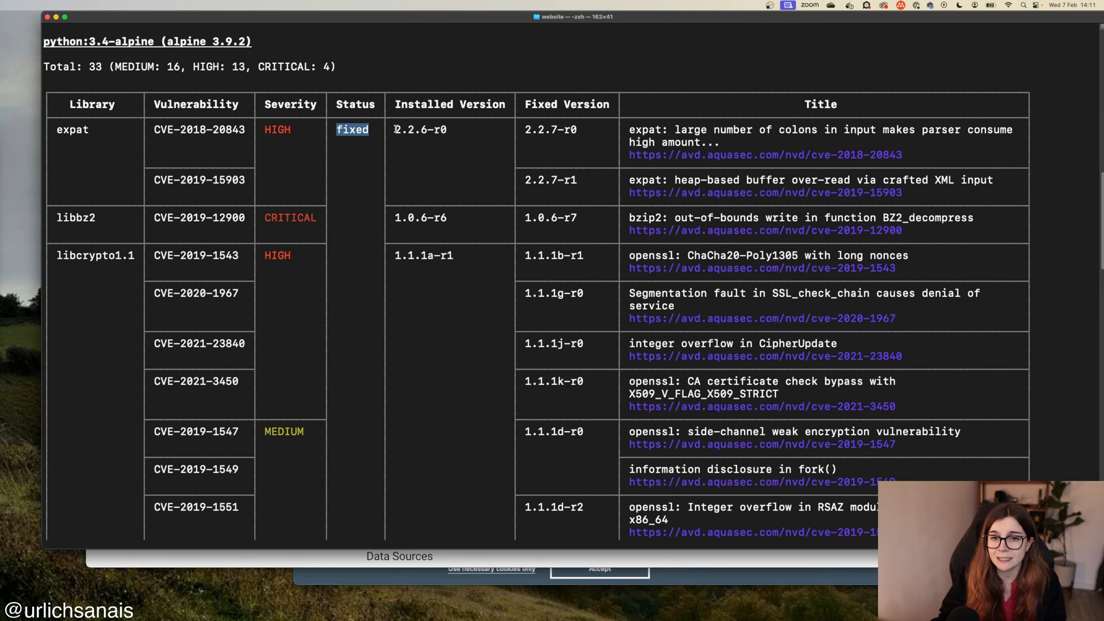
pyautogui.doubleClick(419, 130)
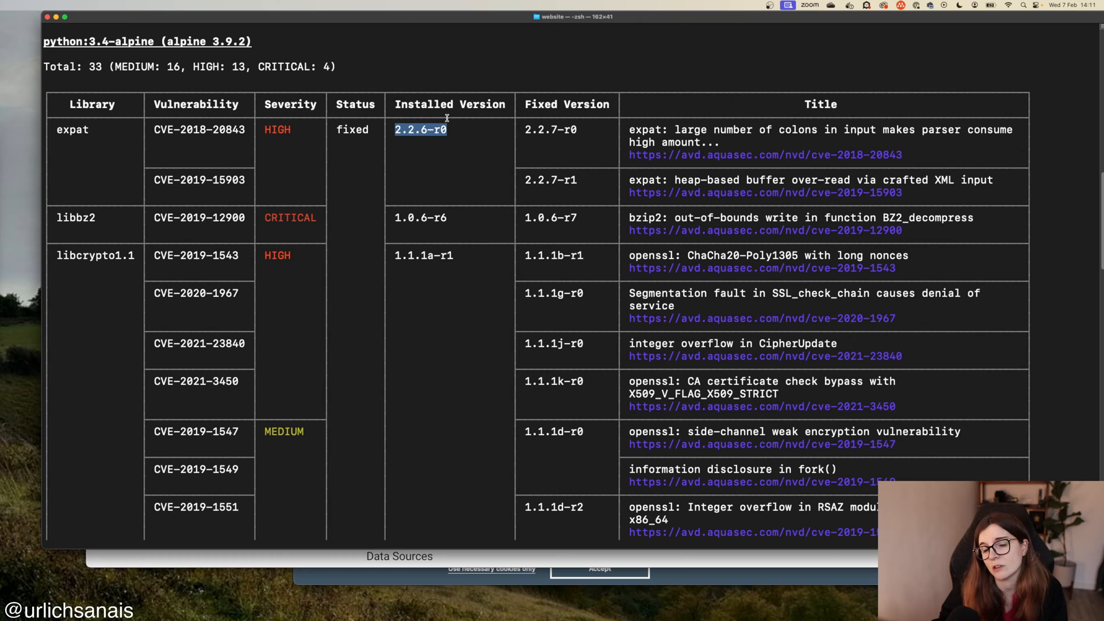
pyautogui.doubleClick(549, 130)
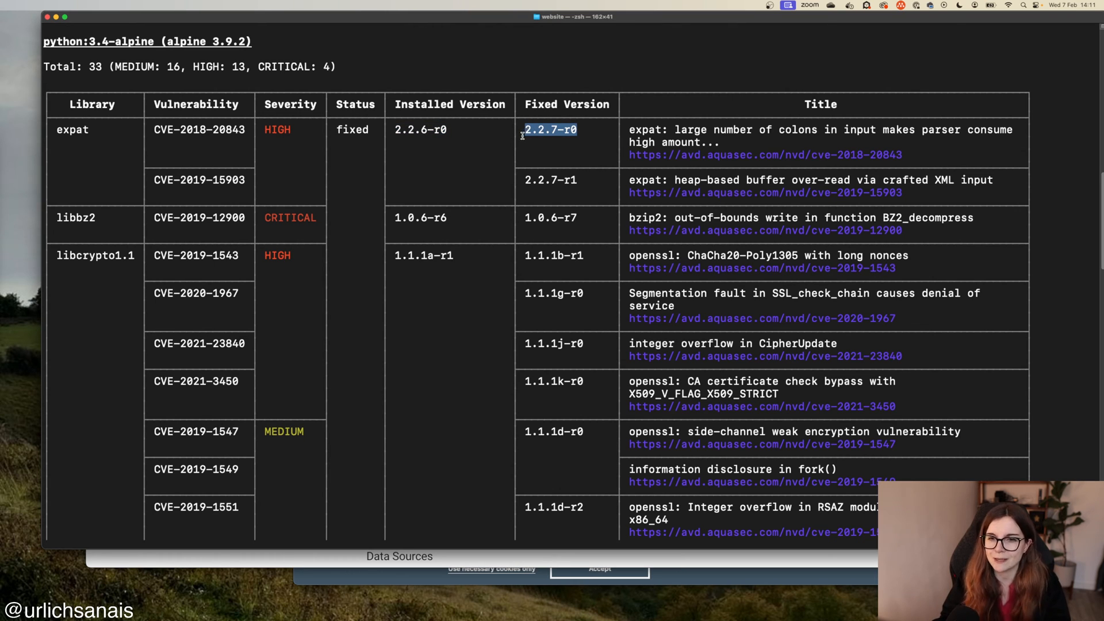
pyautogui.moveTo(287, 160)
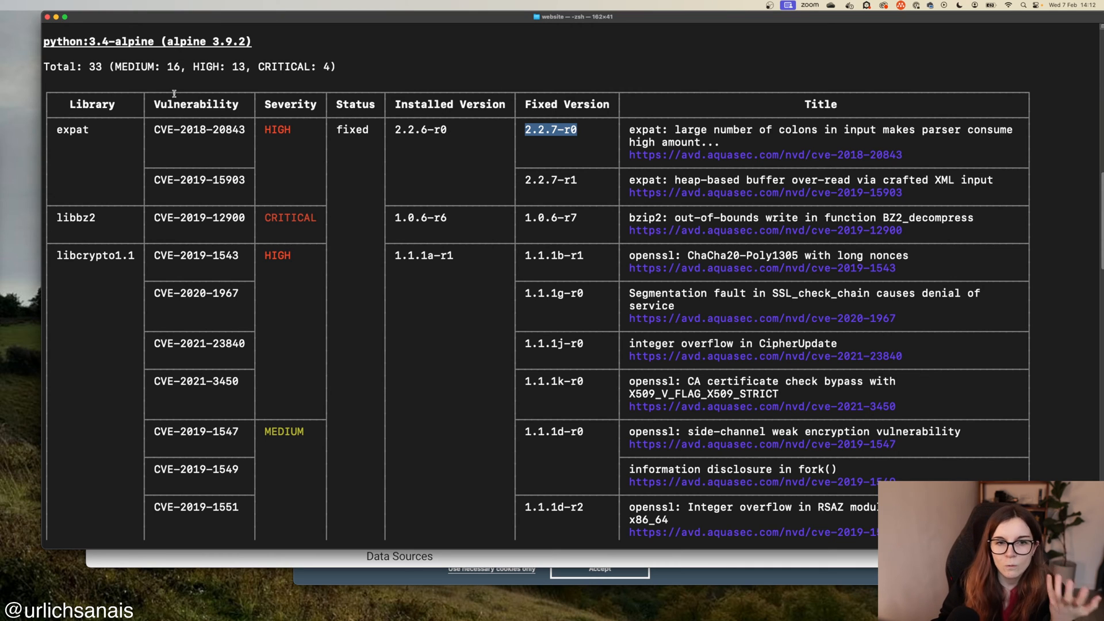
pyautogui.doubleClick(199, 130)
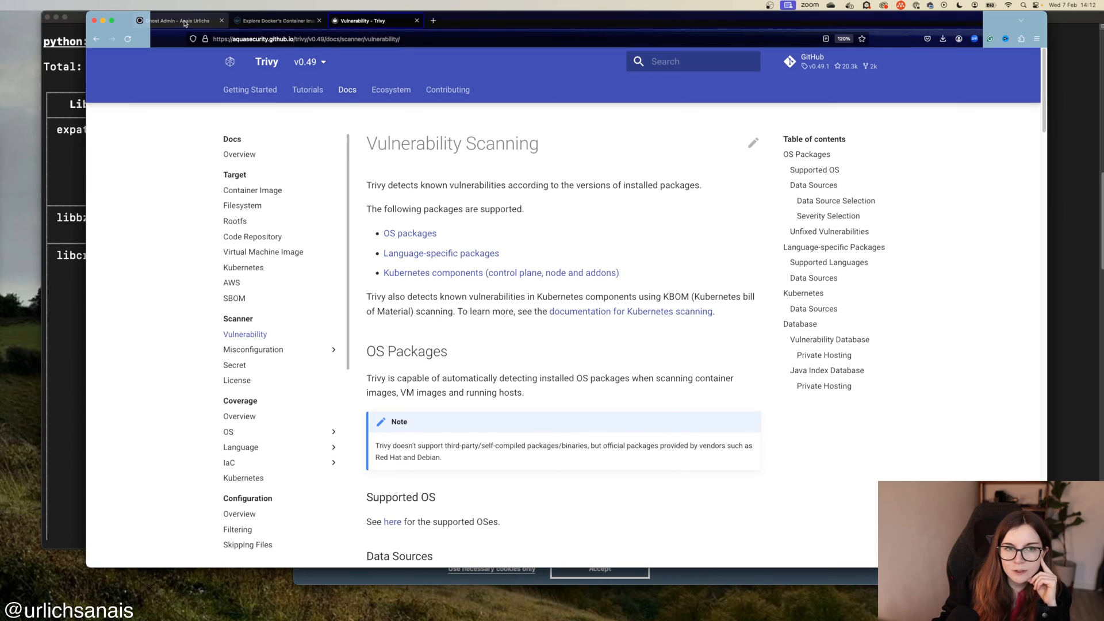
# Step: Visit the Ghost Admin draft 'The lifecycle of a Vulnerability', then return to the Trivy docs tab
pyautogui.click(176, 21)
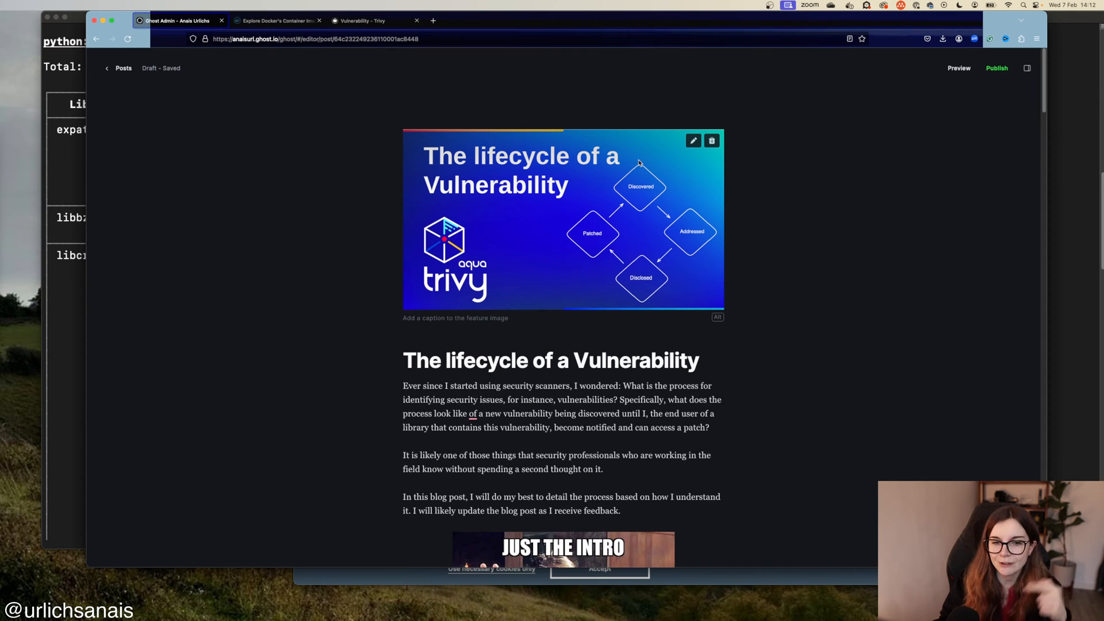
pyautogui.moveTo(19, 355)
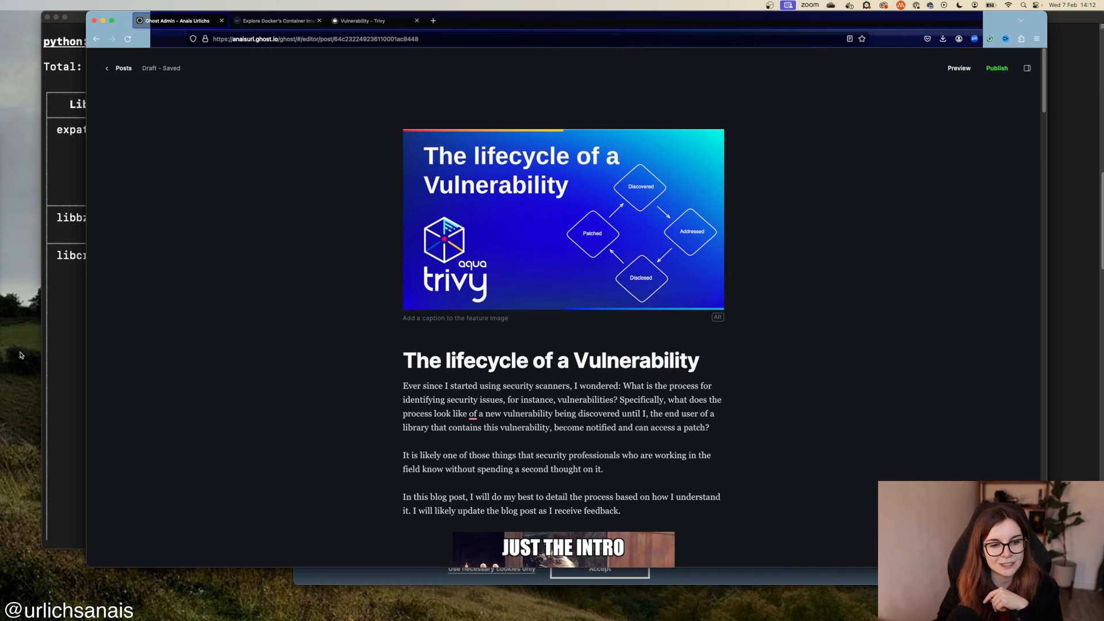
pyautogui.click(374, 20)
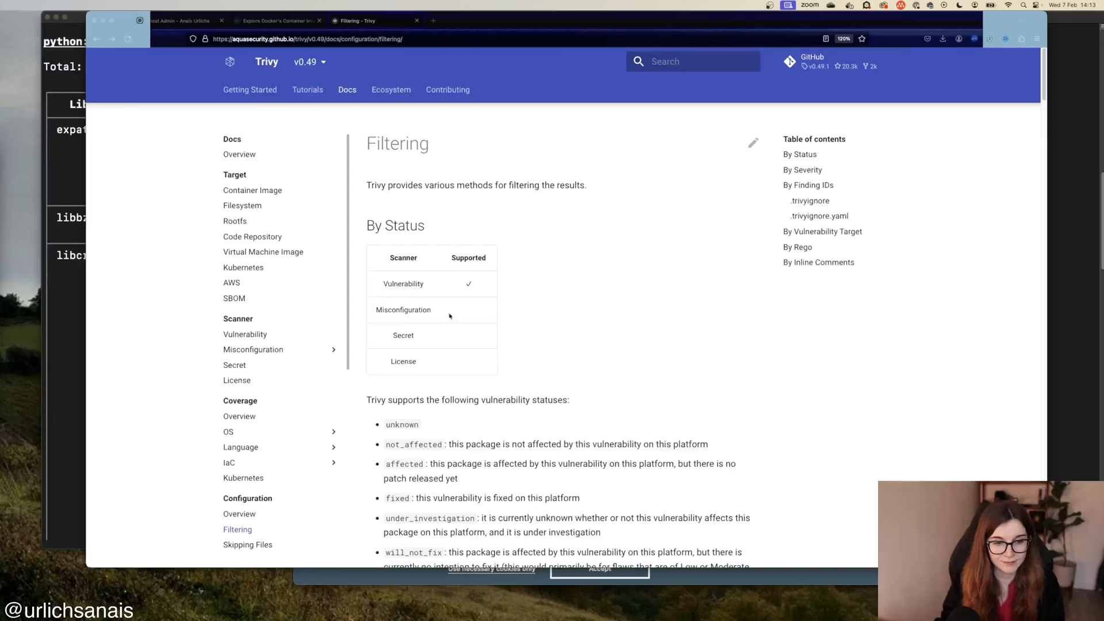
pyautogui.moveTo(532, 308)
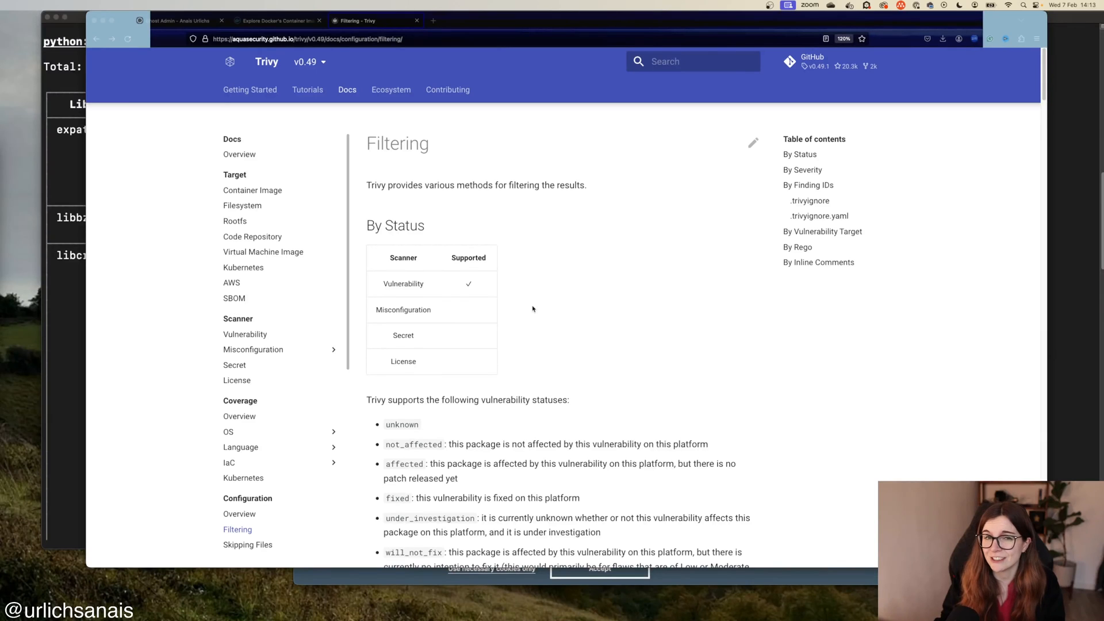
# Step: Scroll the Filtering page past the .trivyignore.yaml example to the By Vulnerability Target and By Rego sections
pyautogui.scroll(-3)
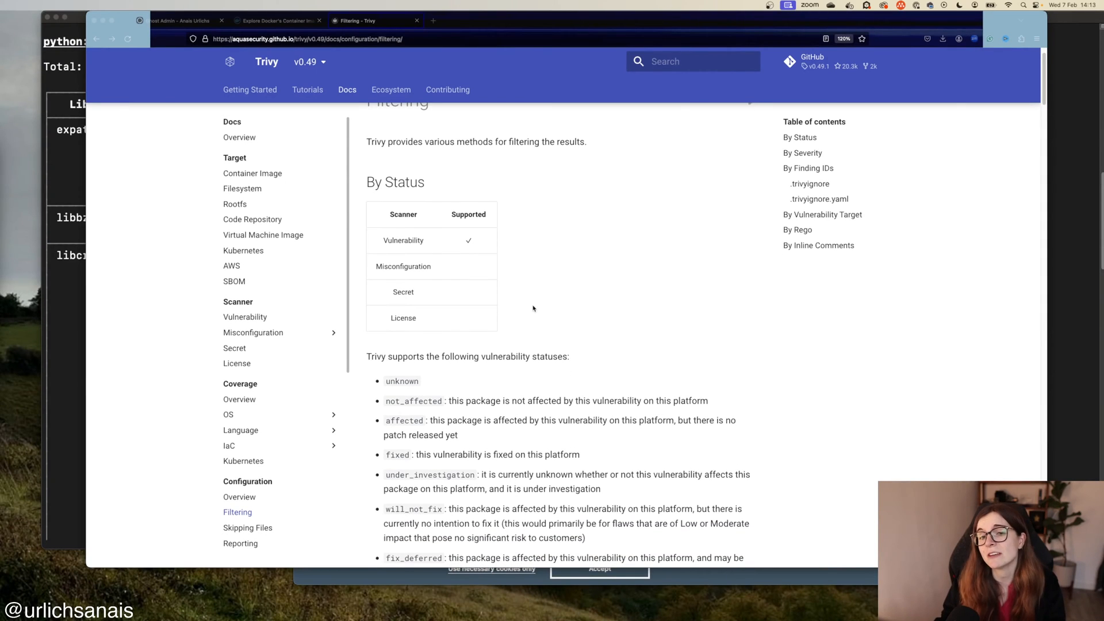
pyautogui.scroll(-3)
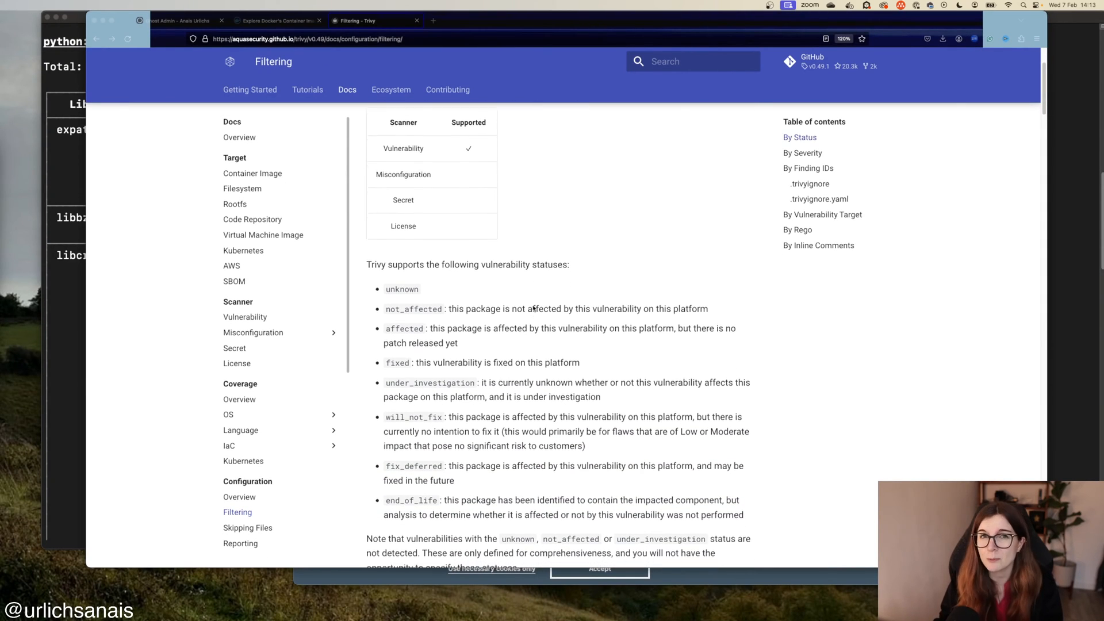
pyautogui.scroll(-3)
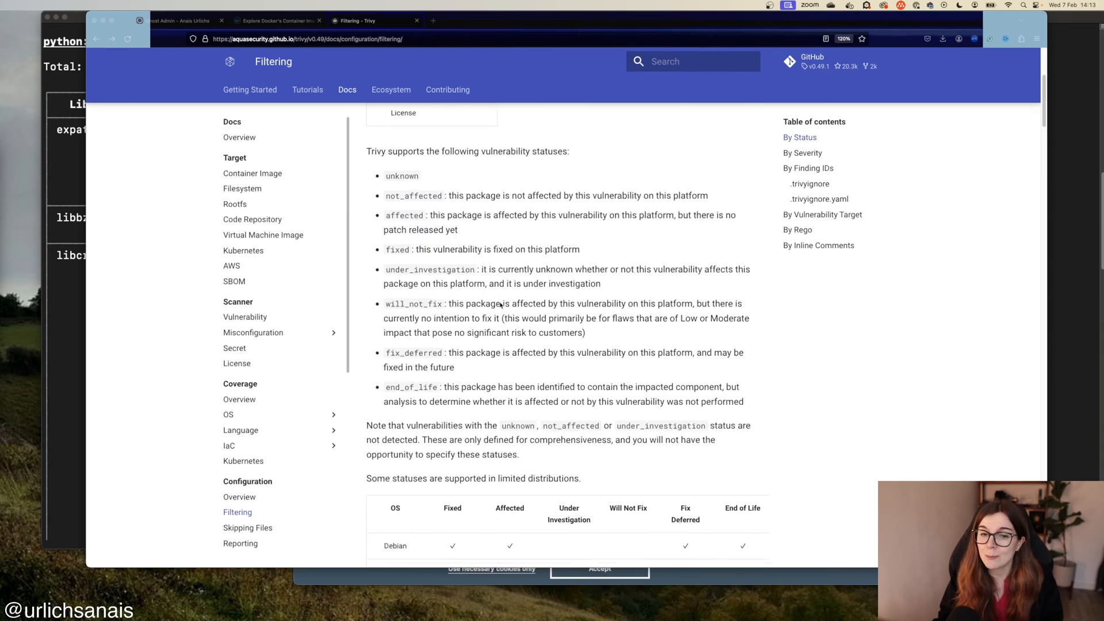
pyautogui.scroll(-3)
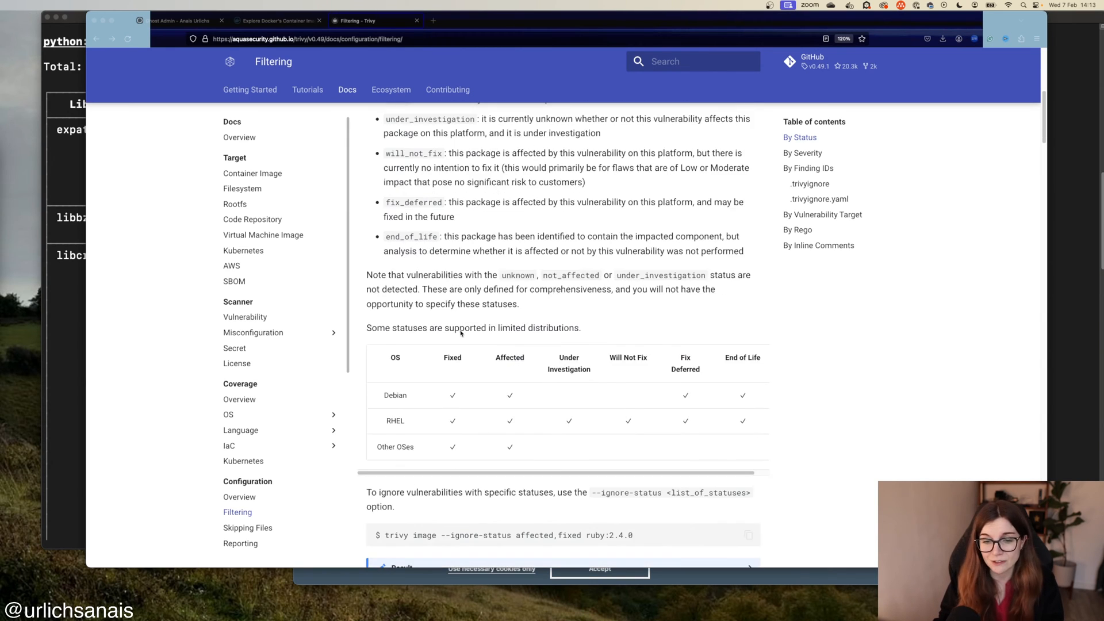
pyautogui.scroll(-3)
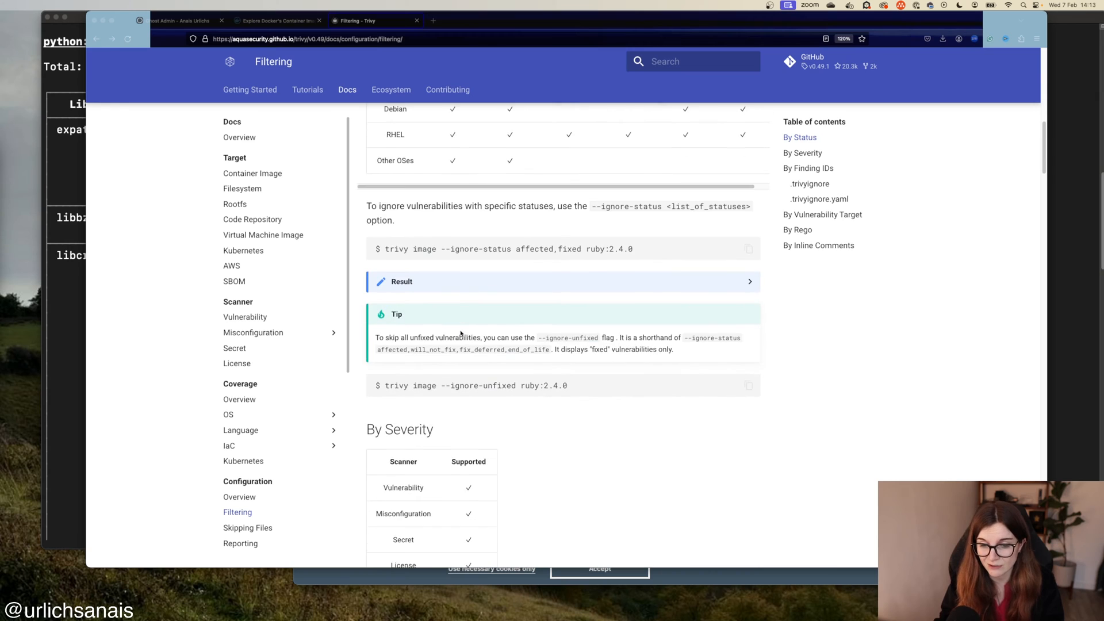
pyautogui.scroll(-3)
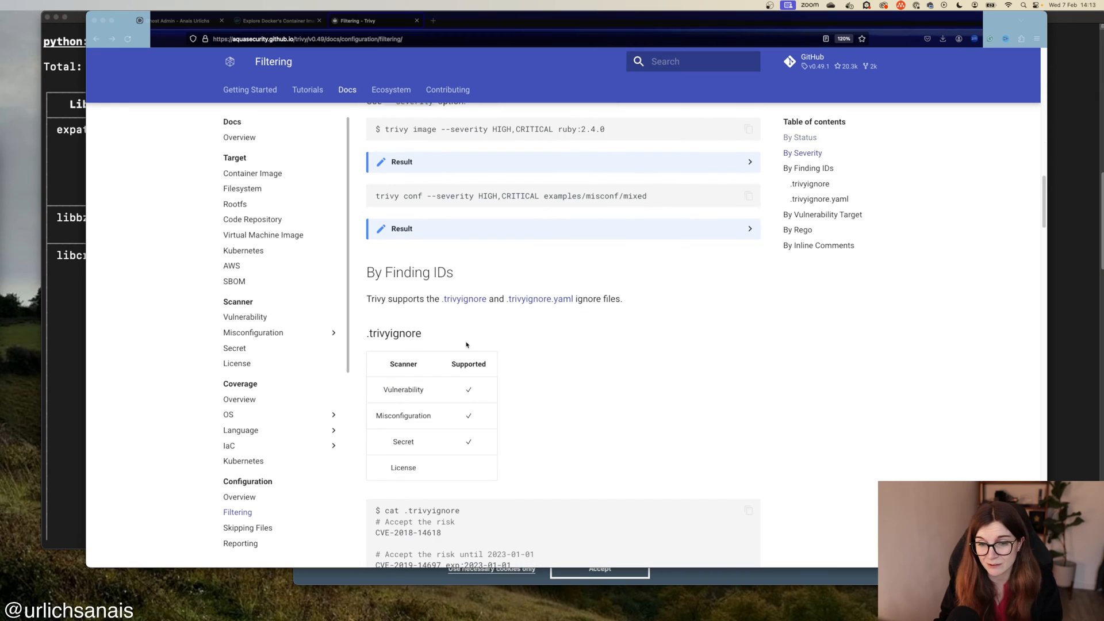
pyautogui.scroll(-3)
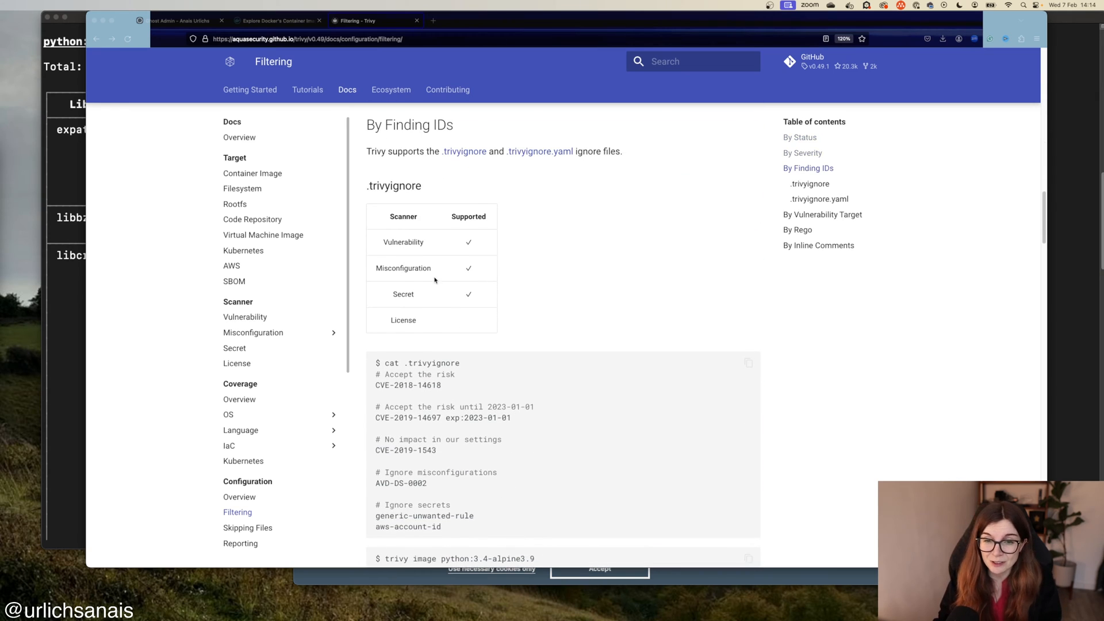
pyautogui.scroll(-3)
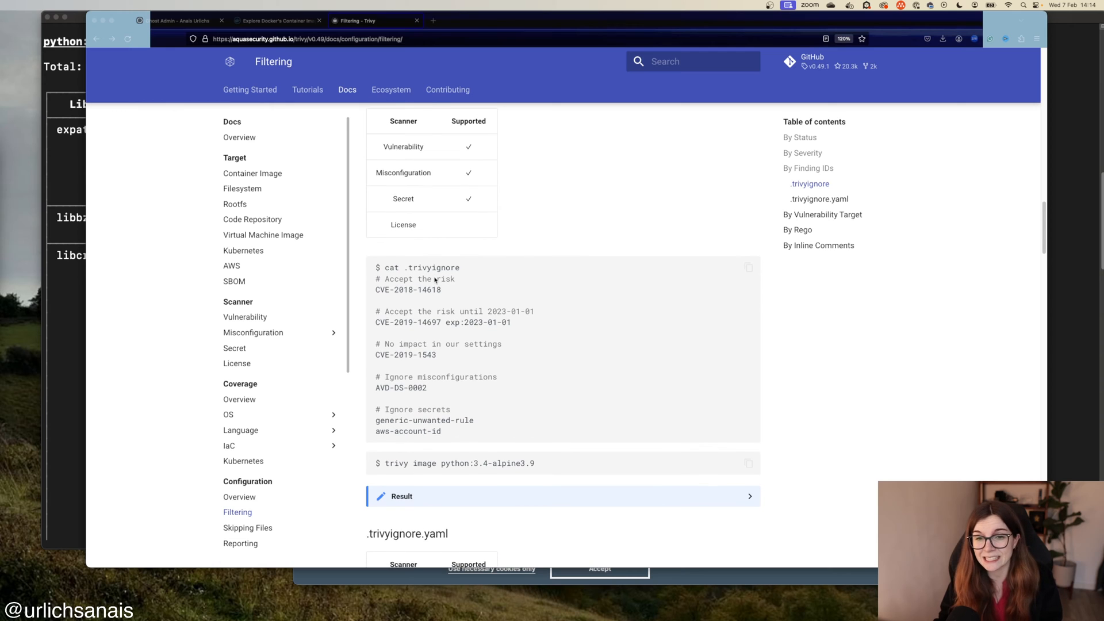
pyautogui.scroll(-3)
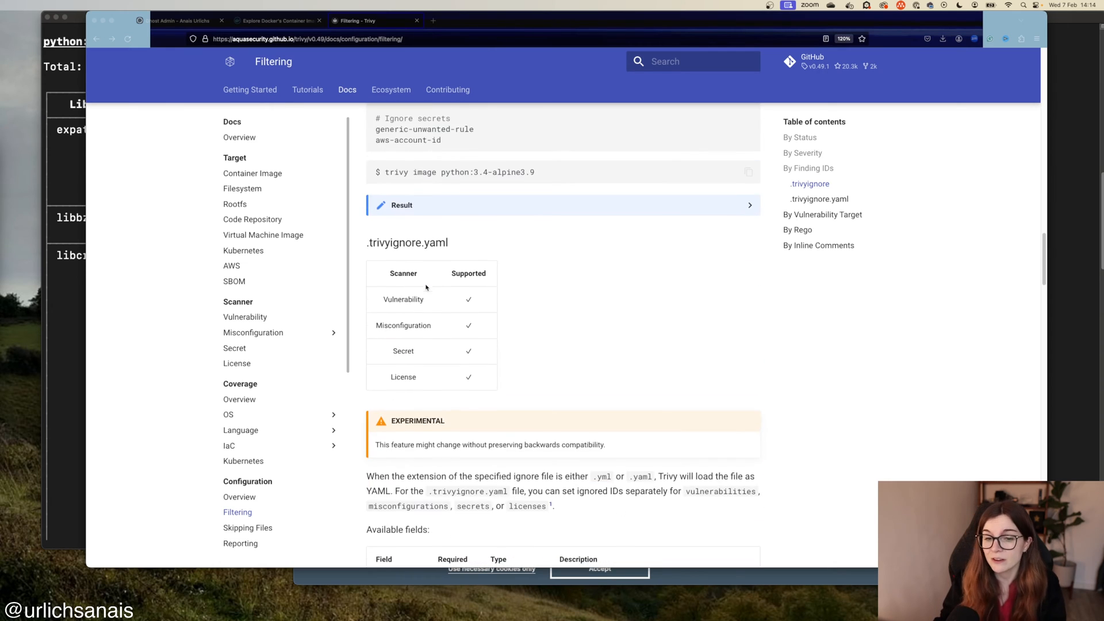
pyautogui.scroll(-3)
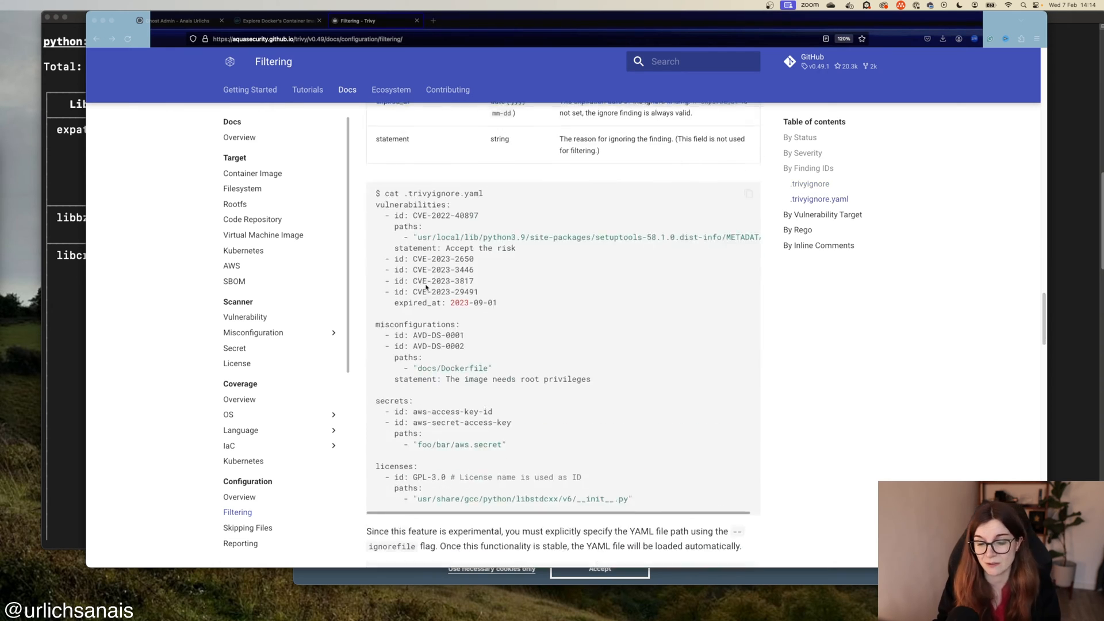
pyautogui.scroll(-3)
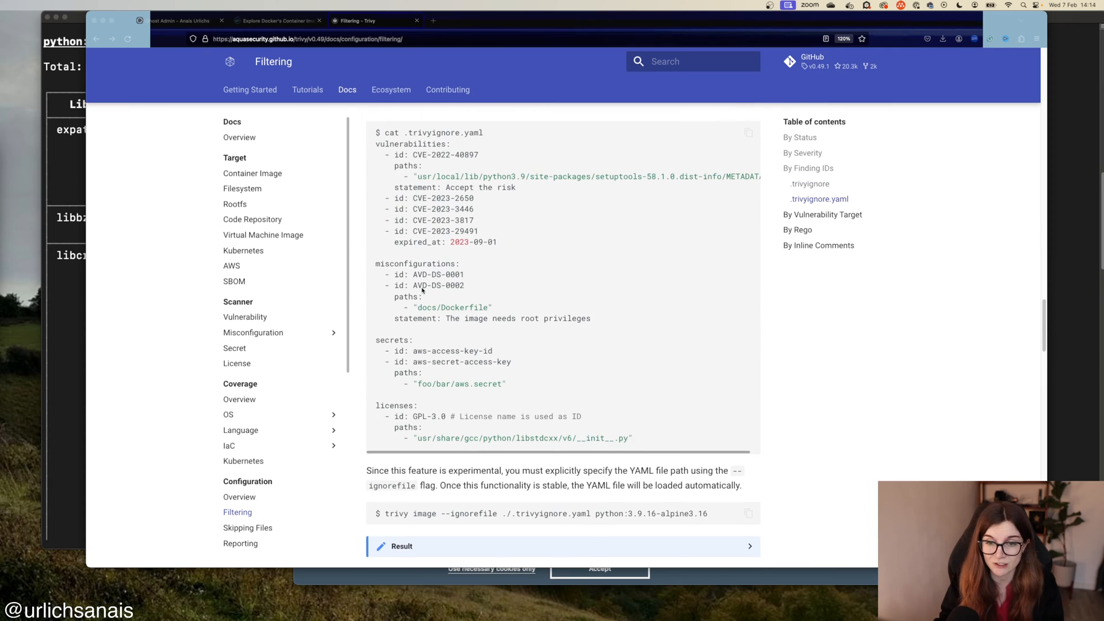
pyautogui.scroll(-3)
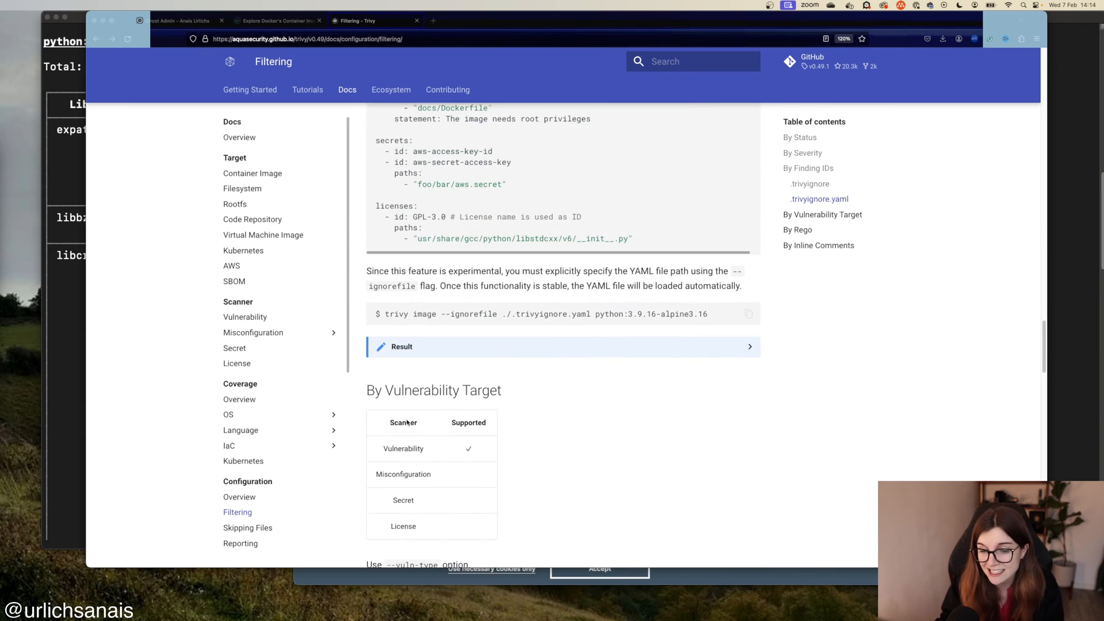
pyautogui.scroll(-3)
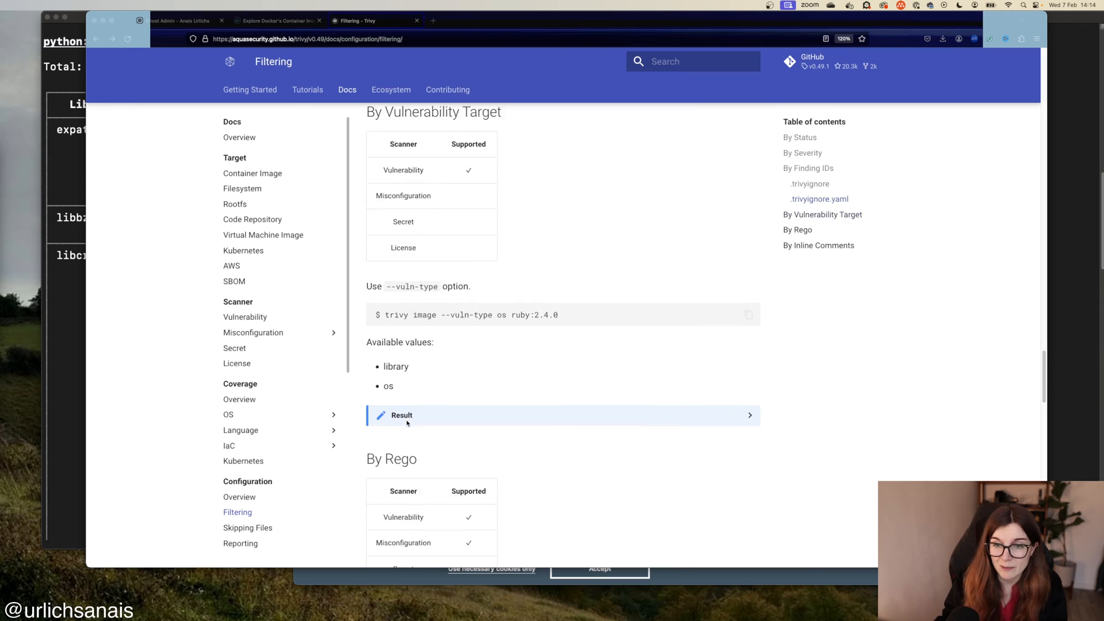
pyautogui.scroll(-3)
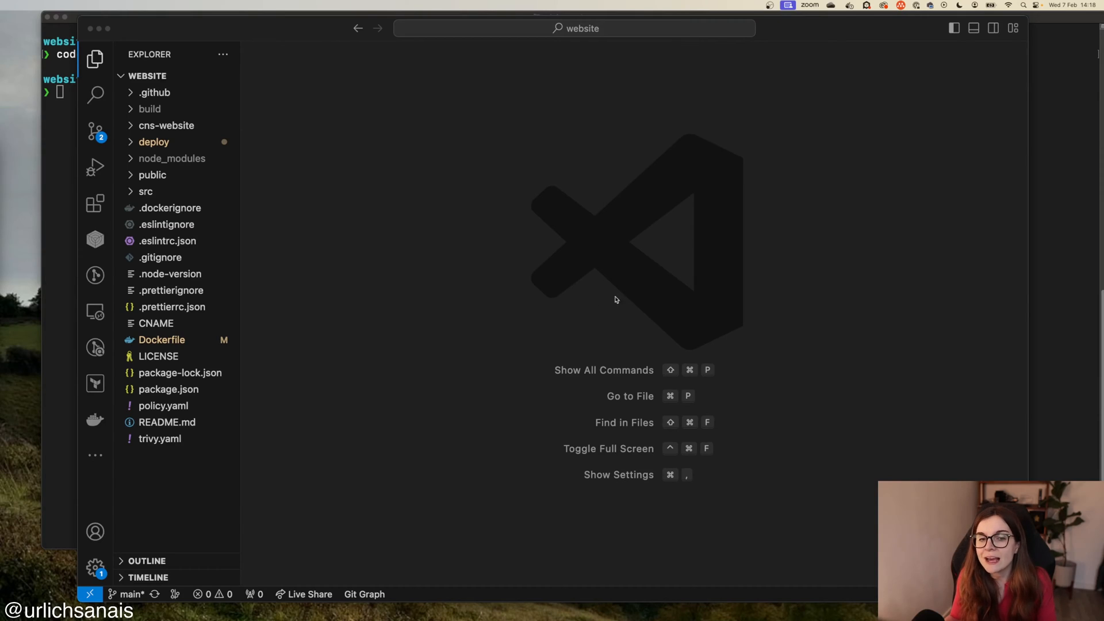
pyautogui.moveTo(146, 218)
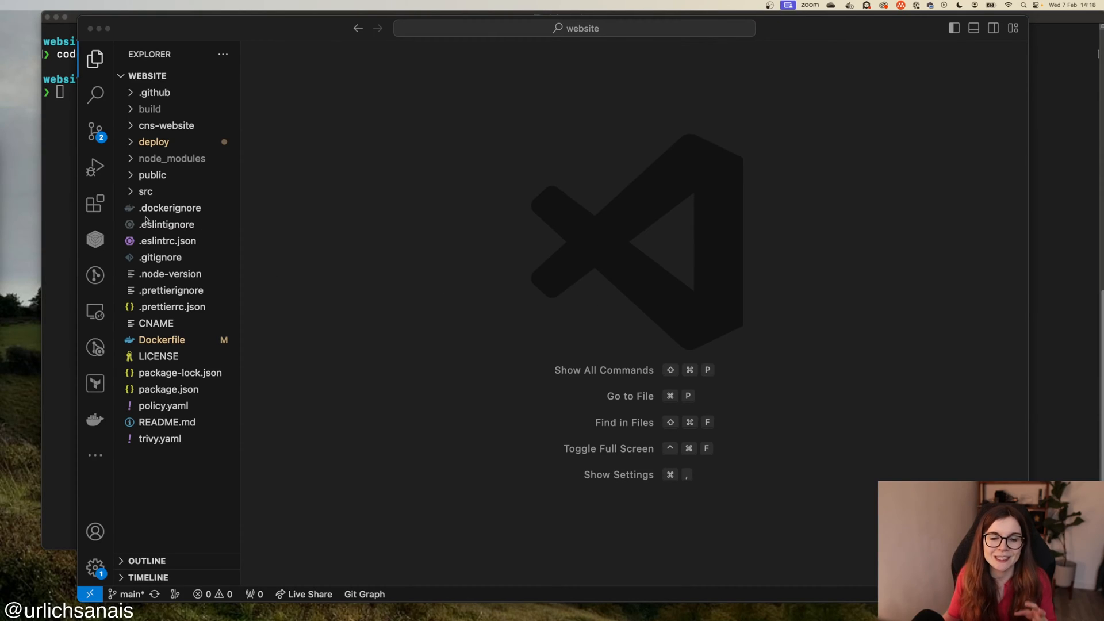
pyautogui.moveTo(146, 192)
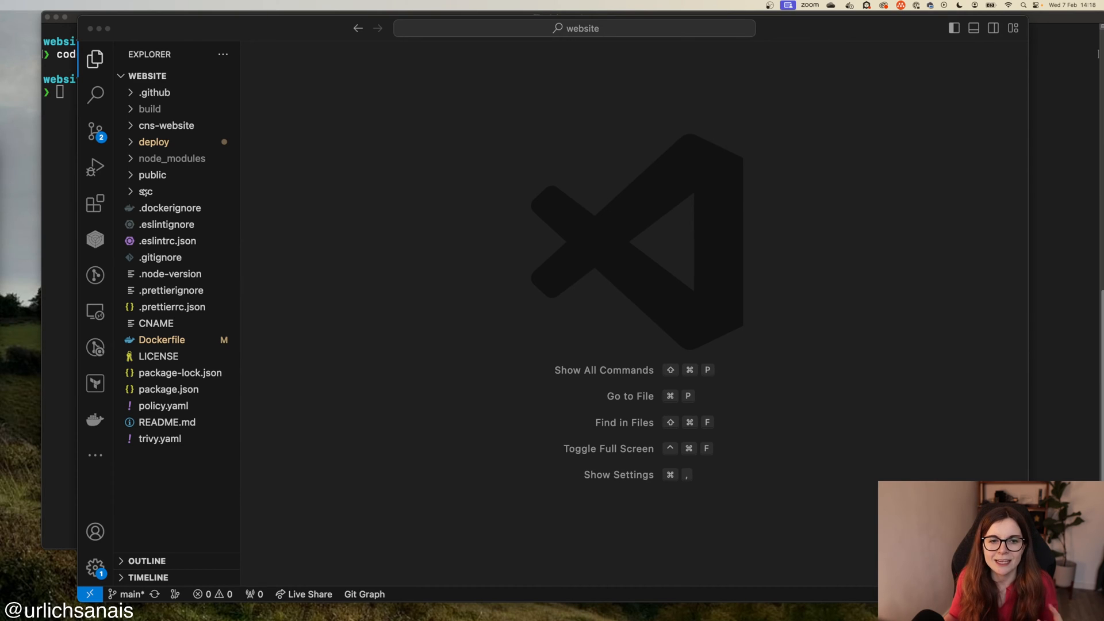
# Step: Peek into the src folder in the Explorer, then open the project's Dockerfile
pyautogui.click(146, 192)
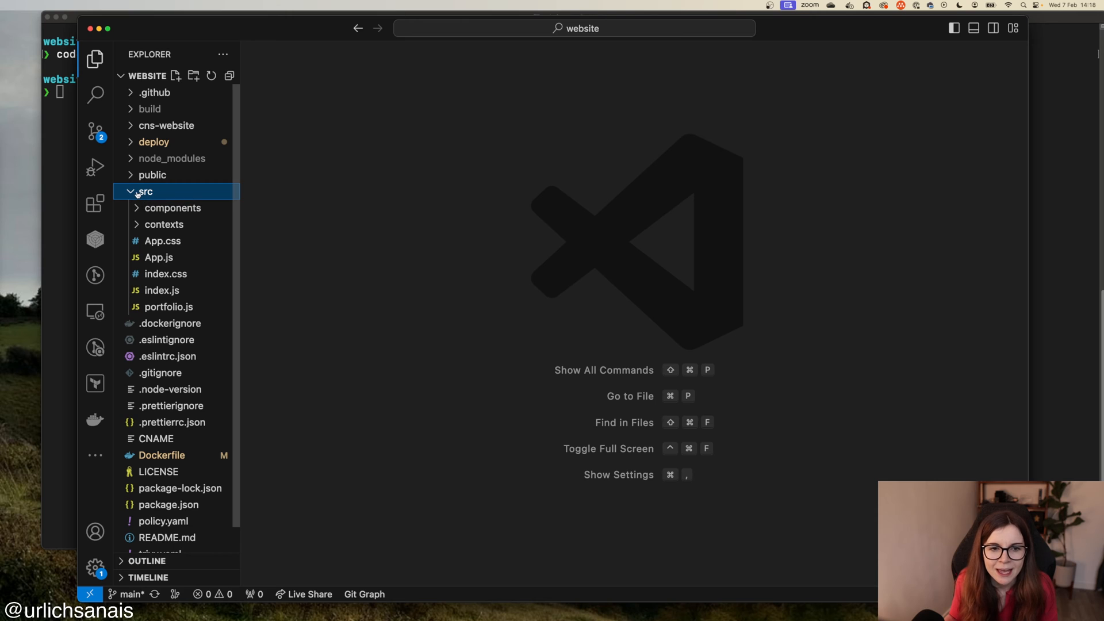
pyautogui.click(145, 192)
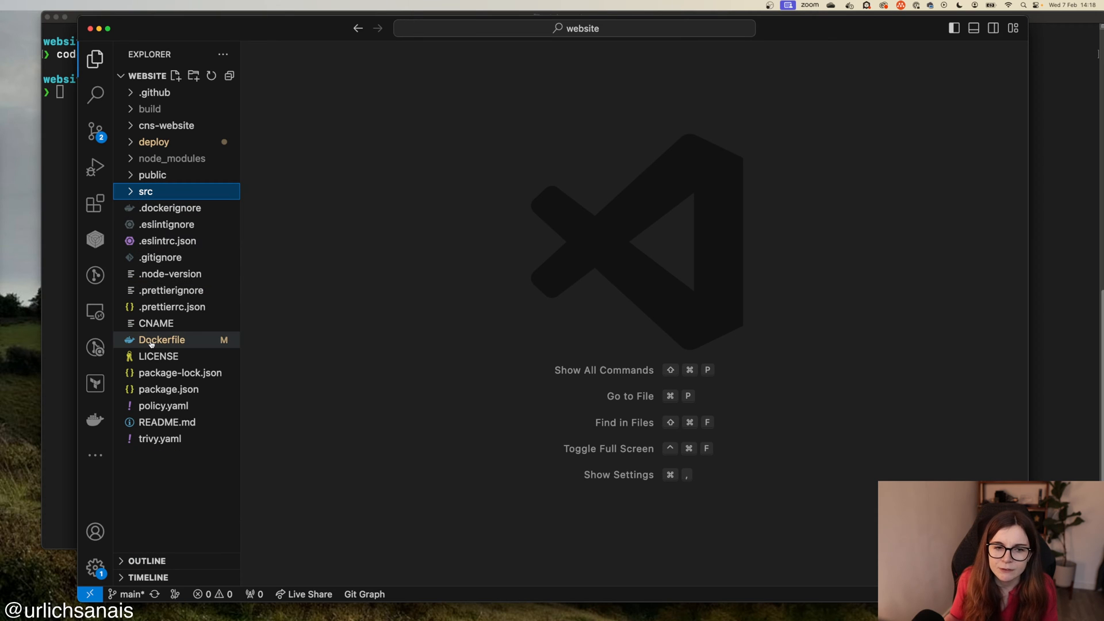
pyautogui.click(161, 339)
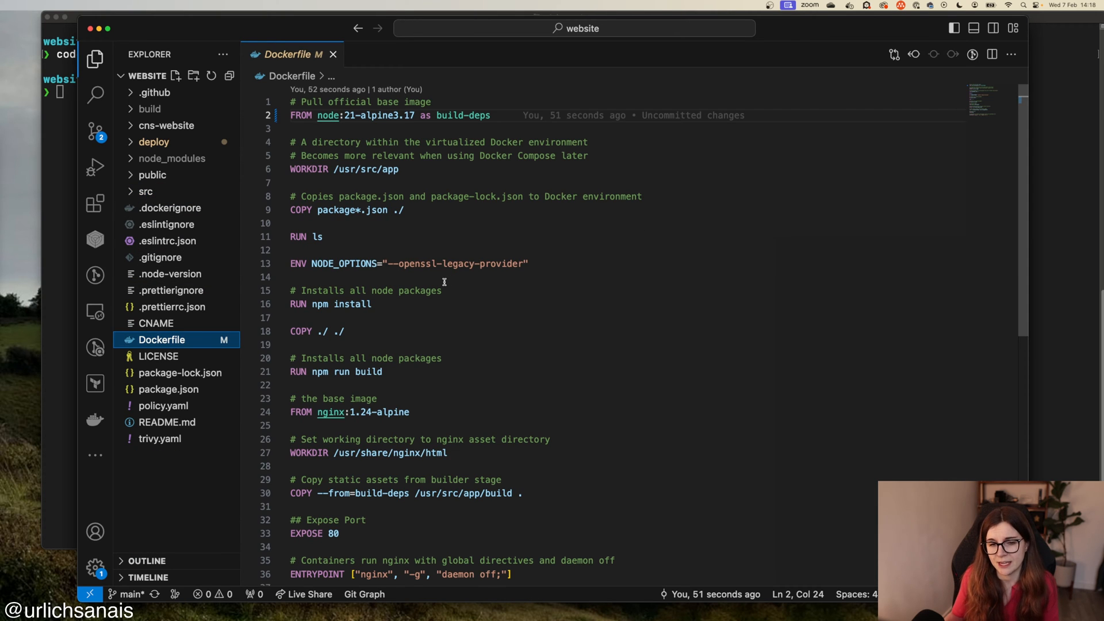
pyautogui.moveTo(427, 295)
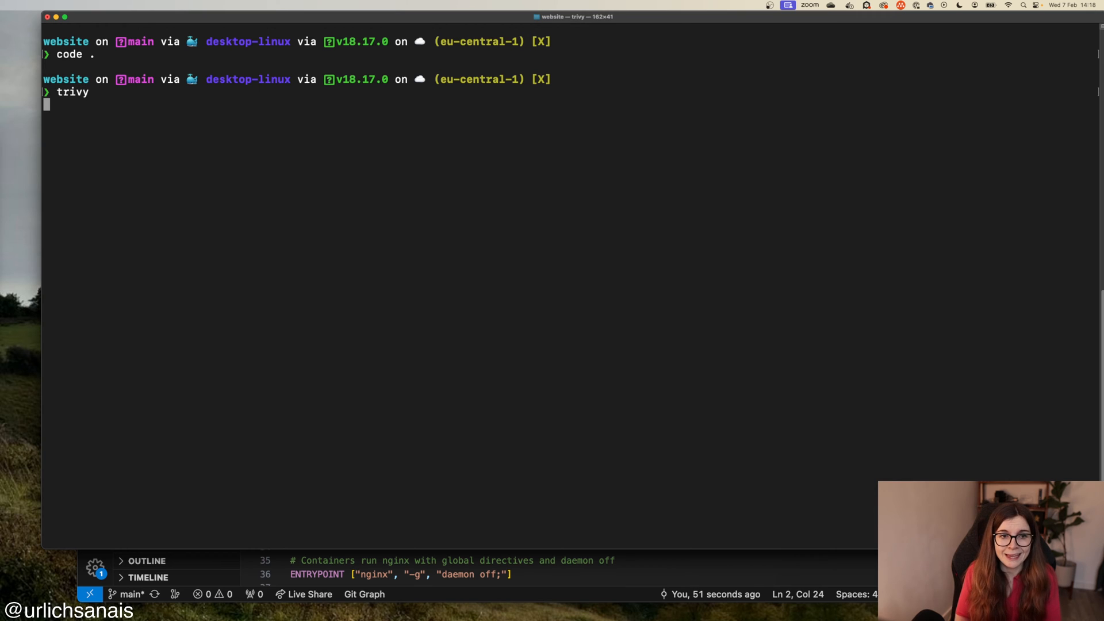
# Step: Run 'trivy fs ./' on the project and review the two npm vulnerabilities in package-lock.json
pyautogui.press('Return')
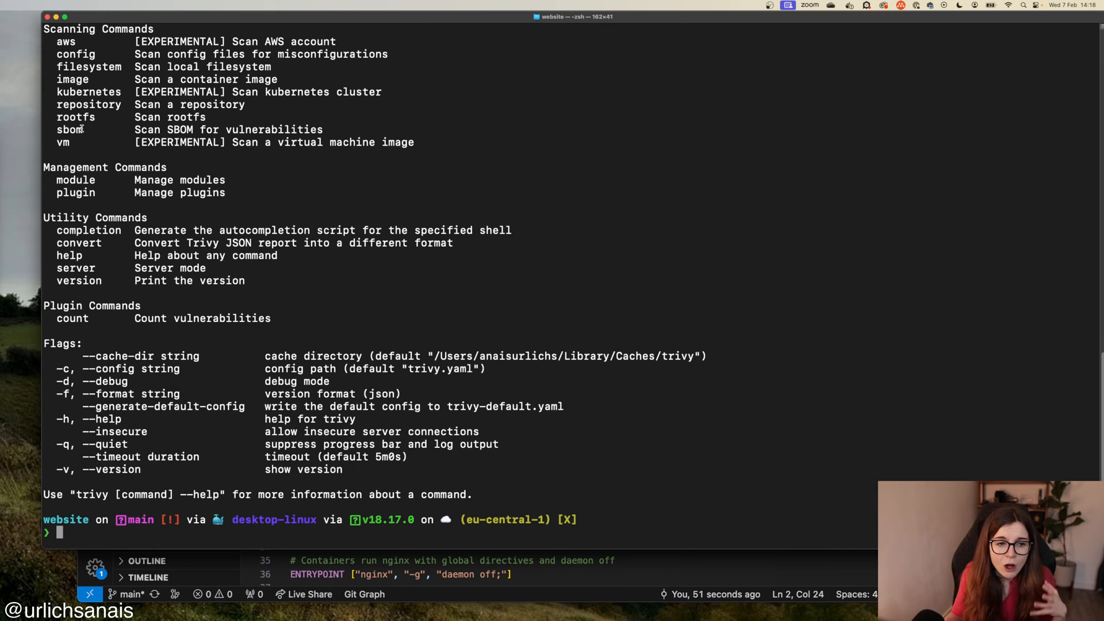
pyautogui.moveTo(231, 290)
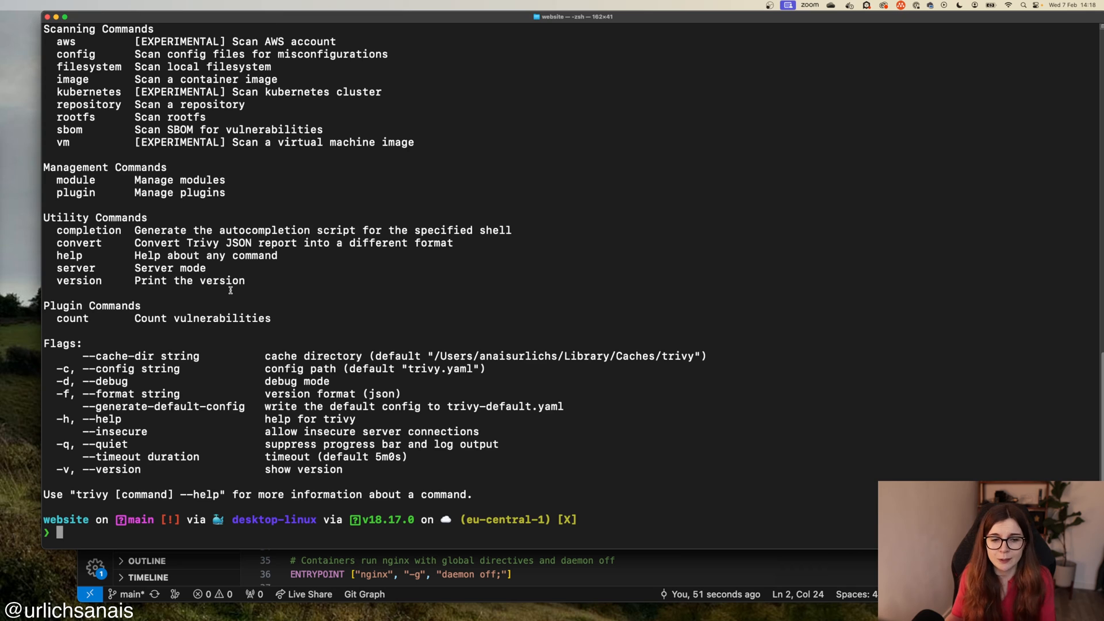
pyautogui.write('cl')
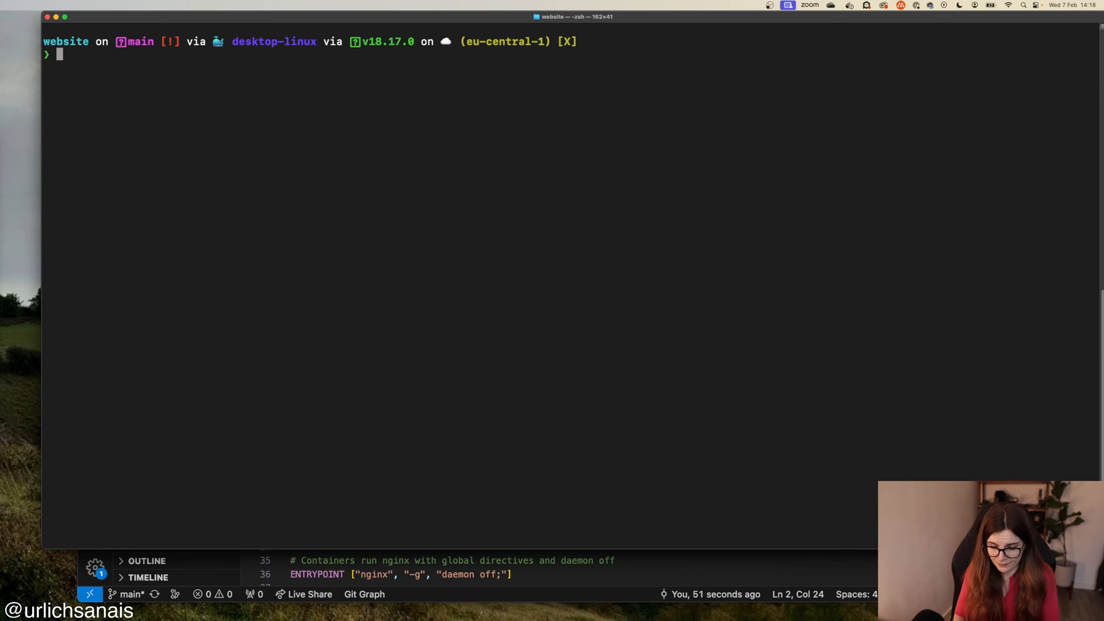
pyautogui.write('trivy fs')
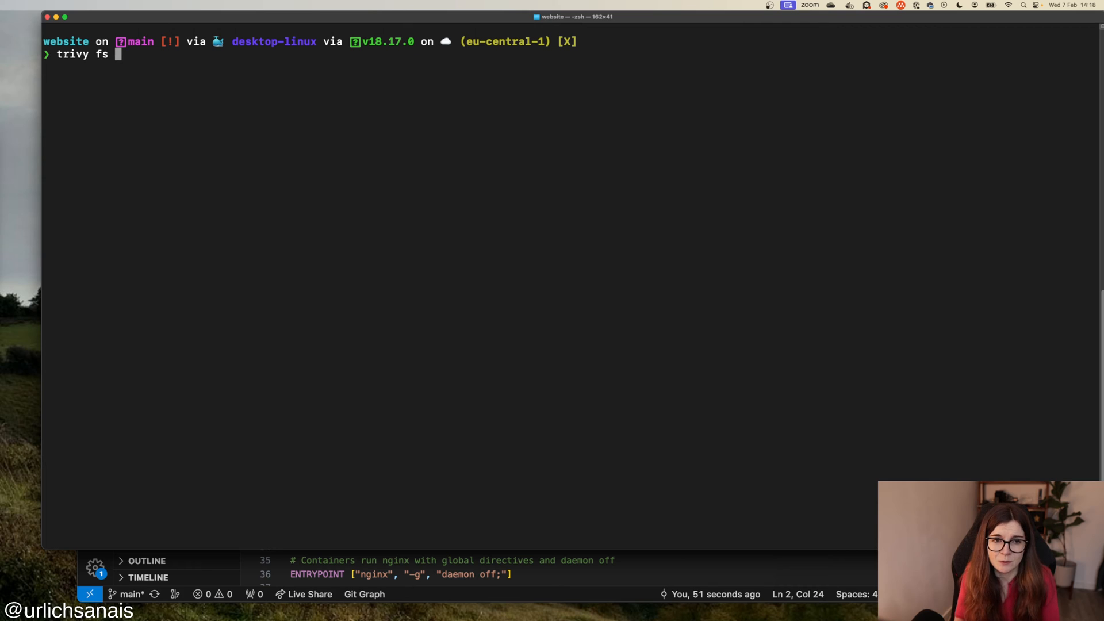
pyautogui.write('./')
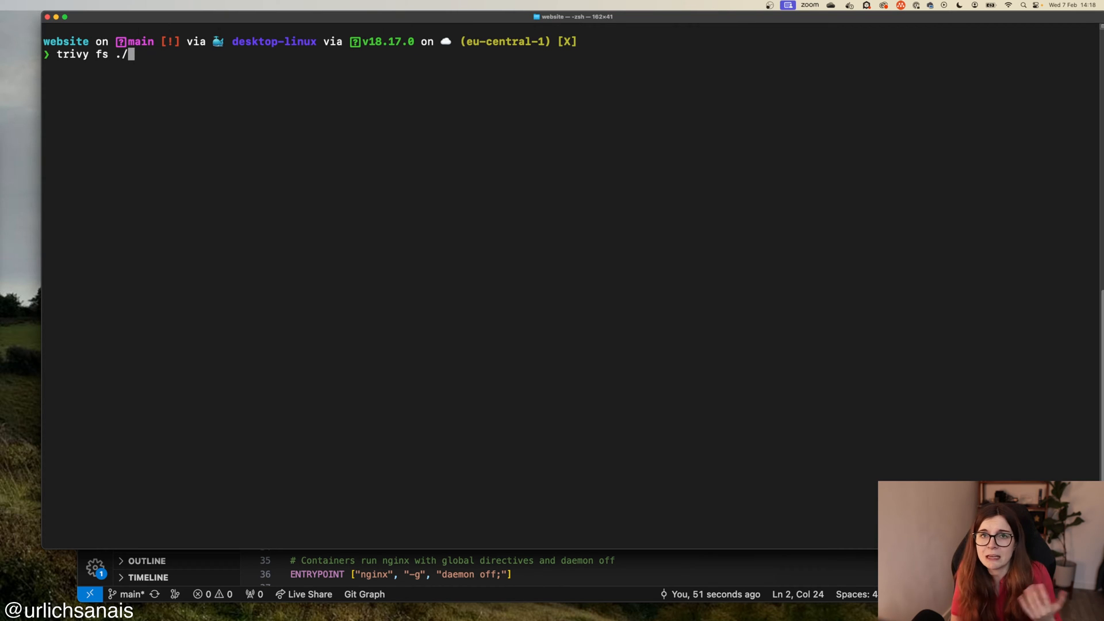
pyautogui.press('Return')
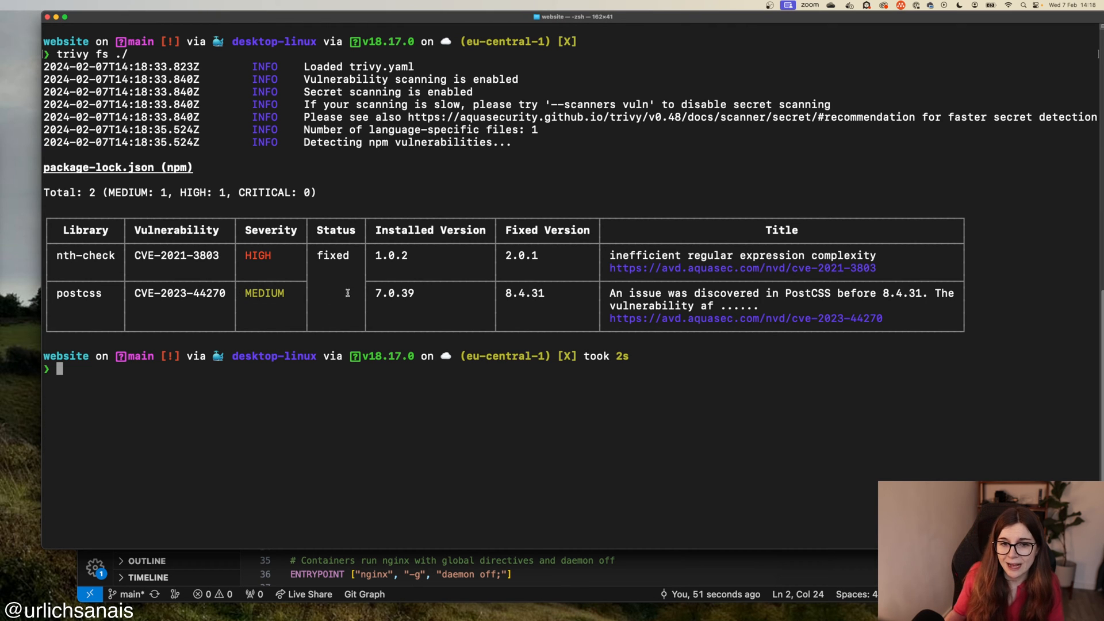
pyautogui.moveTo(321, 256)
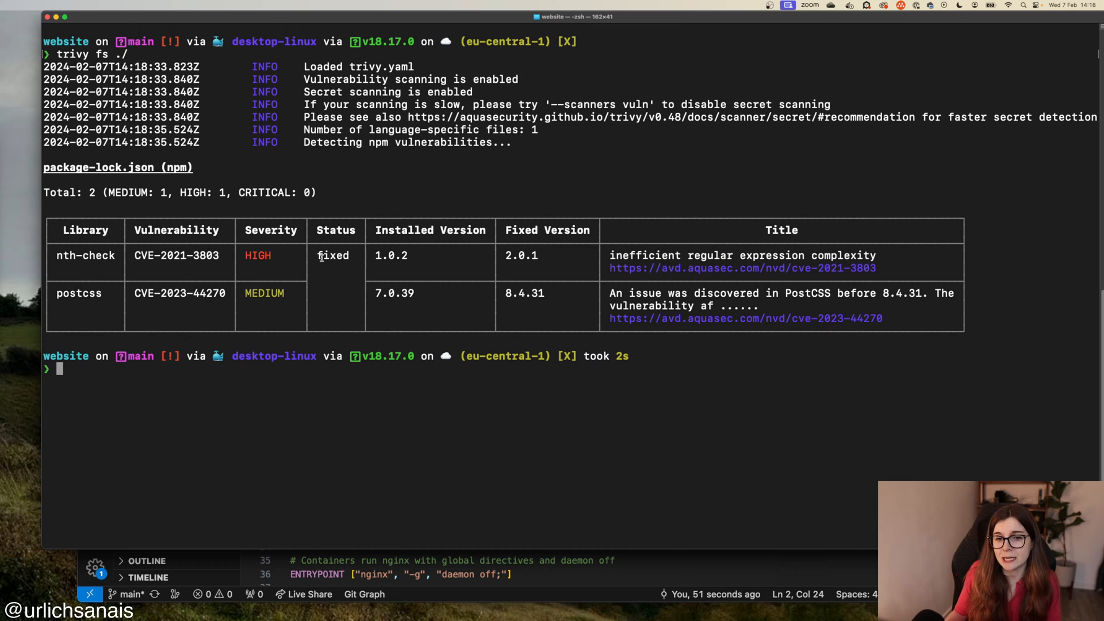
pyautogui.doubleClick(331, 256)
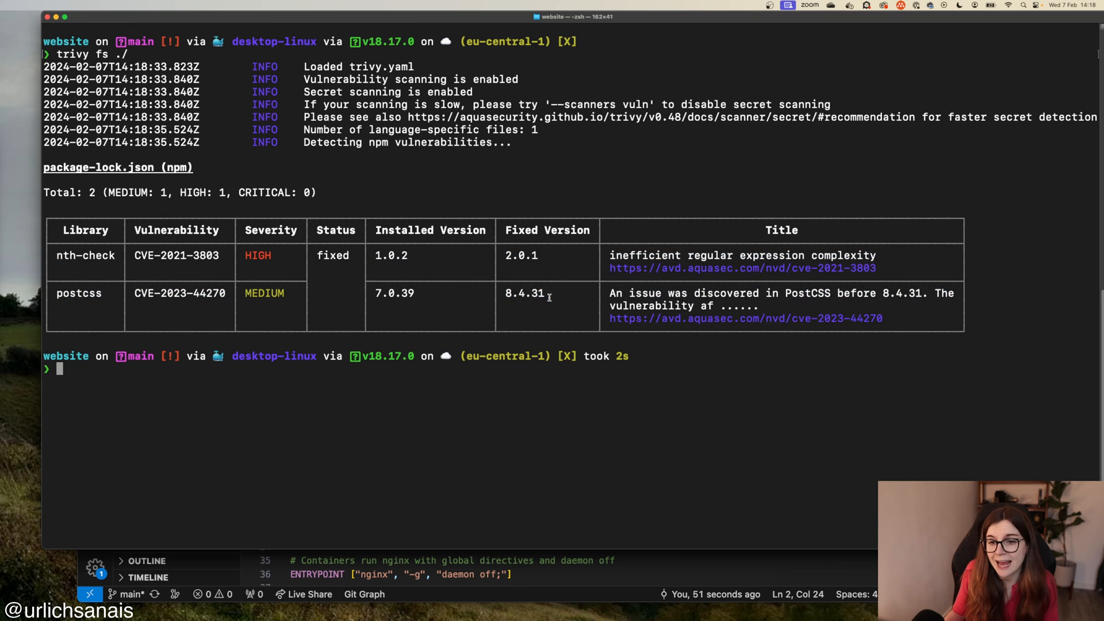
pyautogui.moveTo(129, 62)
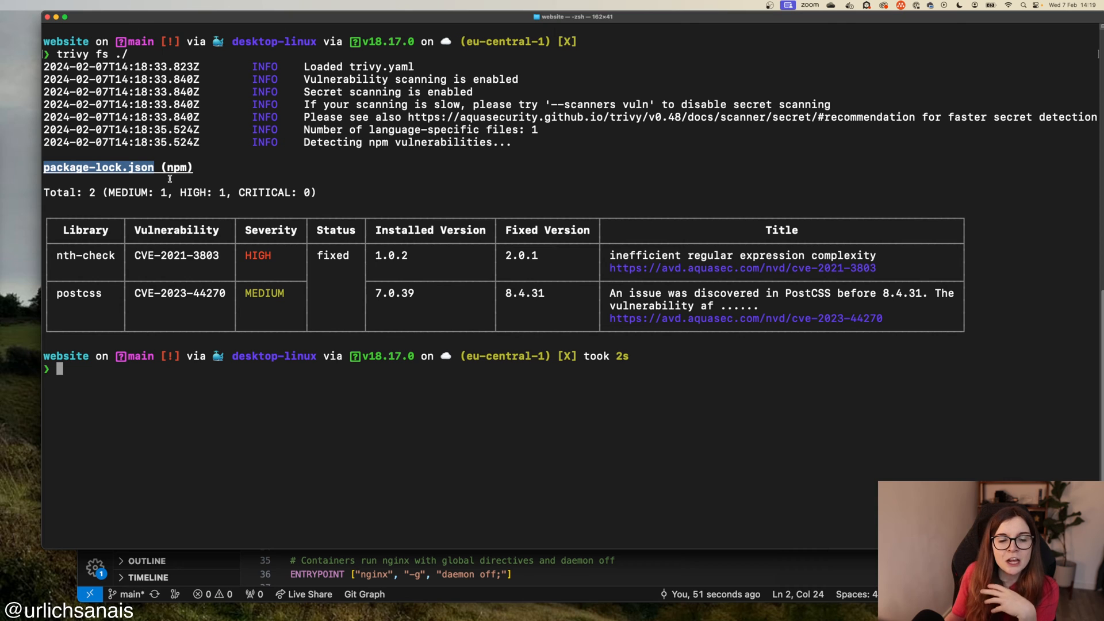
pyautogui.moveTo(200, 189)
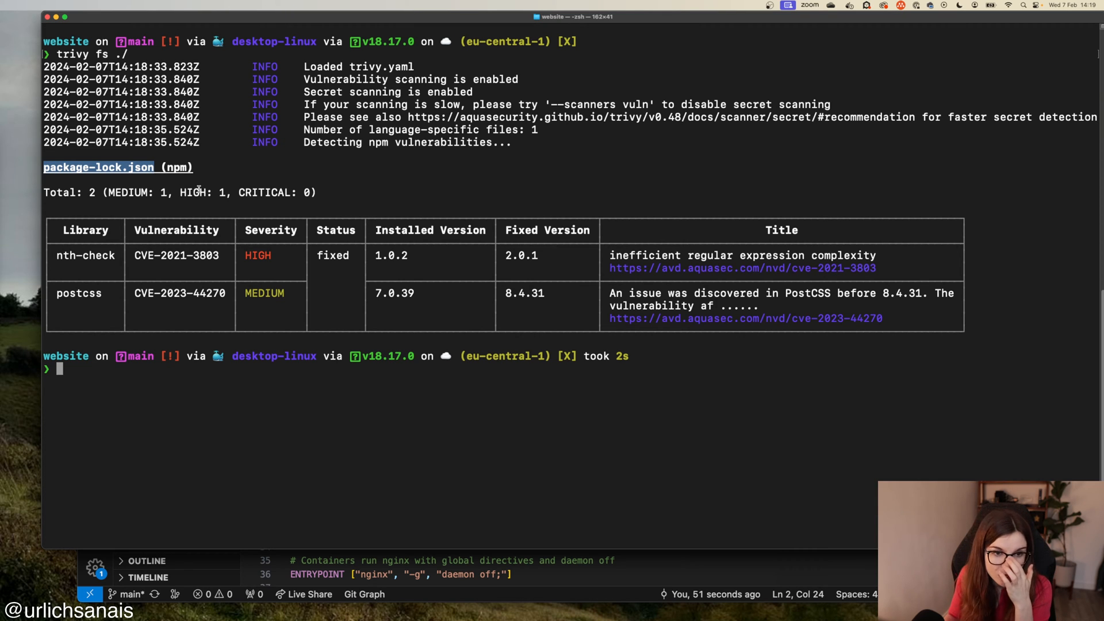
pyautogui.moveTo(333, 214)
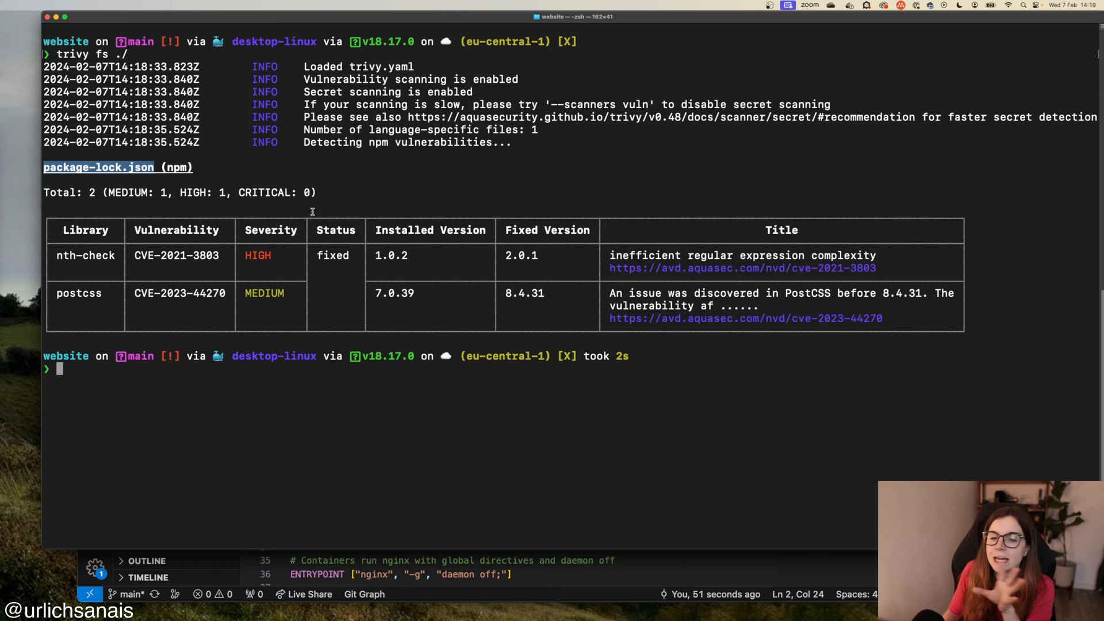
pyautogui.moveTo(198, 188)
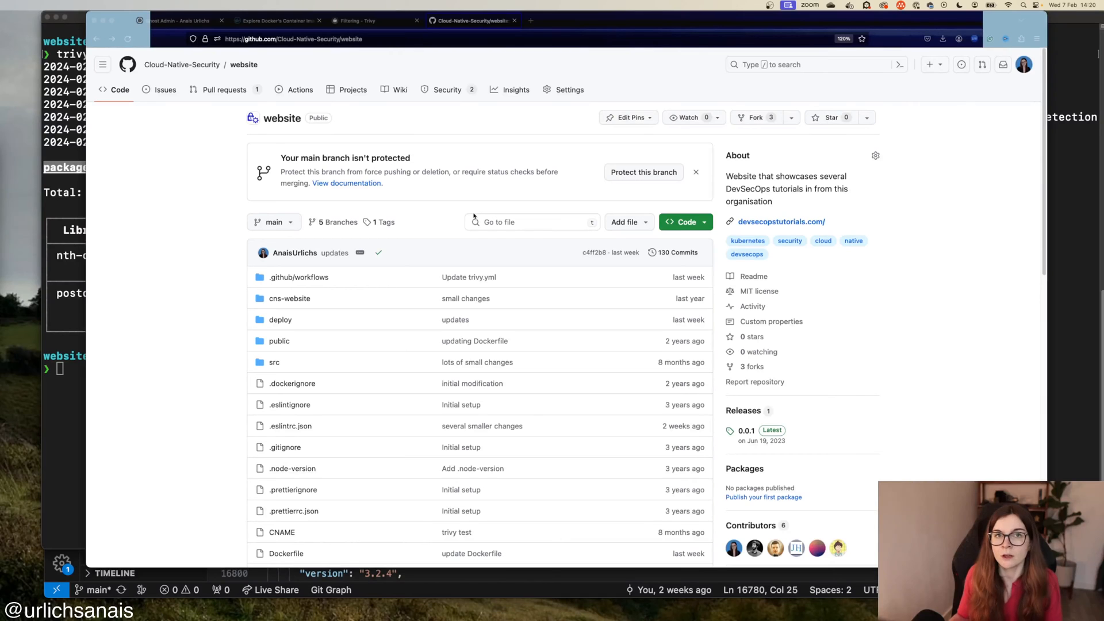
pyautogui.moveTo(134, 80)
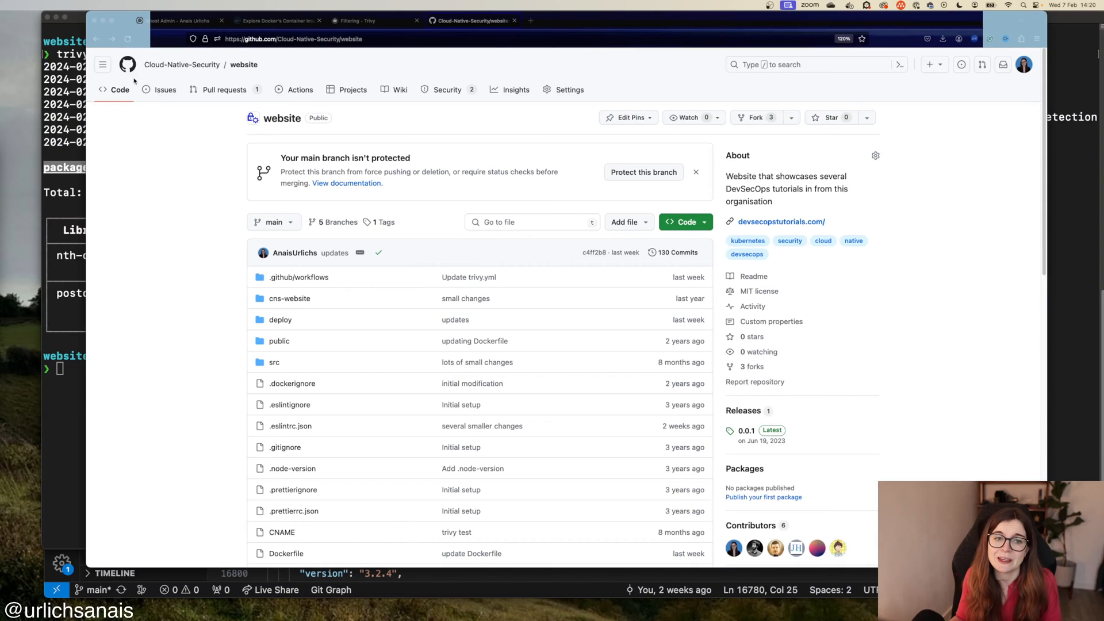
pyautogui.moveTo(210, 69)
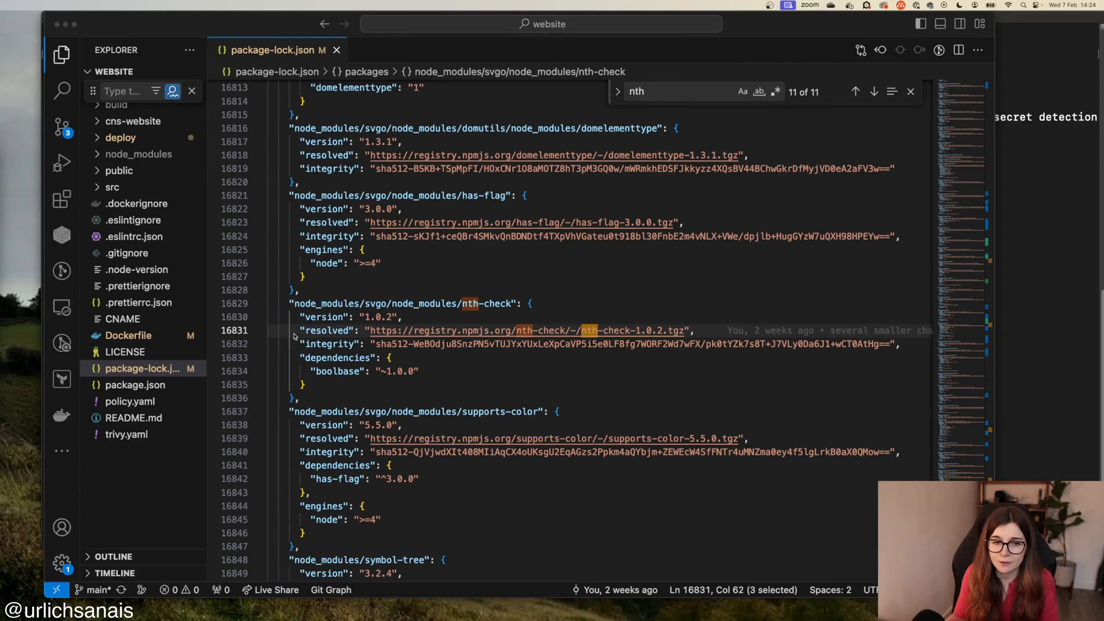
pyautogui.moveTo(162, 375)
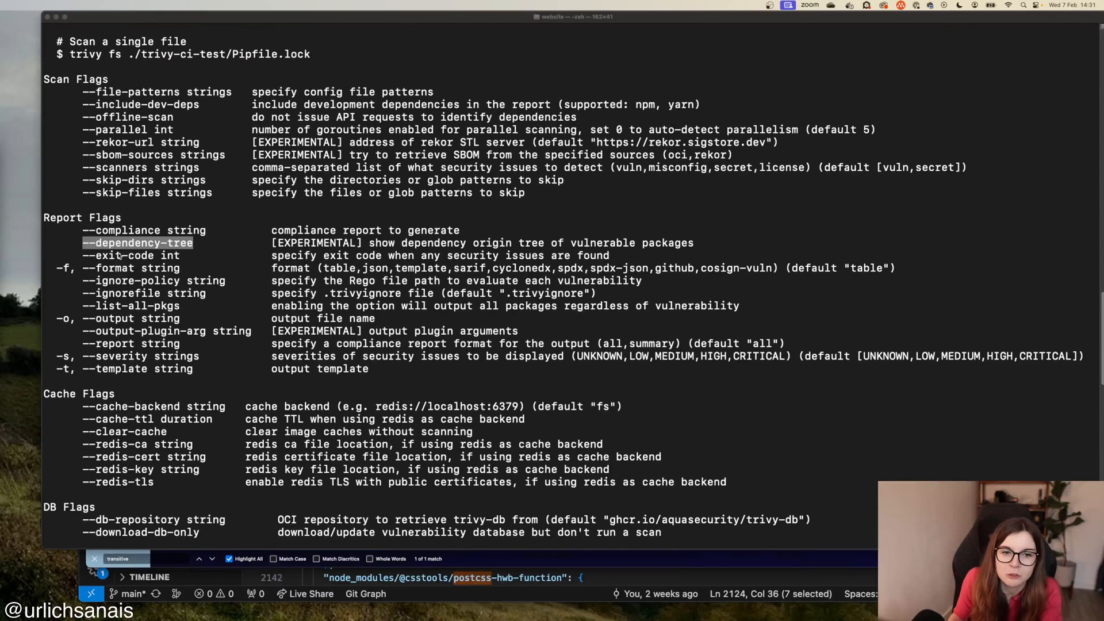
# Step: Scroll the fs help flags past --dependency-tree and enter 'trivy fs ./' to rescan the project
pyautogui.scroll(-3)
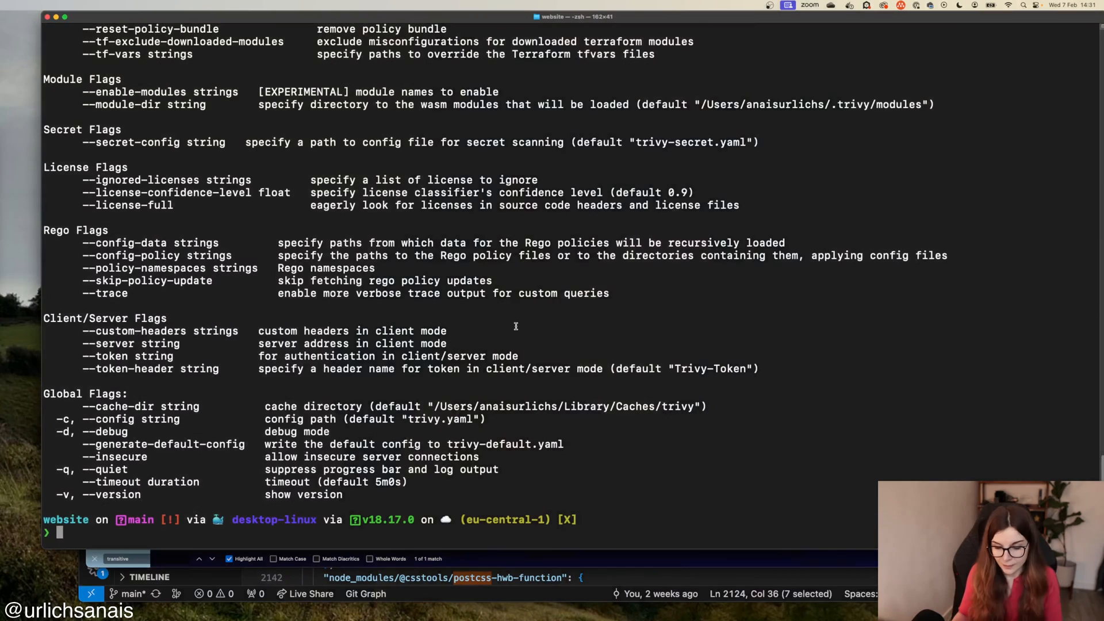
pyautogui.write('trivy')
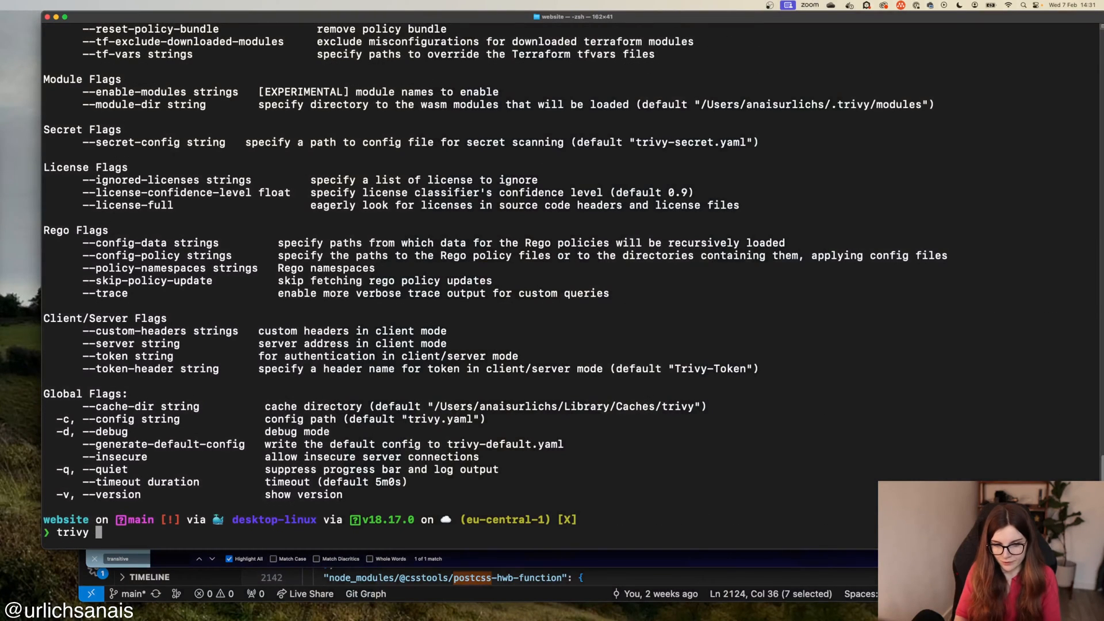
pyautogui.write('fs ./')
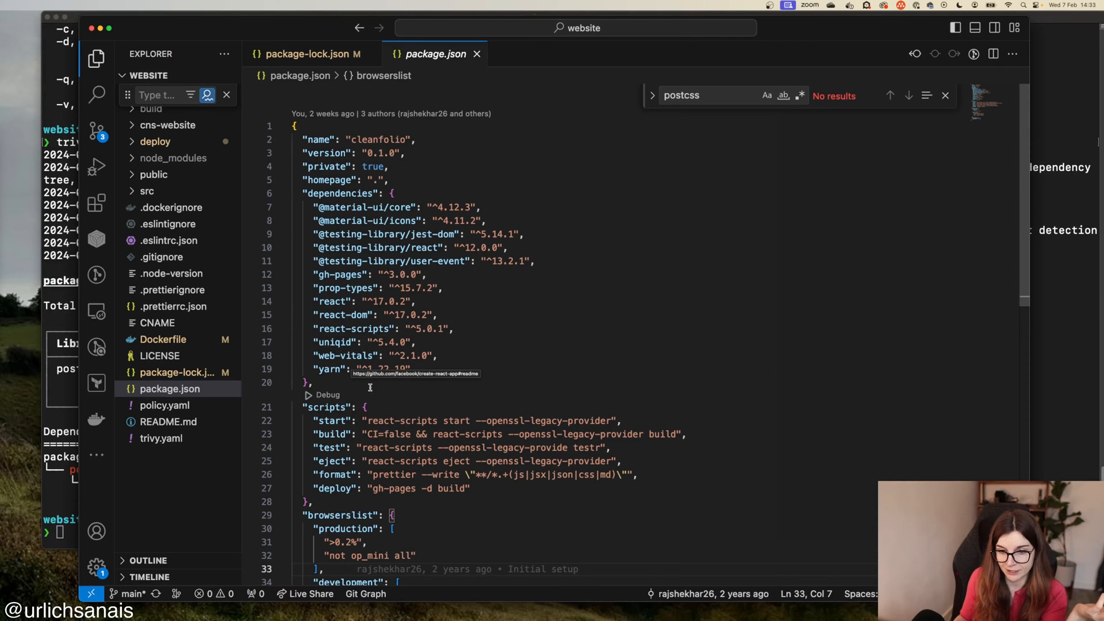
# Step: Inspect react-scripts 5.0.1 in package.json and follow its hover link to the create-react-app repository
pyautogui.click(419, 329)
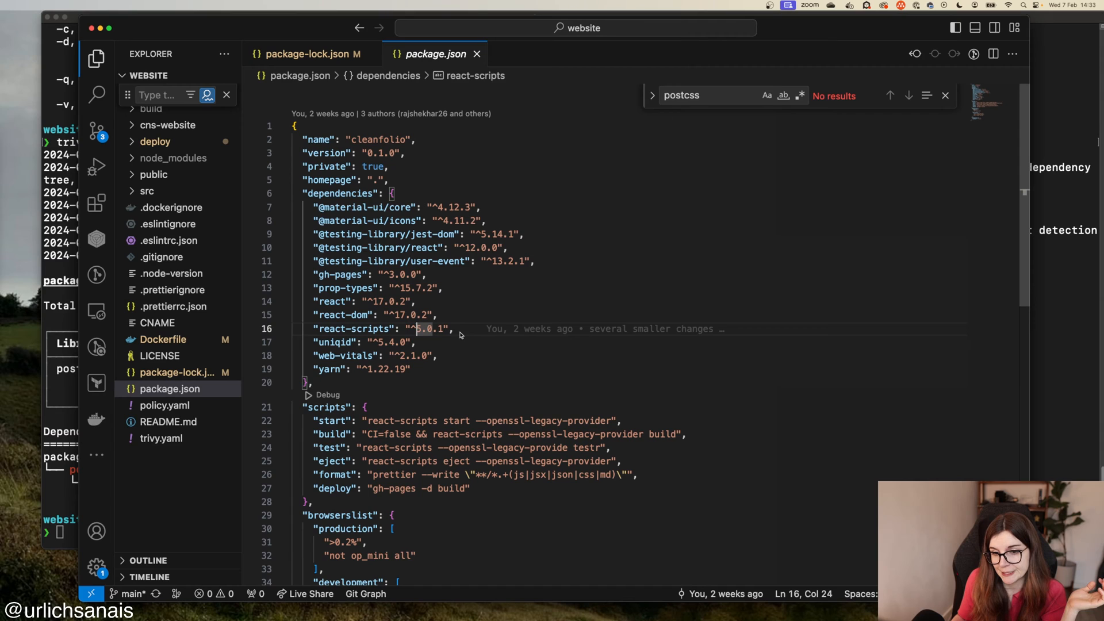
pyautogui.click(357, 329)
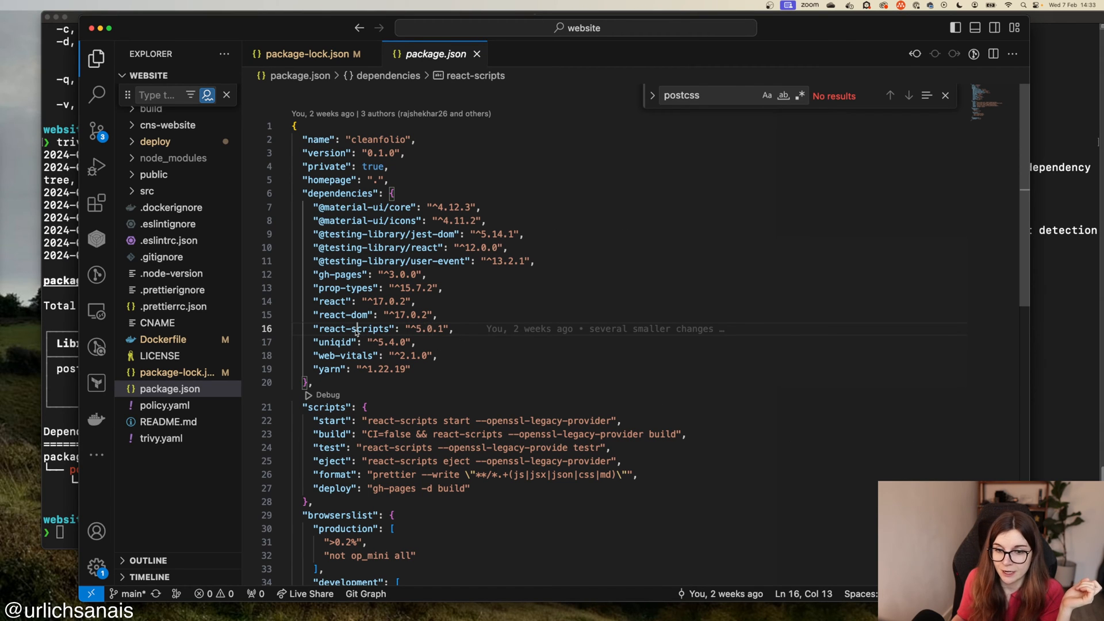
pyautogui.doubleClick(334, 329)
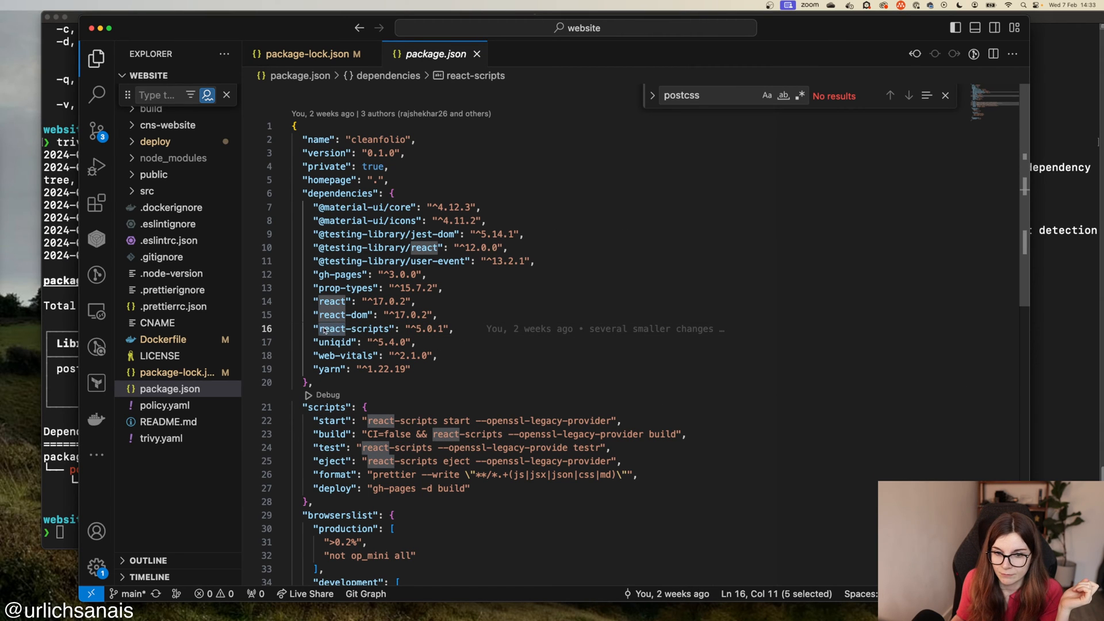
pyautogui.click(422, 329)
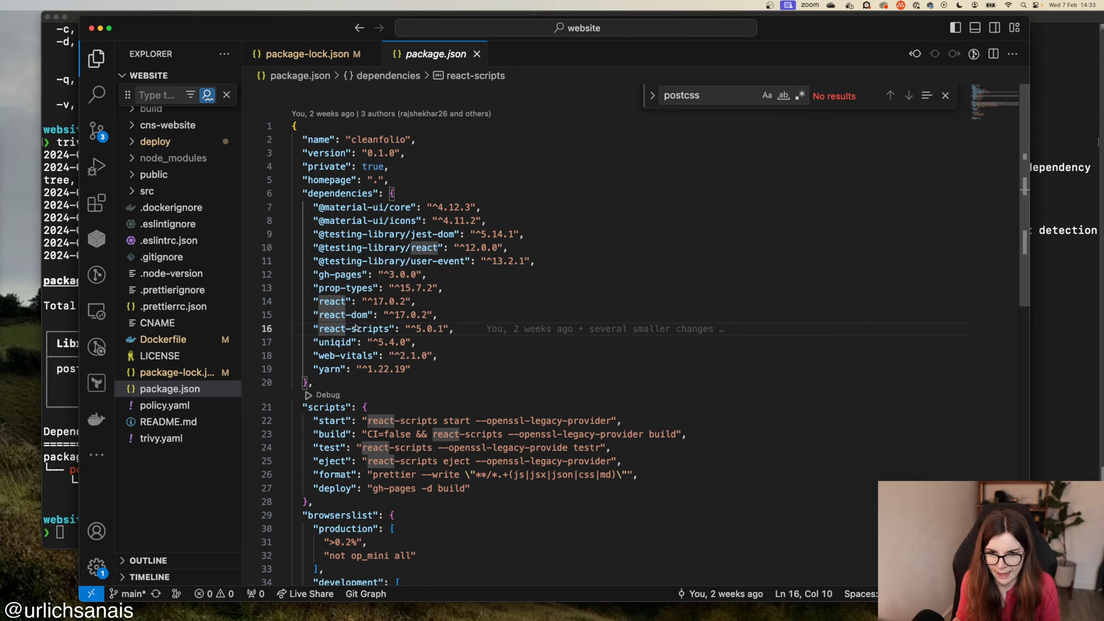
pyautogui.moveTo(354, 329)
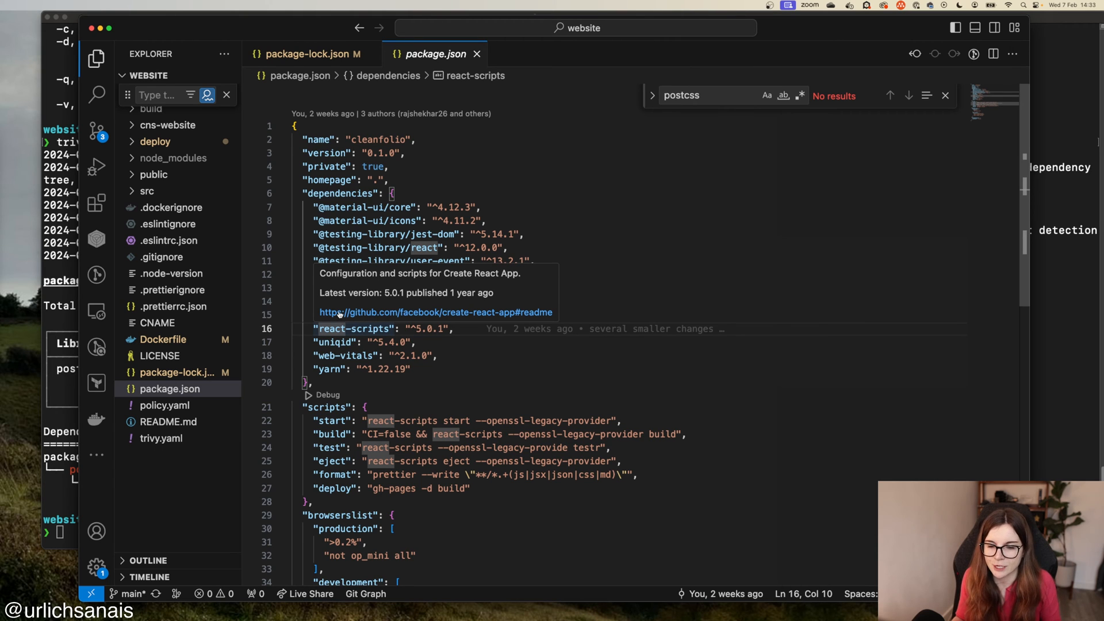
pyautogui.click(435, 311)
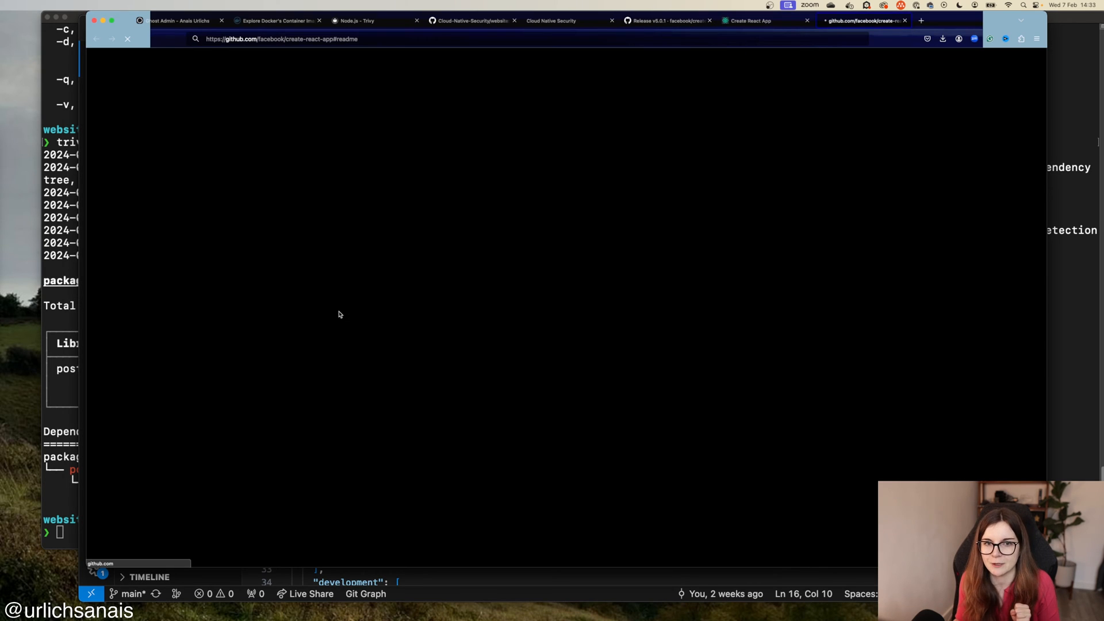
# Step: Open the create-react-app v5.0.1 release notes from the repository's Releases sidebar
pyautogui.click(929, 64)
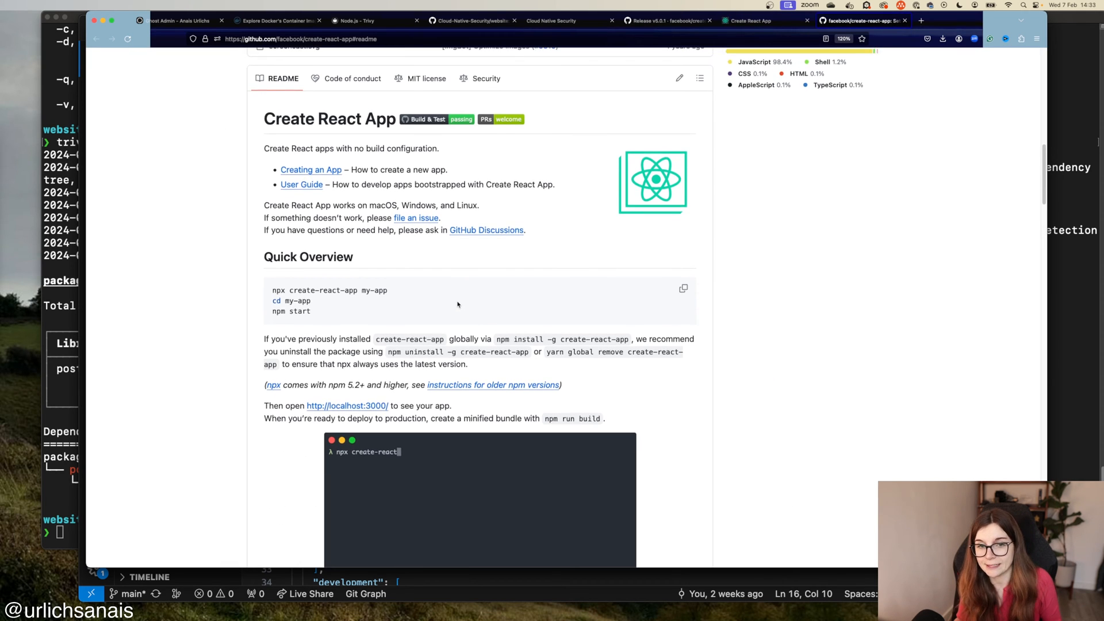
pyautogui.scroll(3)
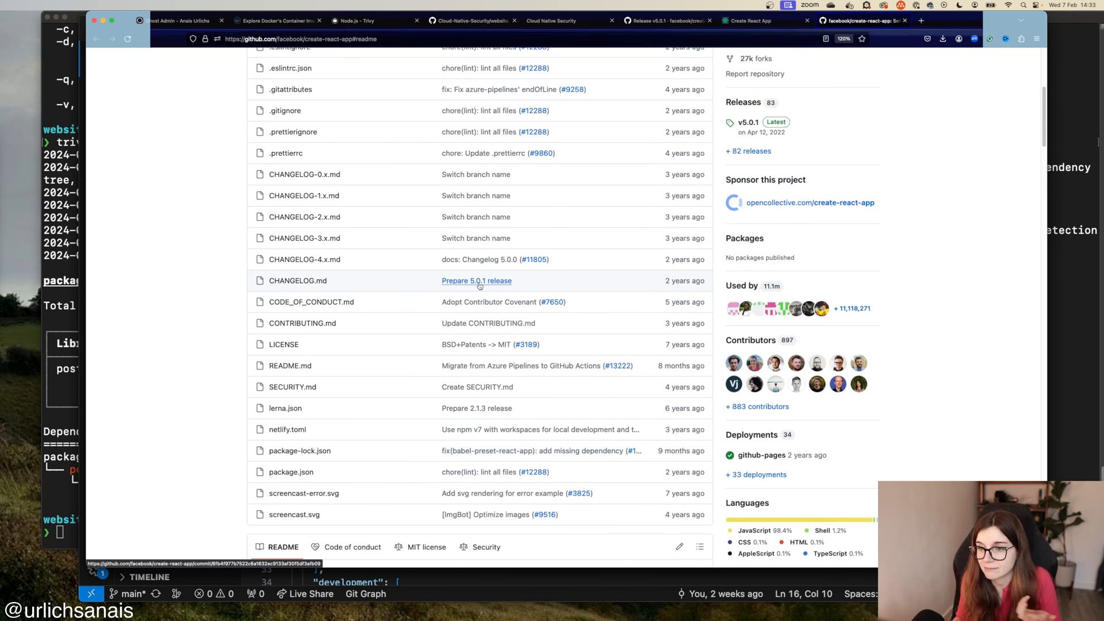
pyautogui.scroll(-3)
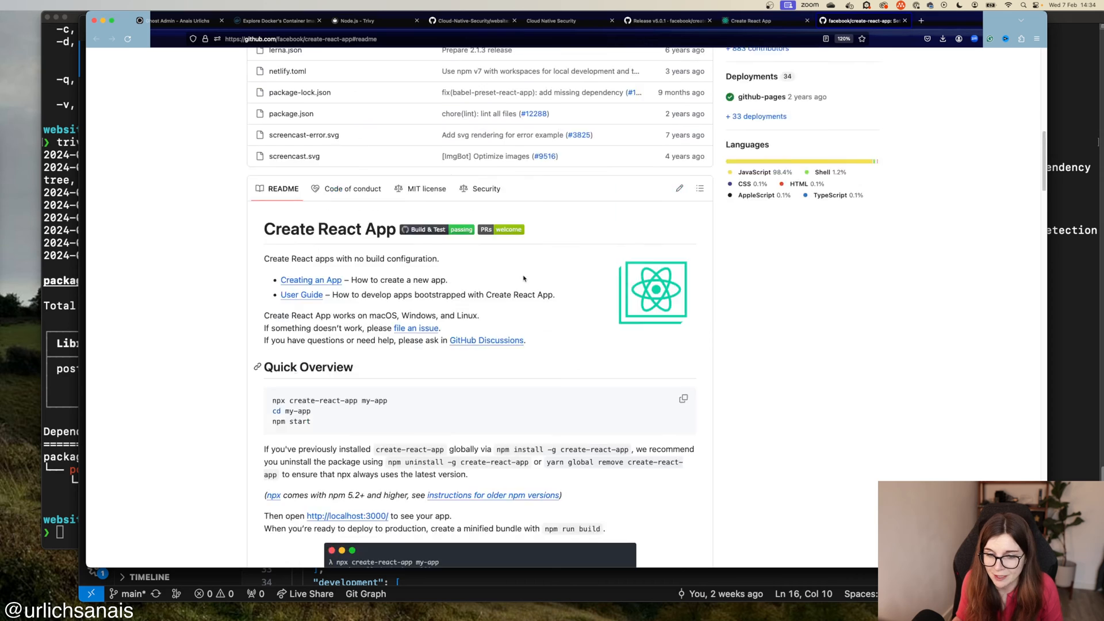
pyautogui.scroll(3)
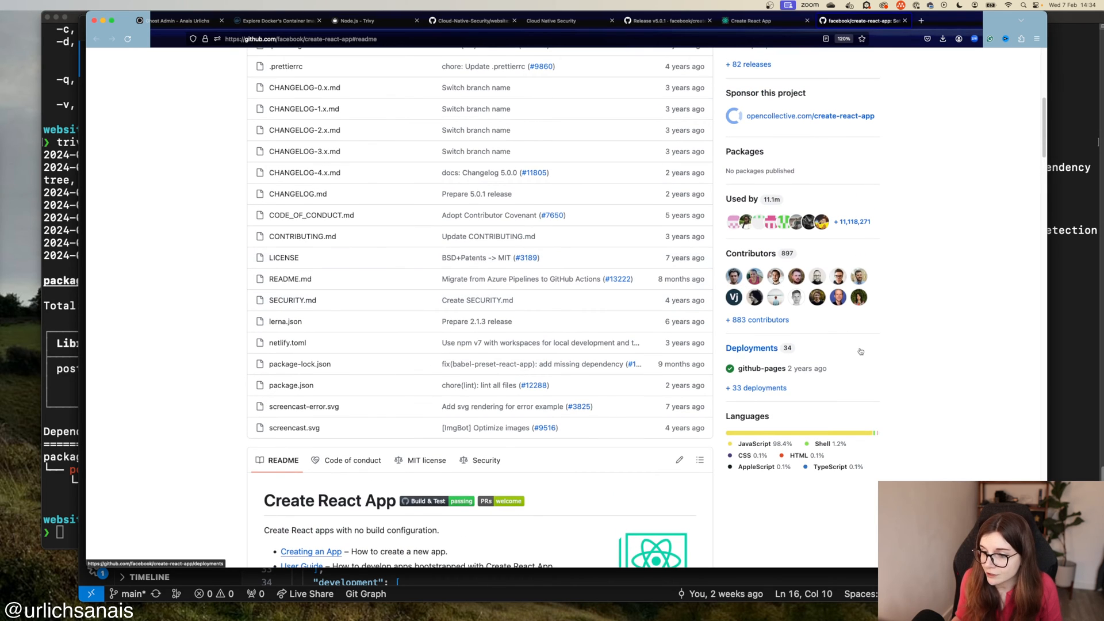
pyautogui.scroll(3)
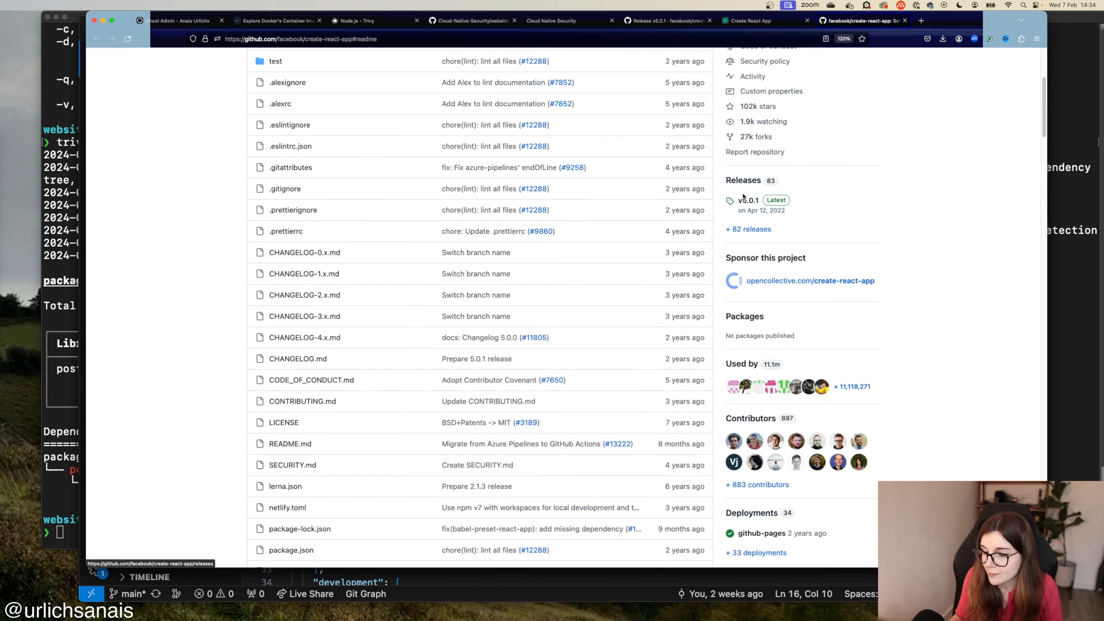
pyautogui.click(748, 200)
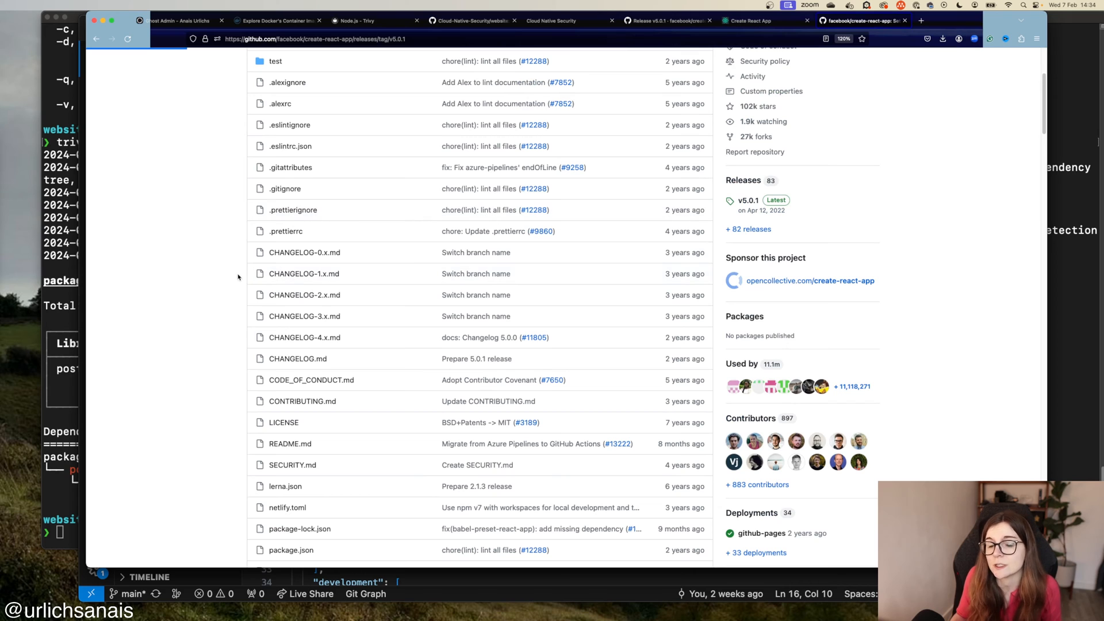
pyautogui.click(747, 200)
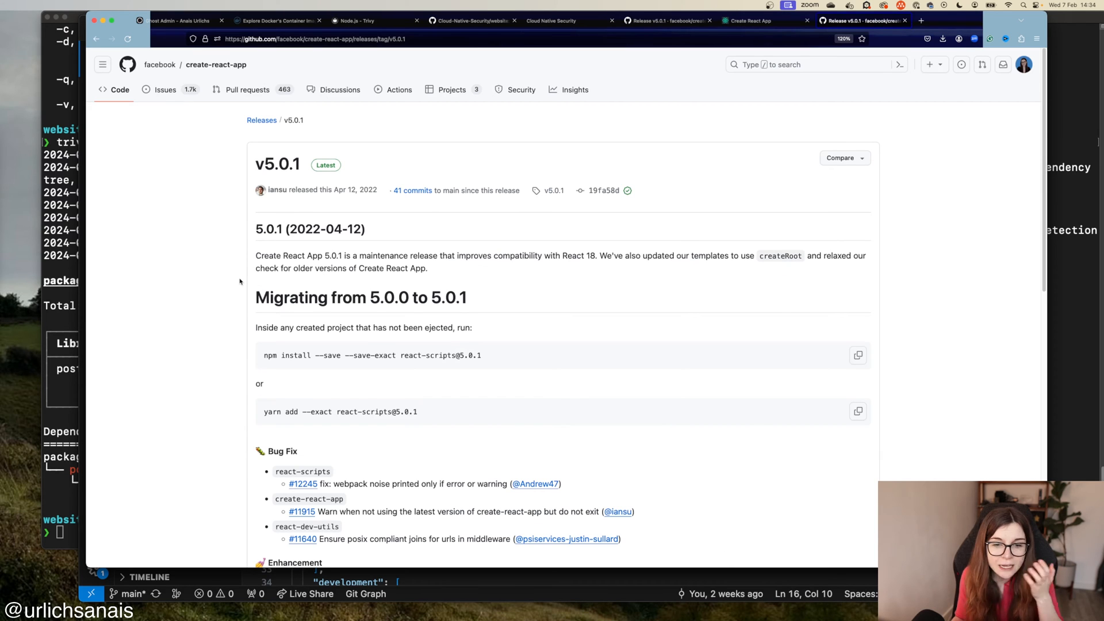
pyautogui.scroll(-3)
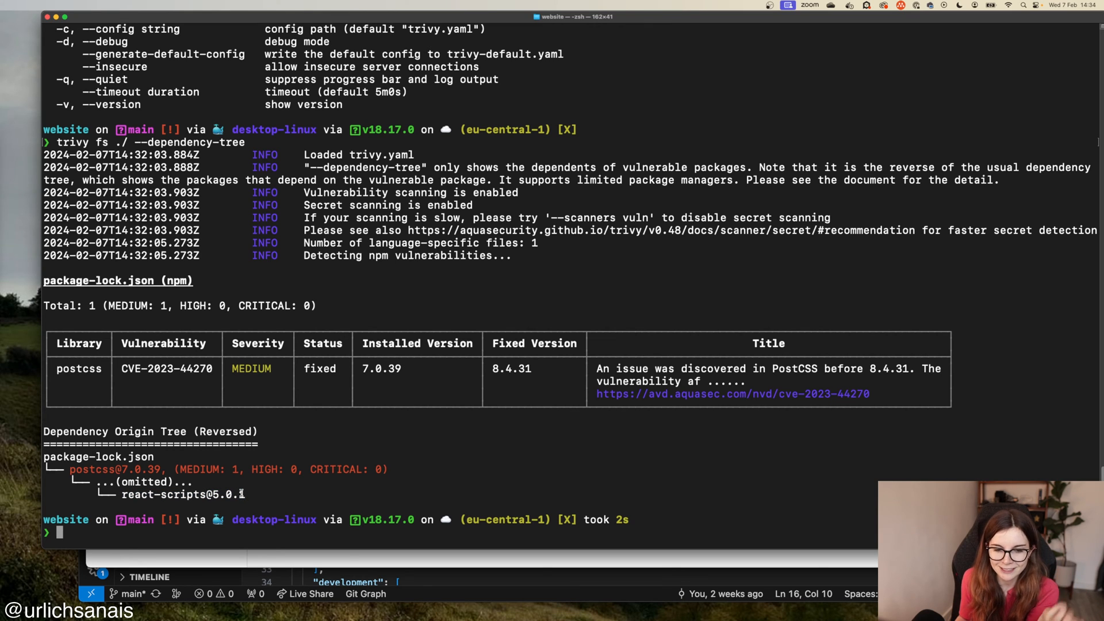
pyautogui.doubleClick(183, 495)
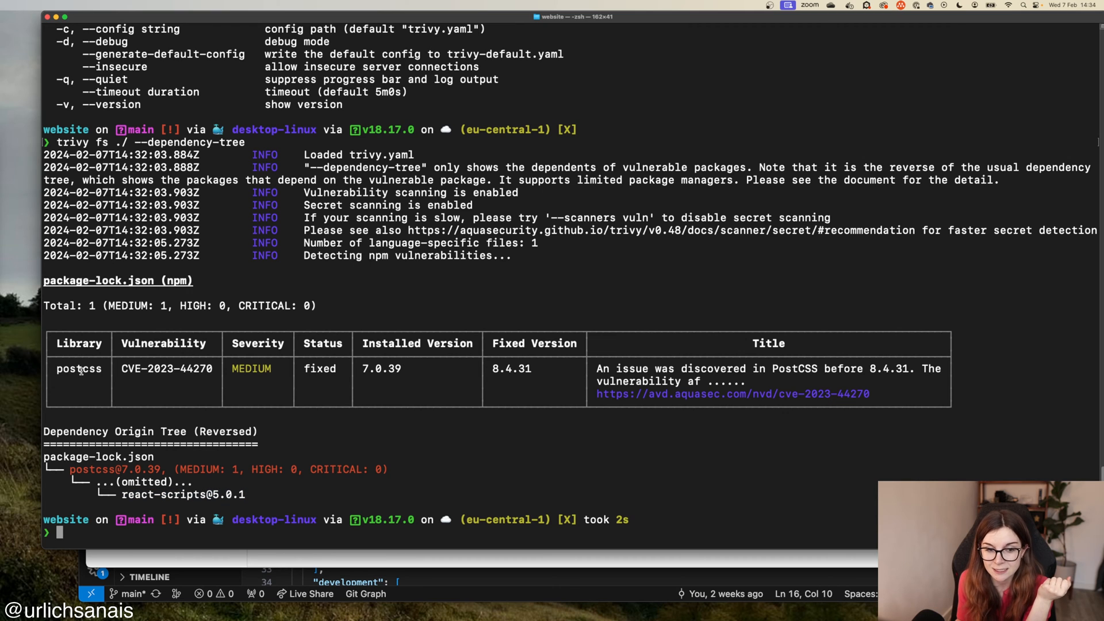
pyautogui.doubleClick(182, 494)
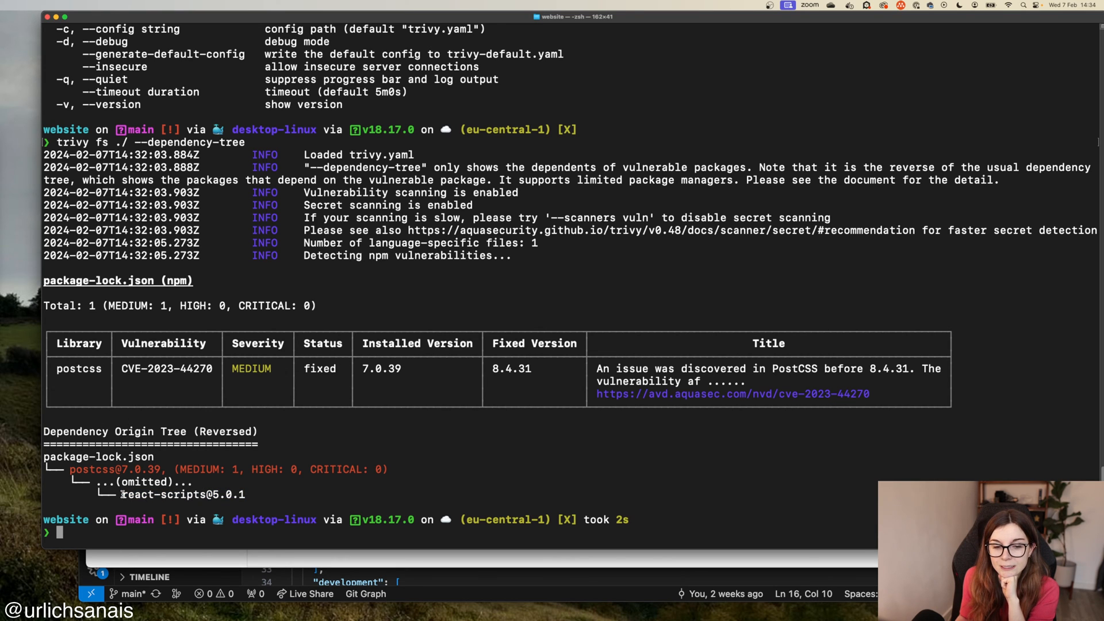
pyautogui.doubleClick(184, 495)
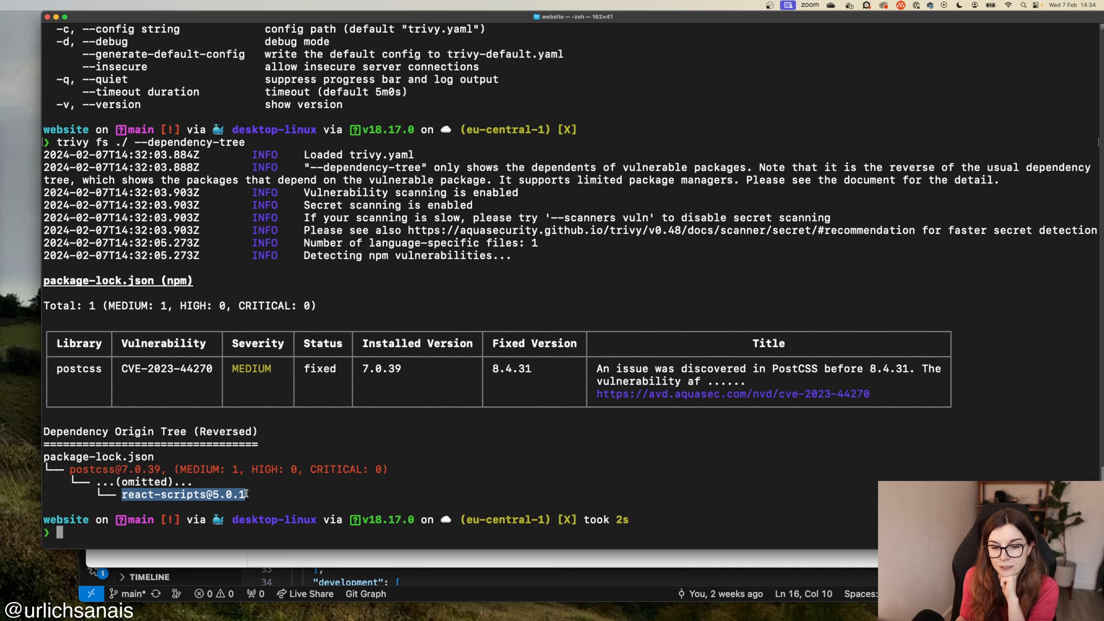
pyautogui.moveTo(219, 482)
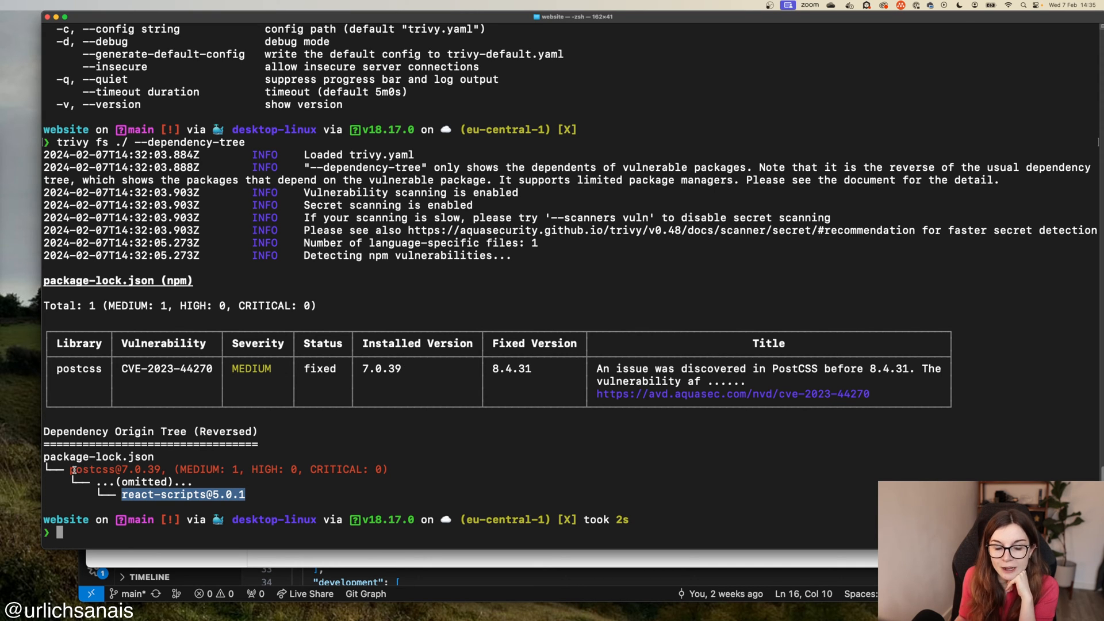
pyautogui.doubleClick(115, 469)
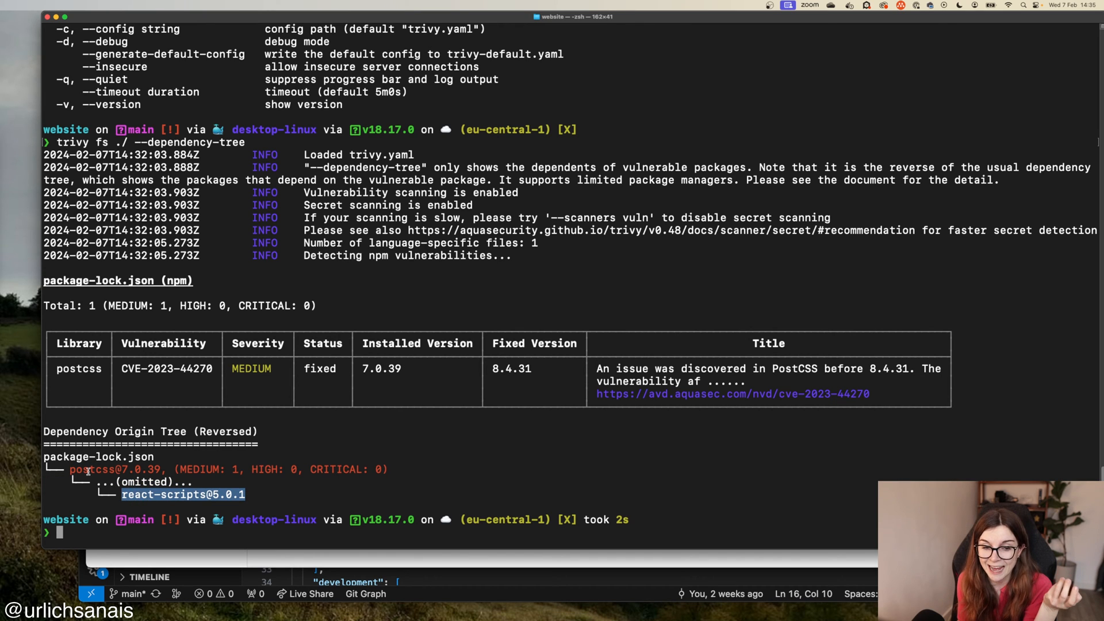
pyautogui.doubleClick(113, 469)
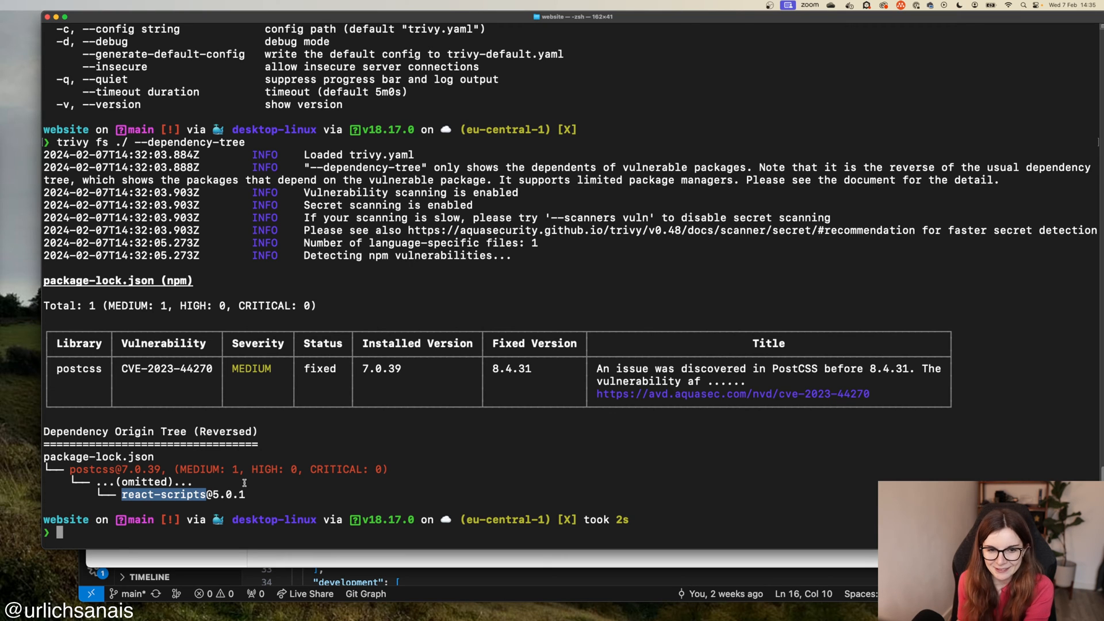
pyautogui.moveTo(163, 498)
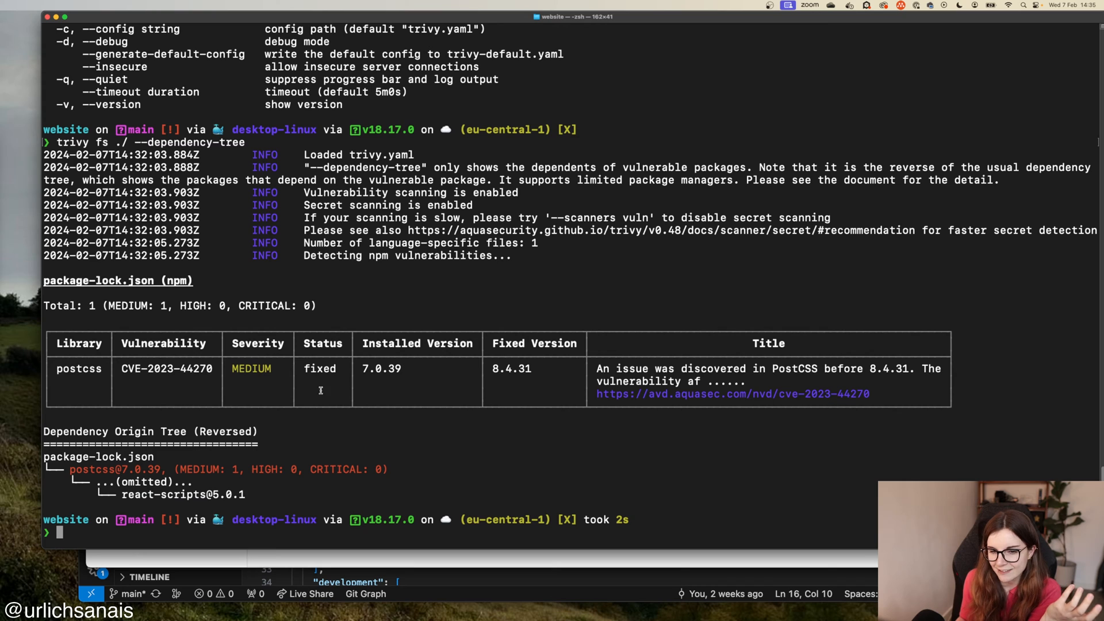
pyautogui.moveTo(212, 368)
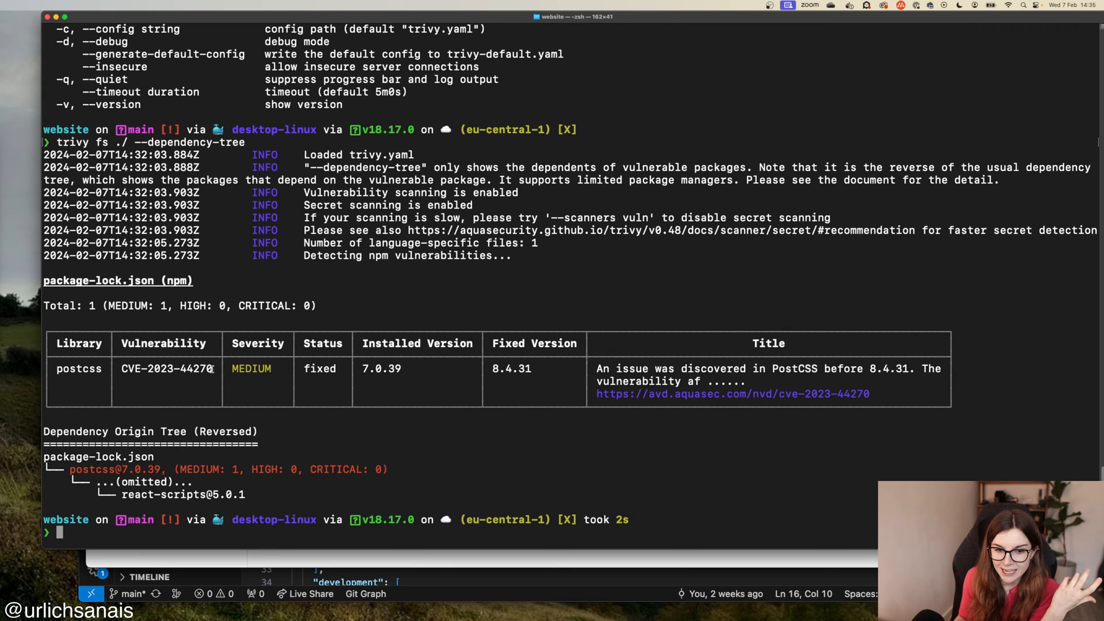
pyautogui.rightClick(165, 368)
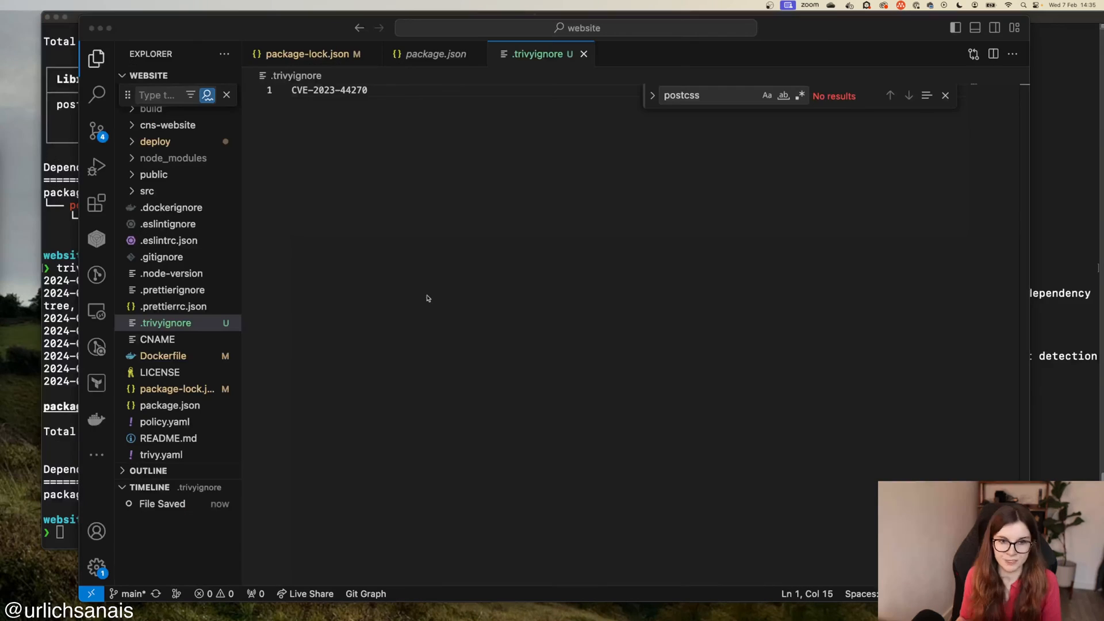
pyautogui.moveTo(149, 332)
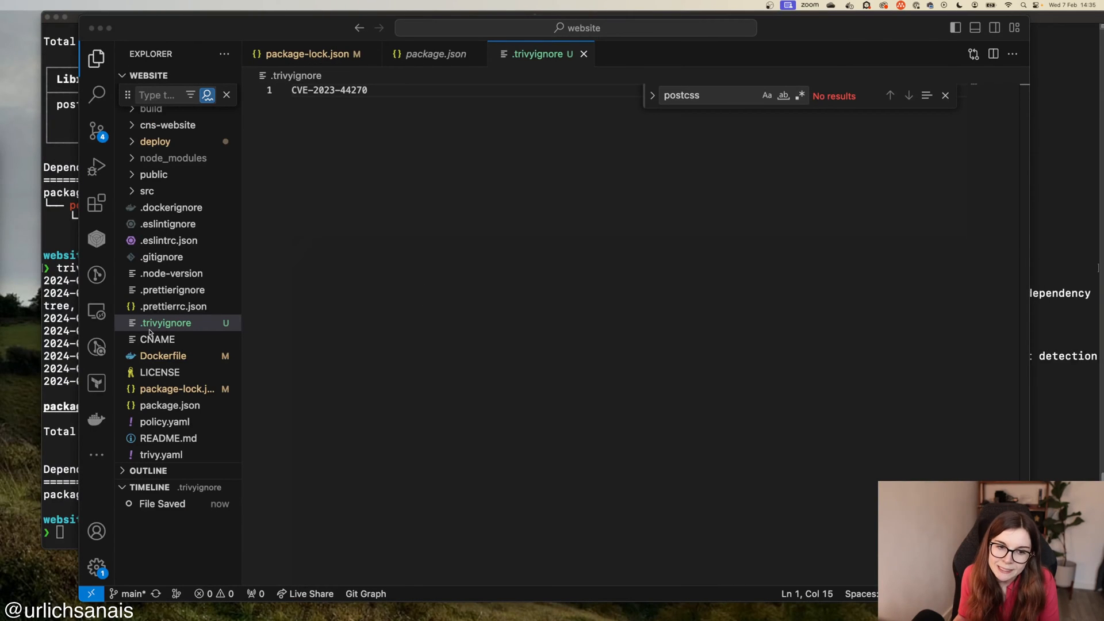
pyautogui.moveTo(167, 328)
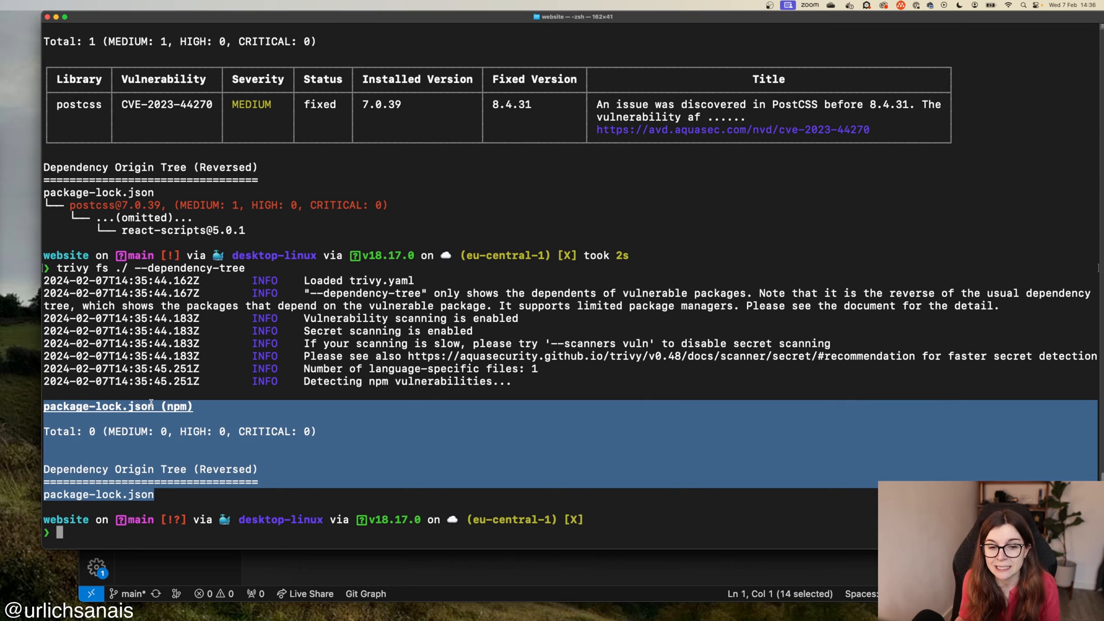
pyautogui.moveTo(189, 427)
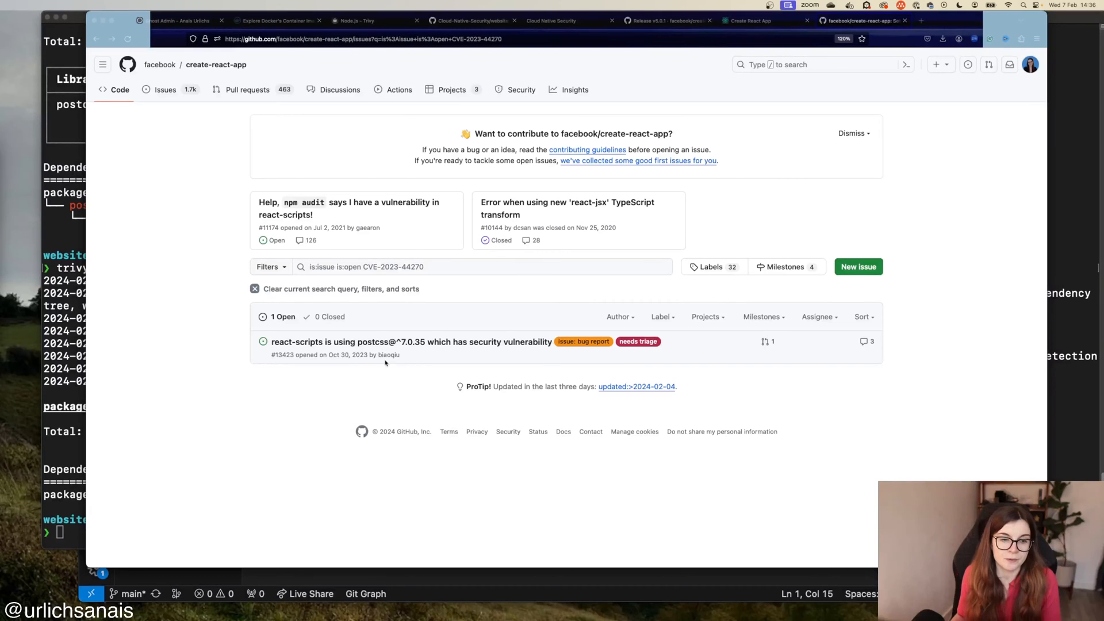
pyautogui.moveTo(338, 318)
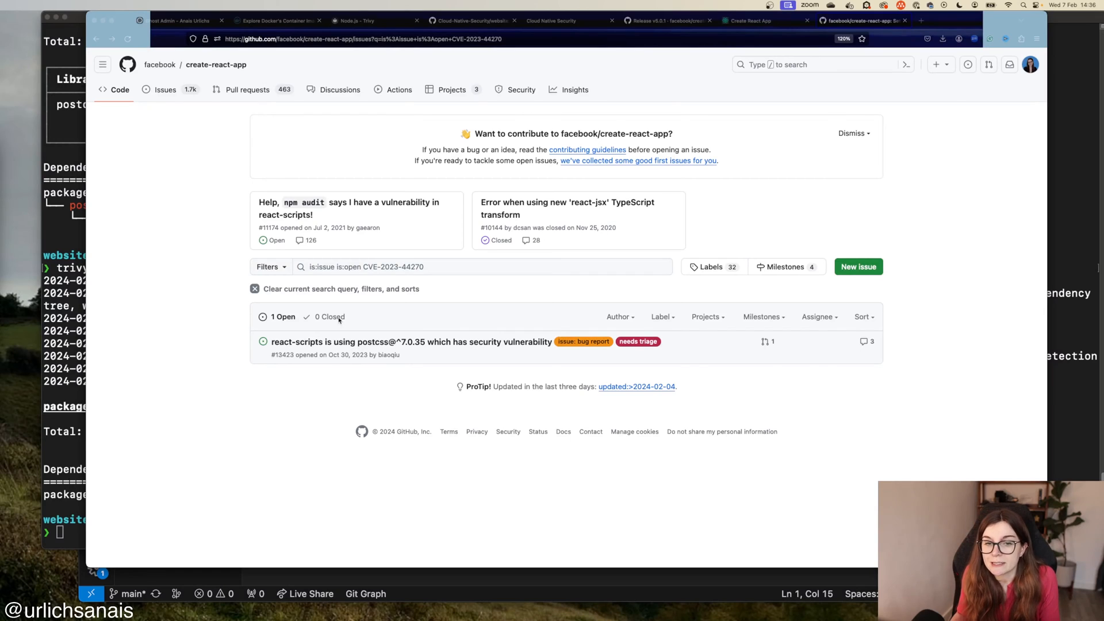
pyautogui.moveTo(411, 341)
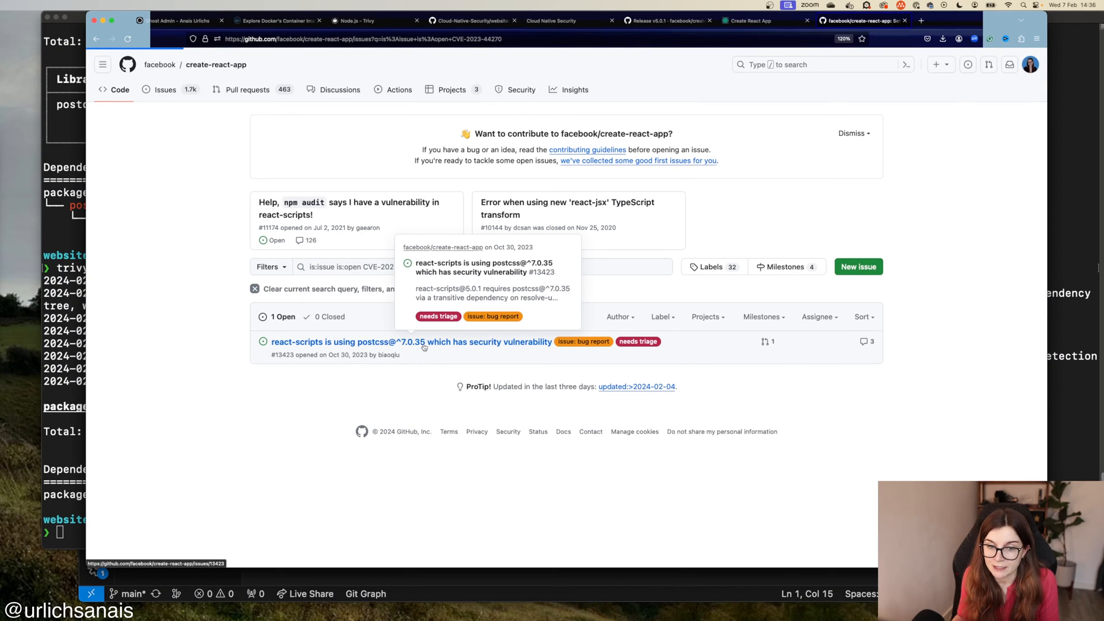
# Step: Open create-react-app issue #13423 and read the comment suggesting package.json overrides to pin postcss 8.4.31
pyautogui.click(406, 342)
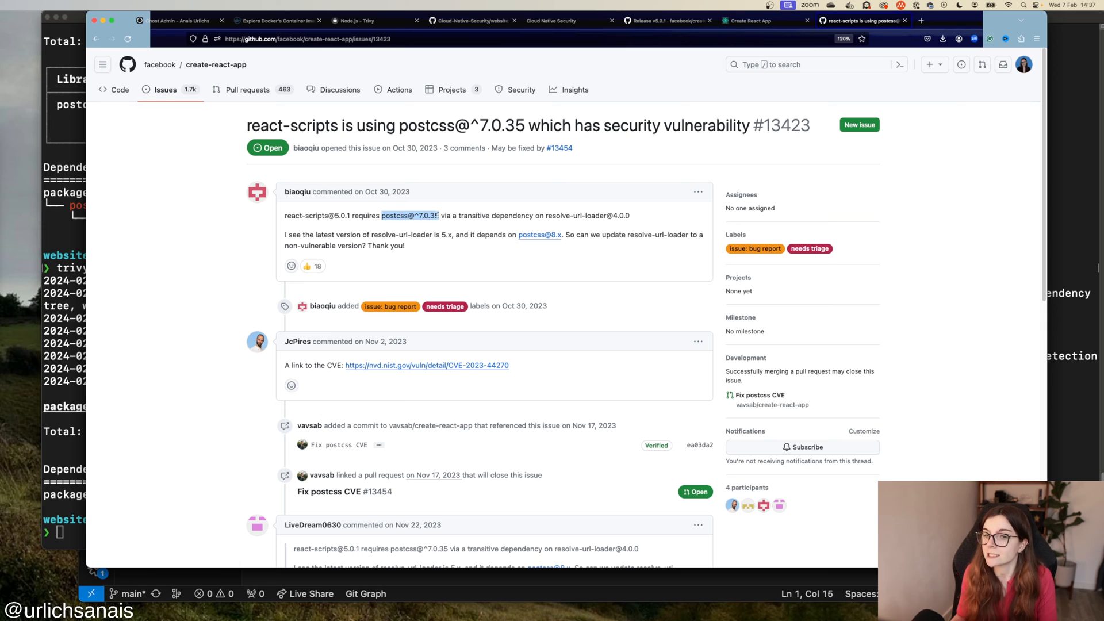
pyautogui.scroll(-3)
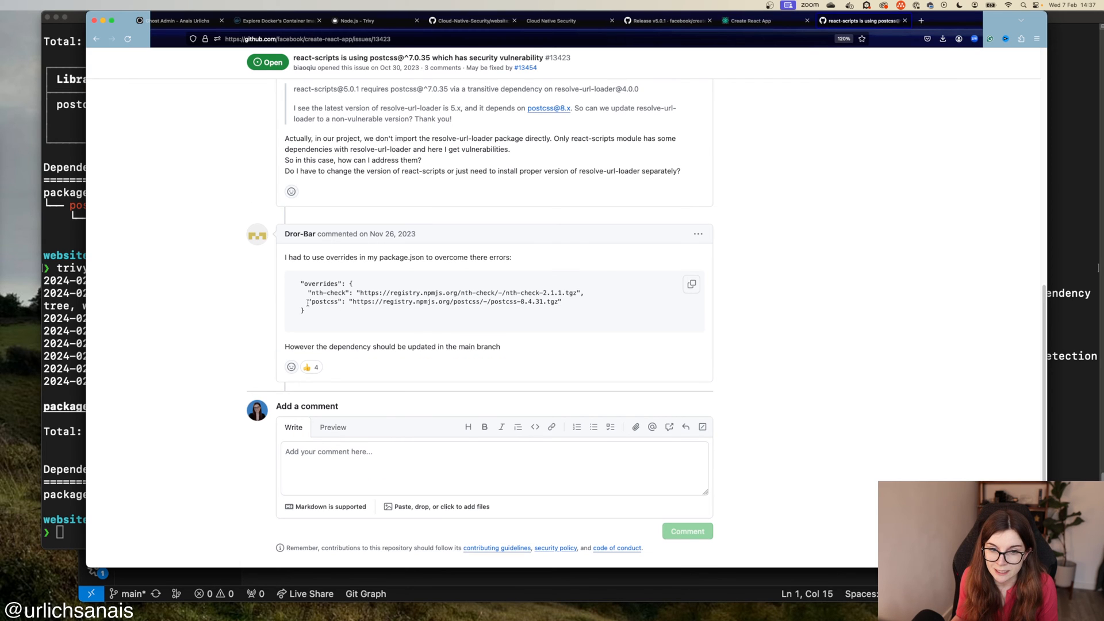
pyautogui.moveTo(381, 274)
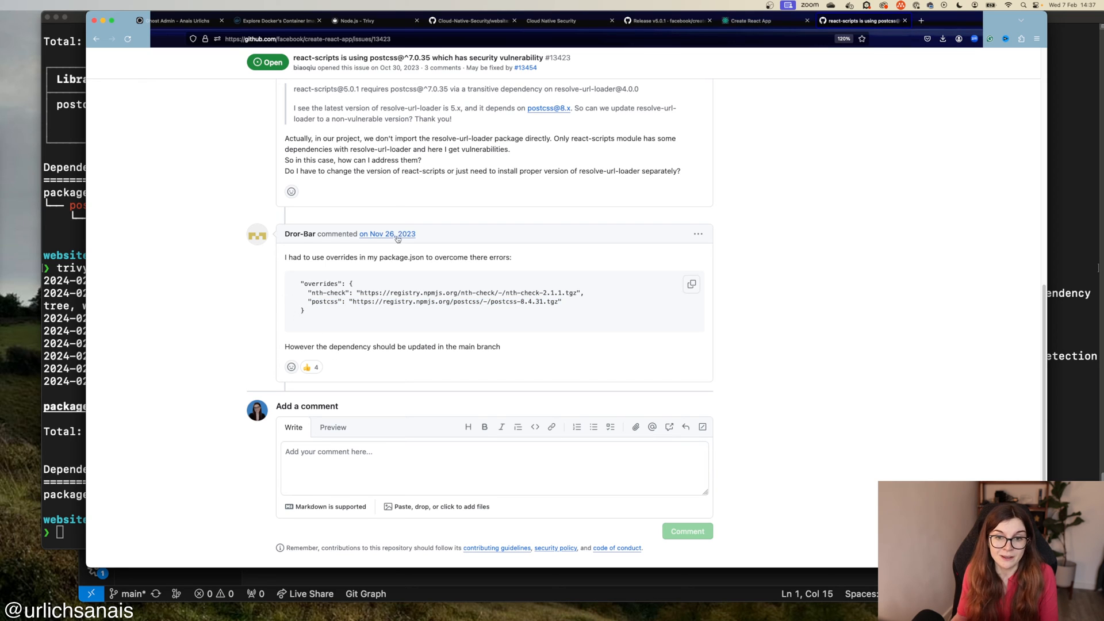
pyautogui.doubleClick(386, 234)
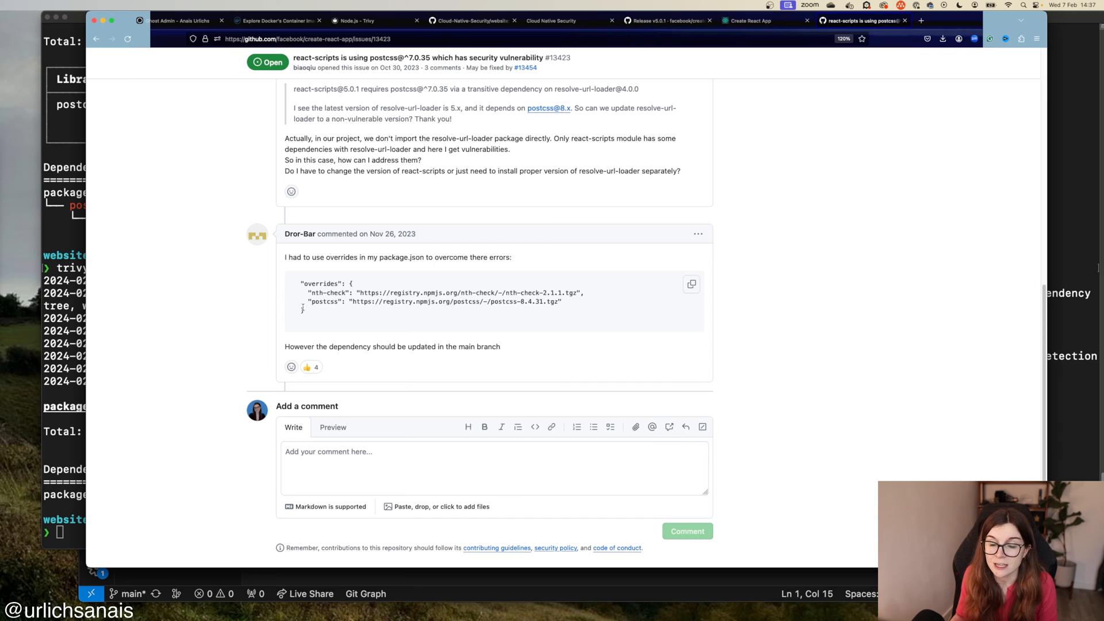
pyautogui.moveTo(496, 301)
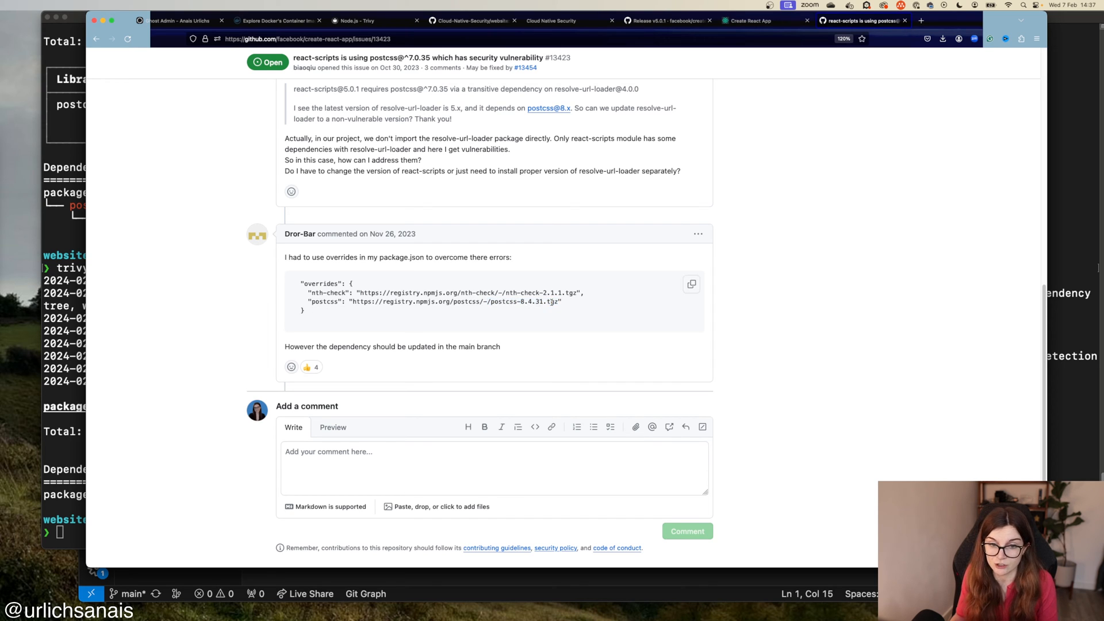
pyautogui.scroll(3)
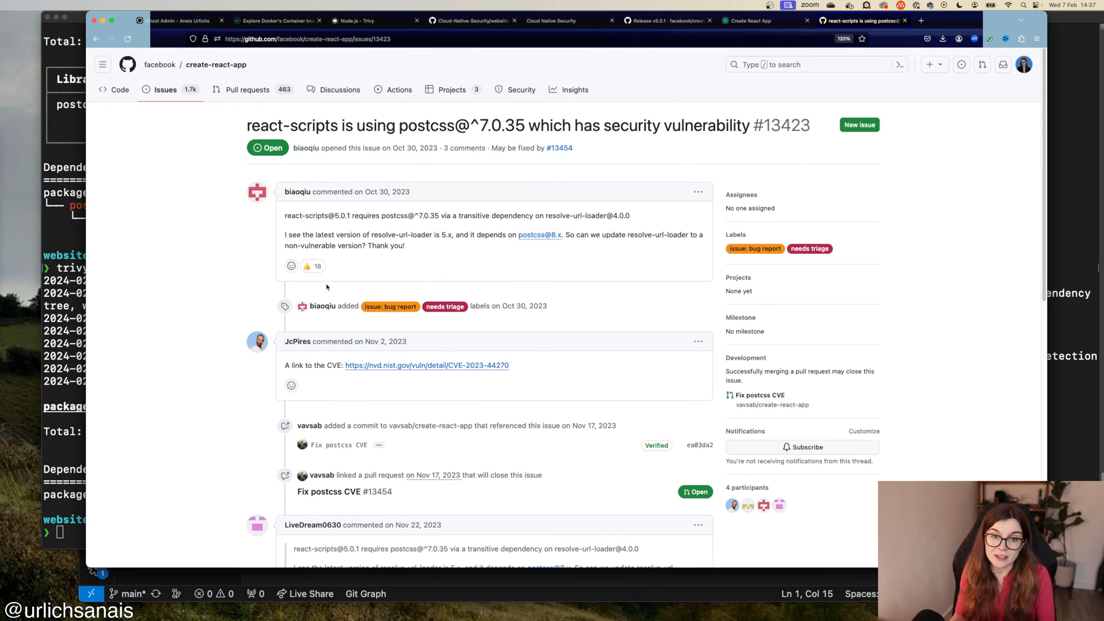
pyautogui.moveTo(328, 287)
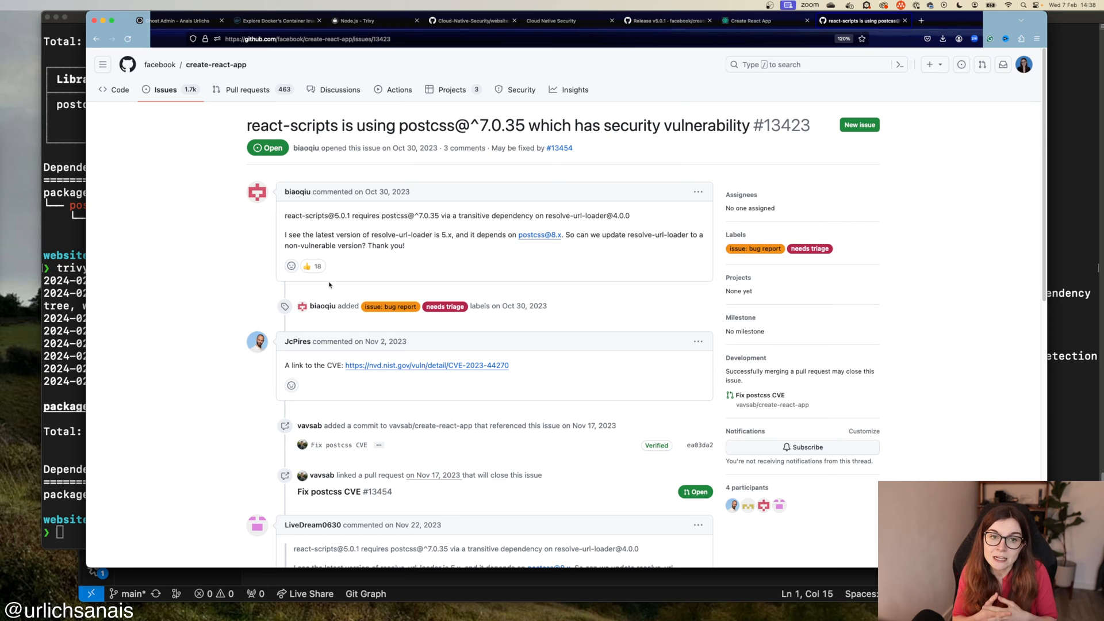
pyautogui.moveTo(385, 293)
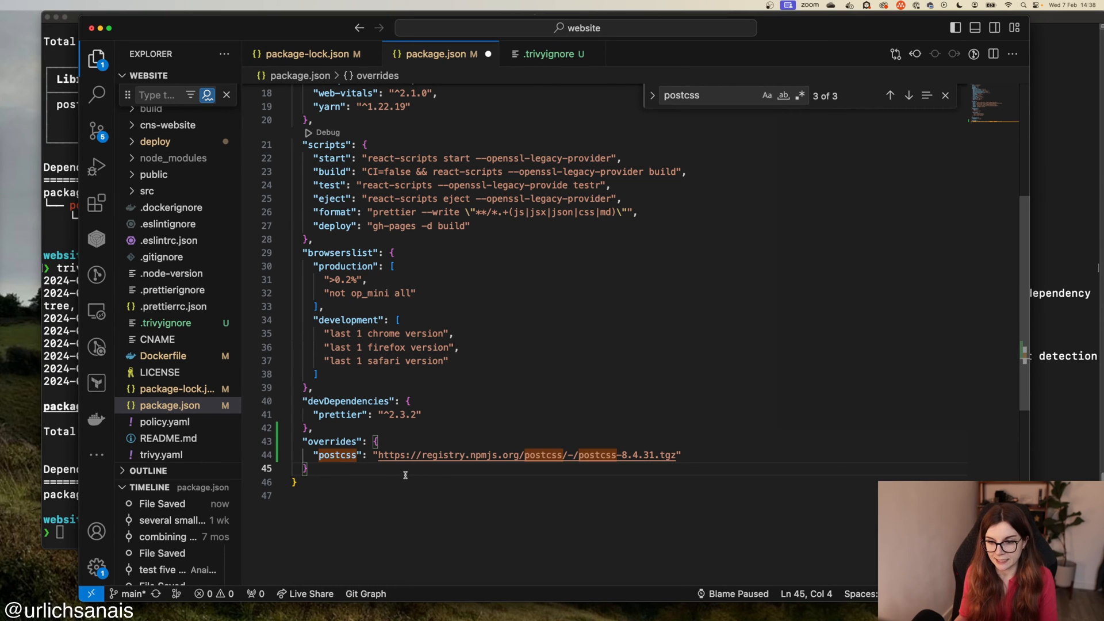
pyautogui.moveTo(604, 462)
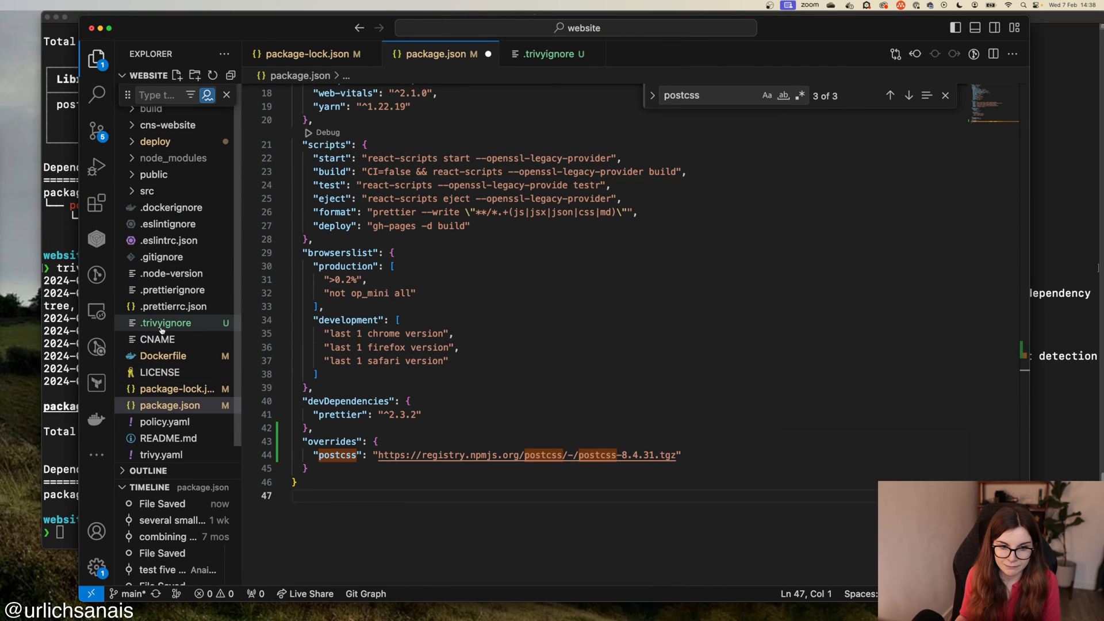
# Step: Open .trivyignore after adding the postcss 8.4.31 override, then return to the terminal
pyautogui.click(166, 322)
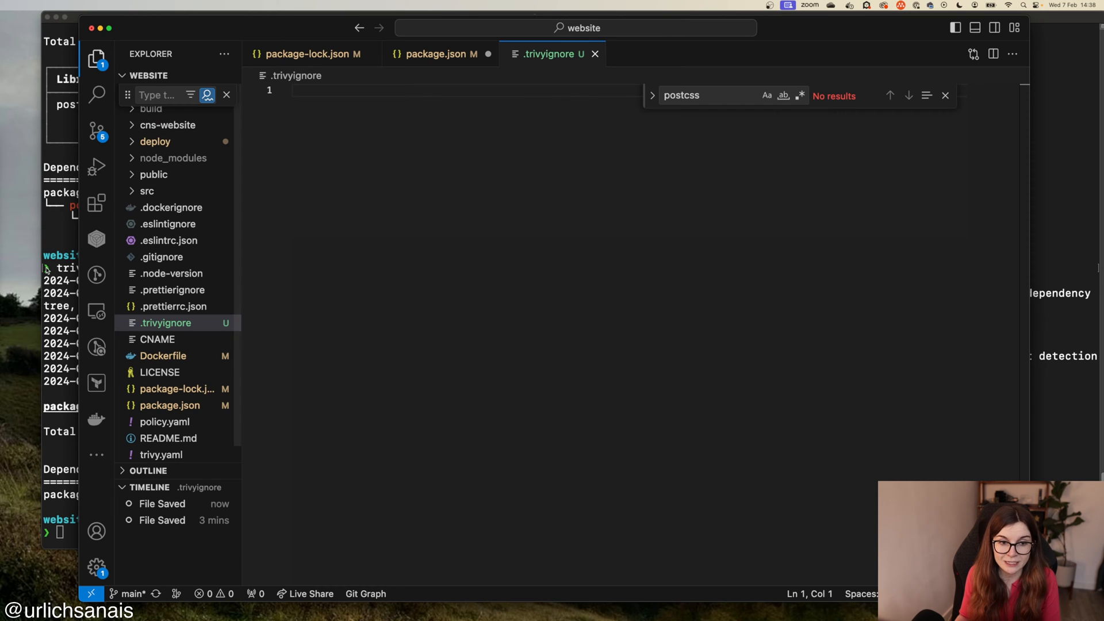
pyautogui.click(435, 54)
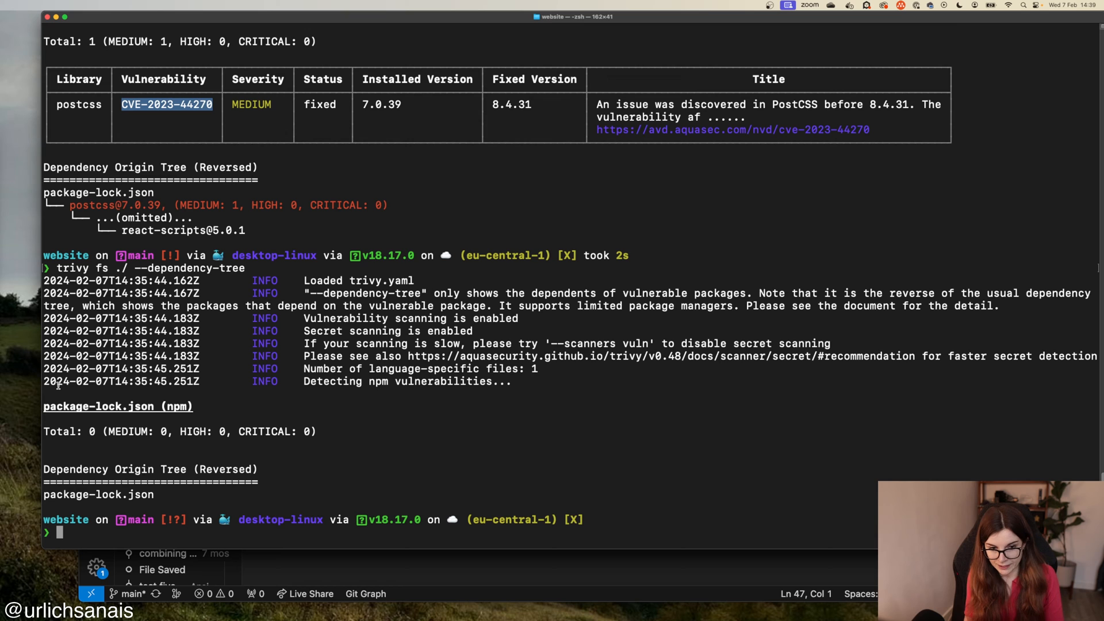
# Step: Rescan the project with 'trivy fs ./ --dependency-tree', flagging the postcss CVE again
pyautogui.write('trivy fs ./ --dependency-tree')
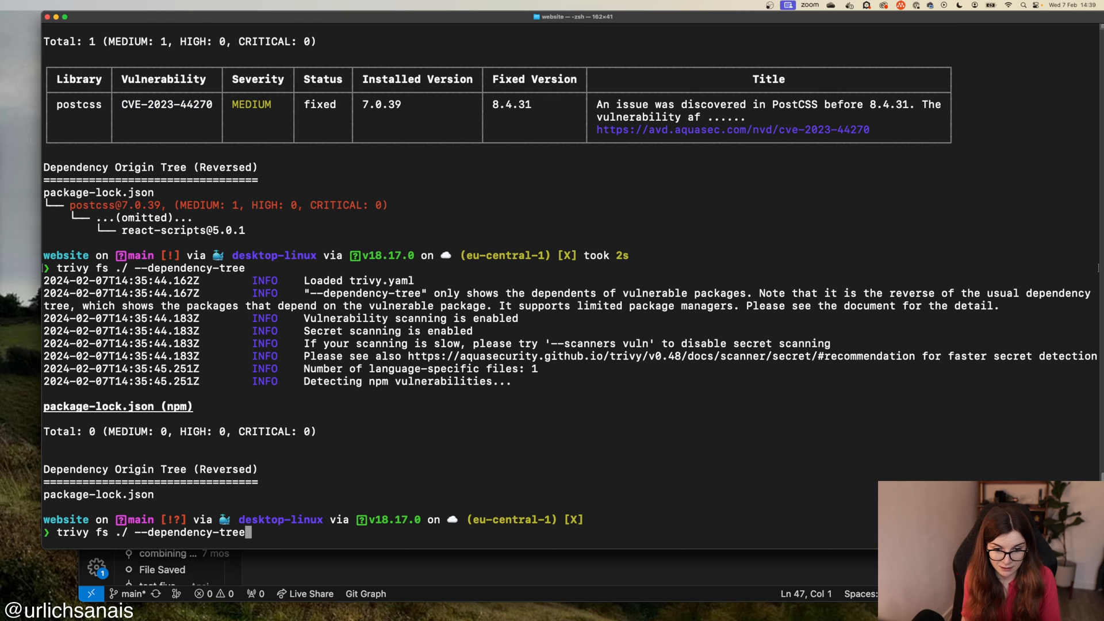
pyautogui.press('Return')
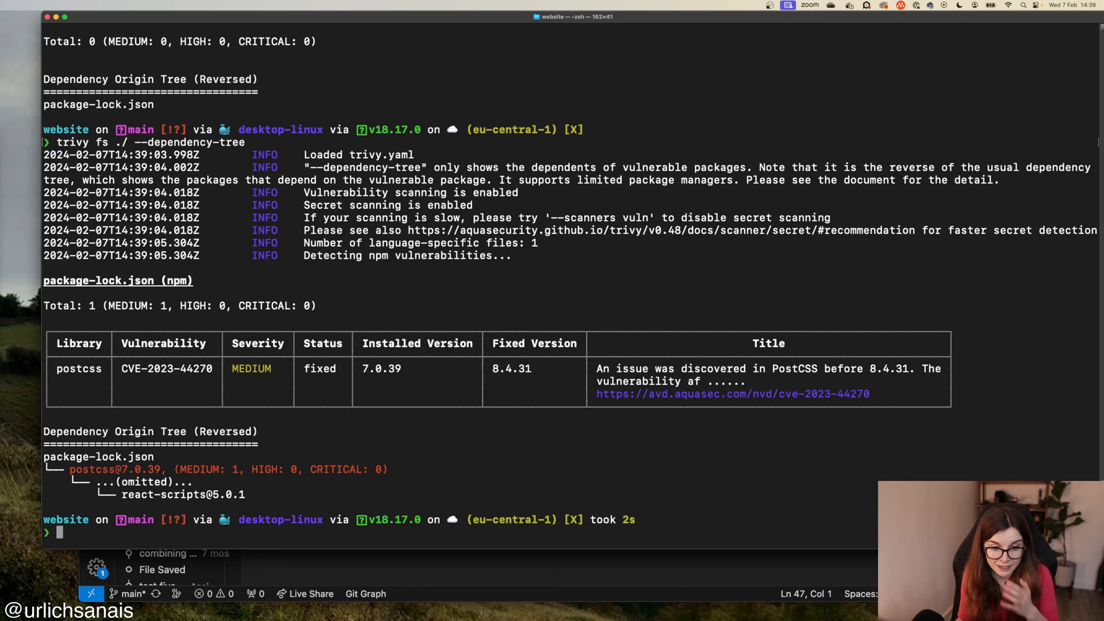
pyautogui.moveTo(187, 459)
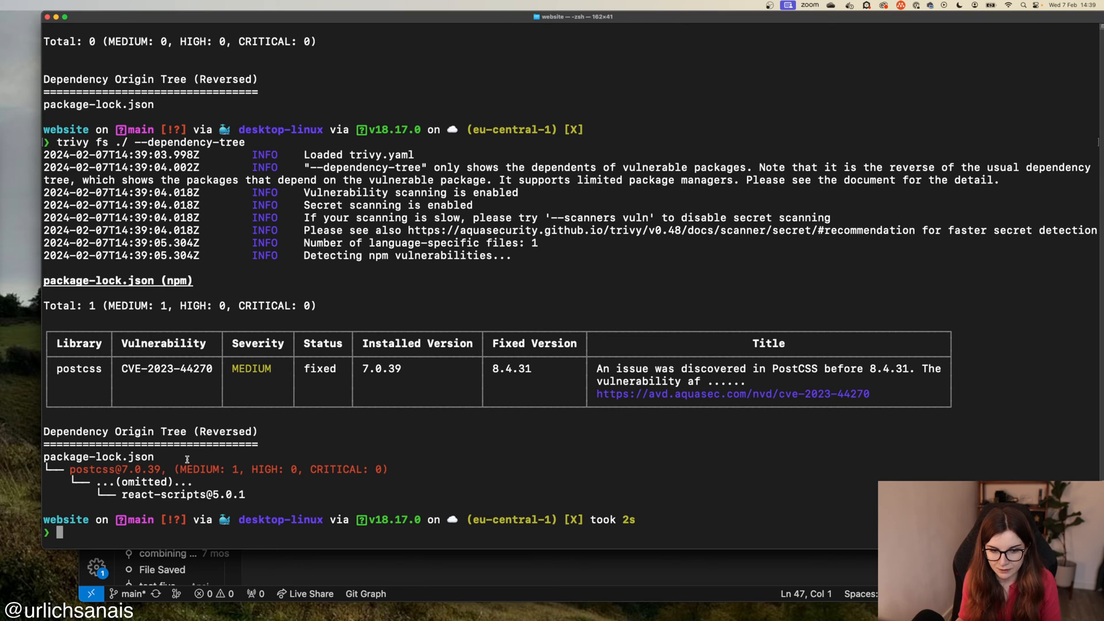
pyautogui.moveTo(303, 500)
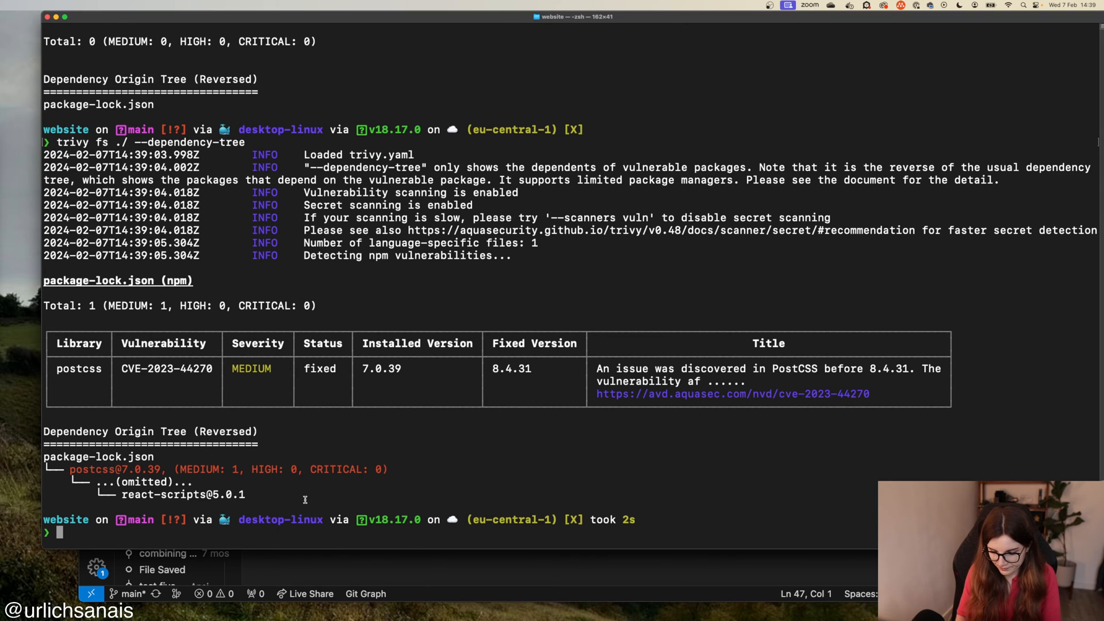
# Step: Reinstall packages with npm install so the postcss override applies and 0 vulnerabilities are reported
pyautogui.write('npm ins')
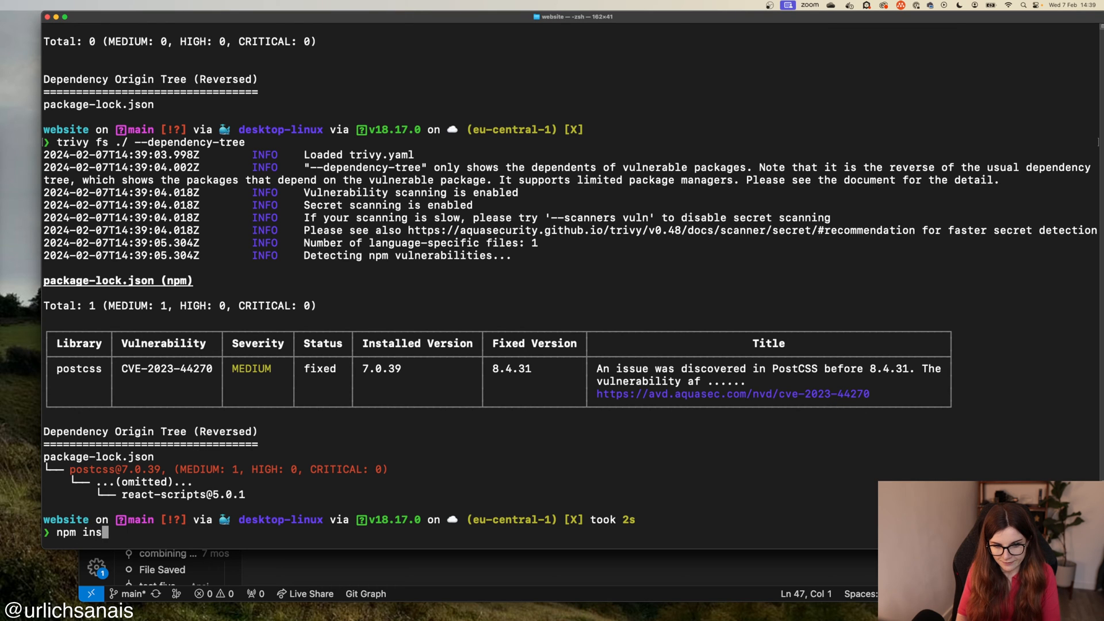
pyautogui.press('Return')
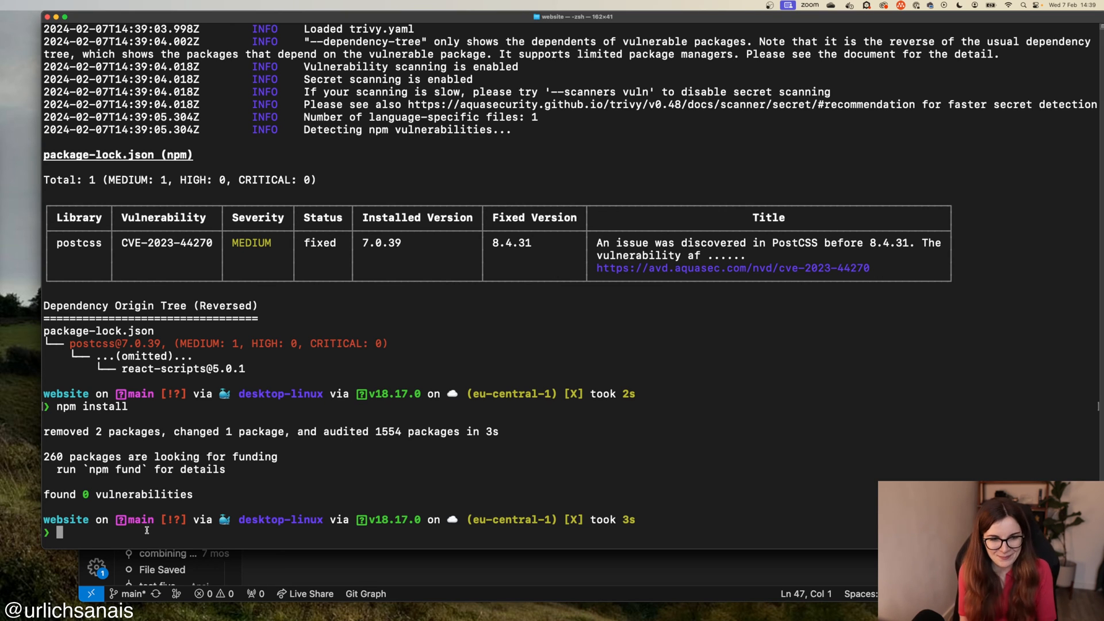
pyautogui.write('npm install')
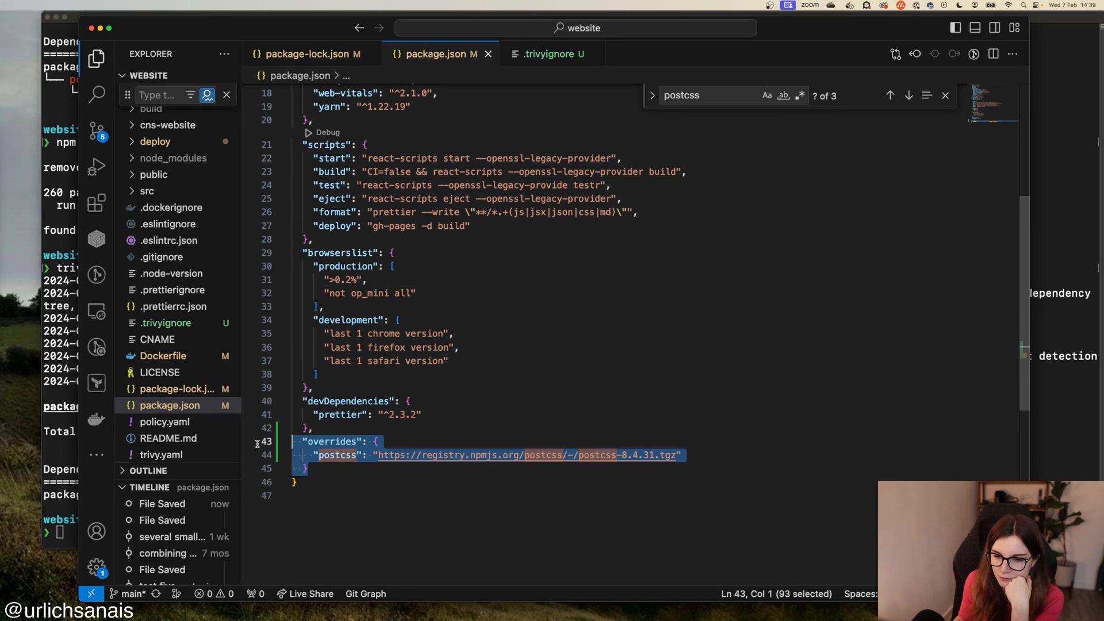
pyautogui.moveTo(301, 420)
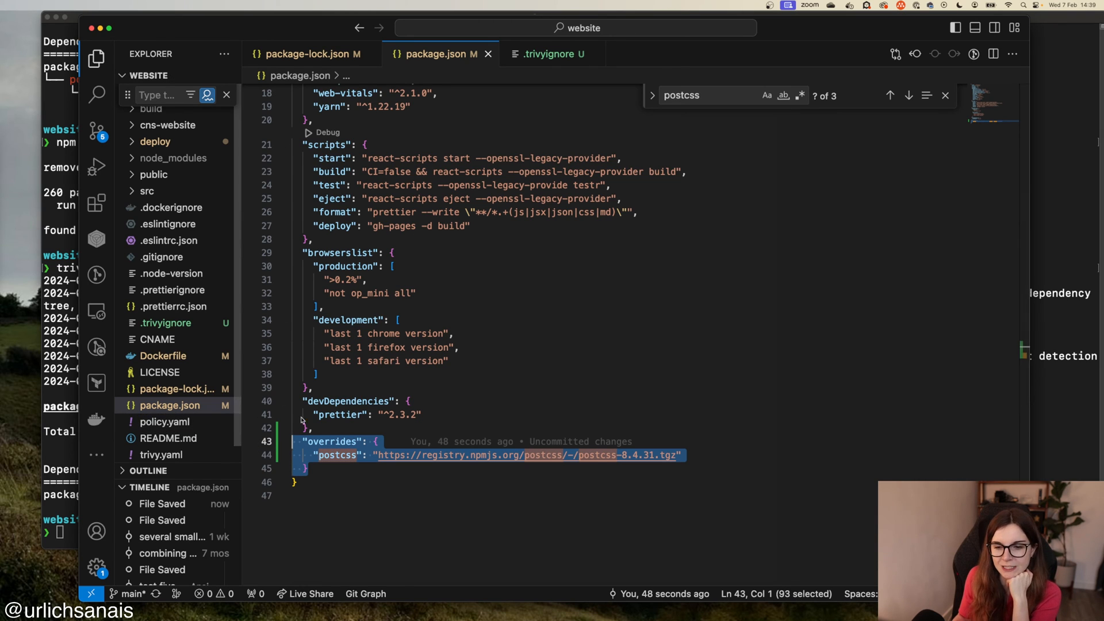
# Step: Scroll back up in package.json and switch to the .trivyignore file in the Explorer
pyautogui.scroll(3)
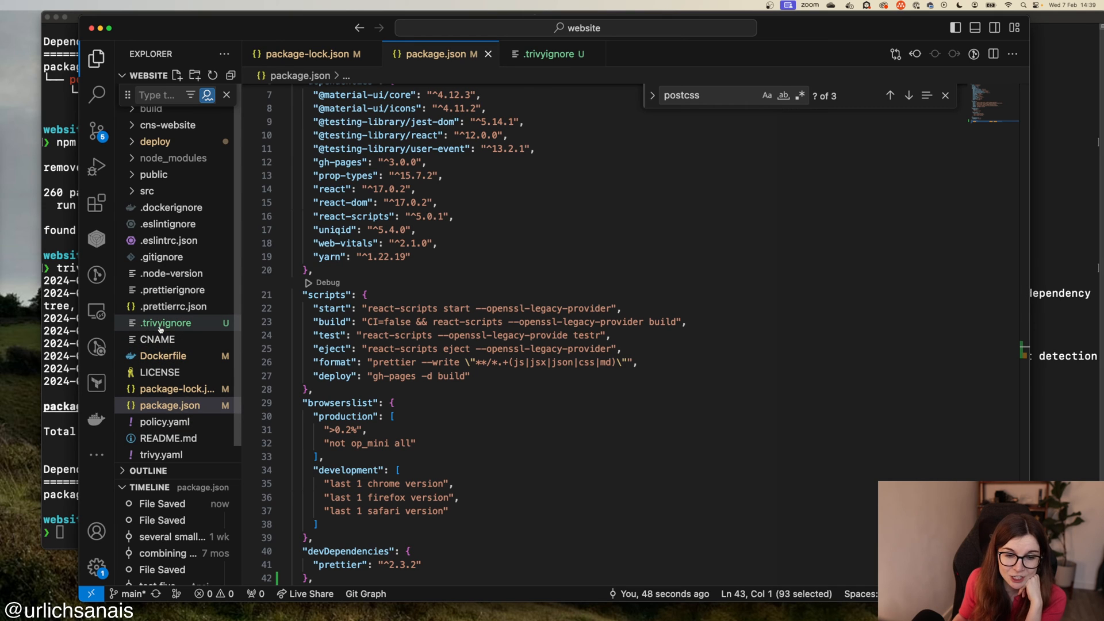
pyautogui.click(166, 322)
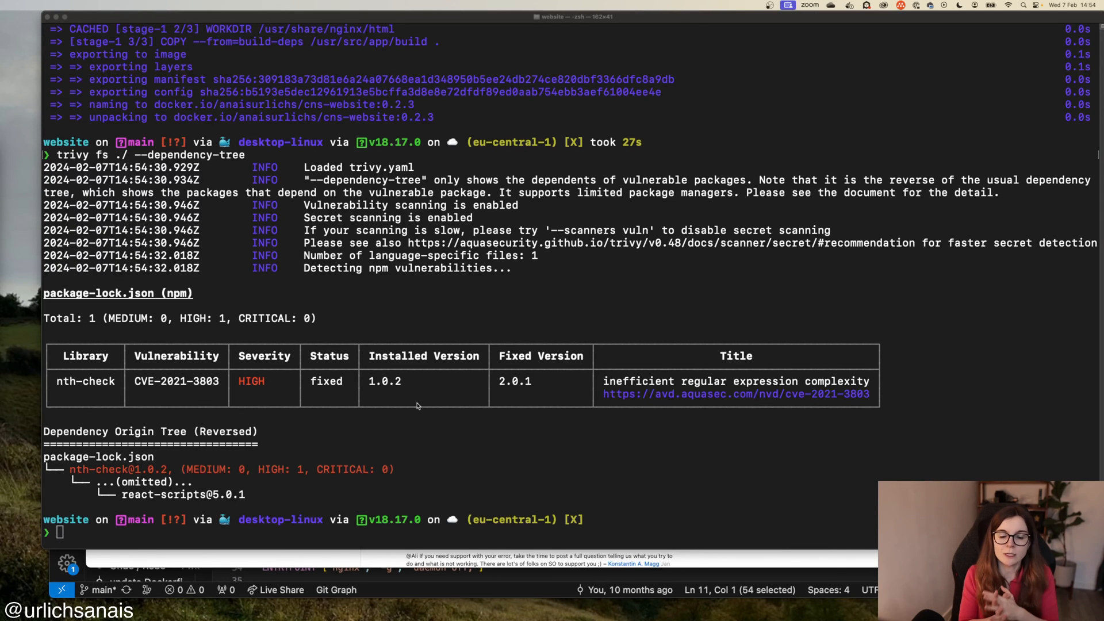
pyautogui.moveTo(297, 414)
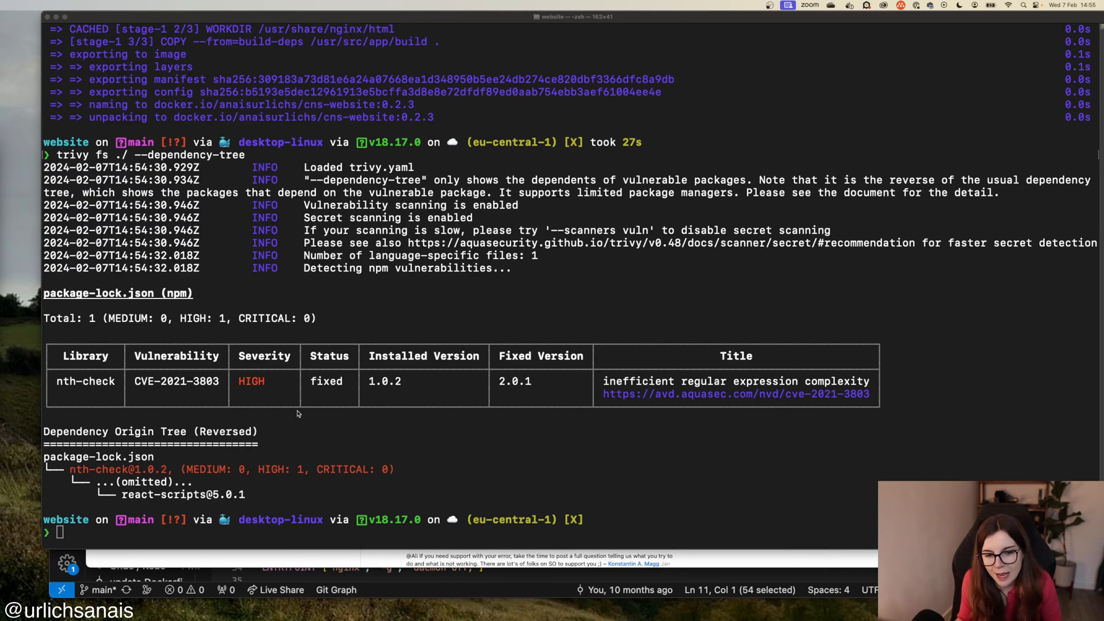
pyautogui.moveTo(95, 487)
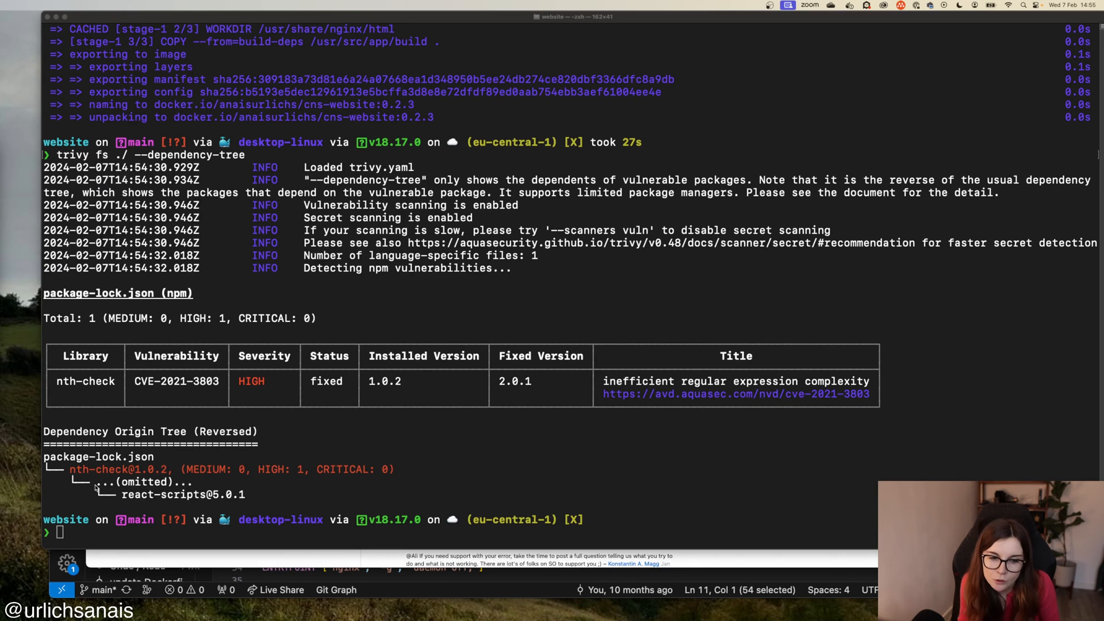
pyautogui.moveTo(205, 462)
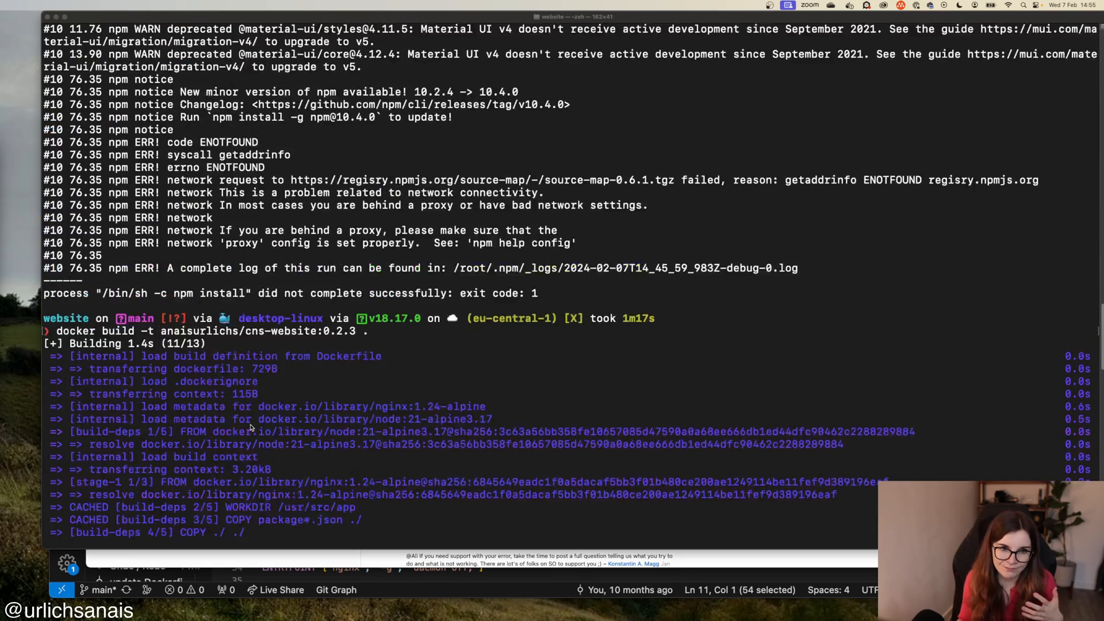
pyautogui.scroll(3)
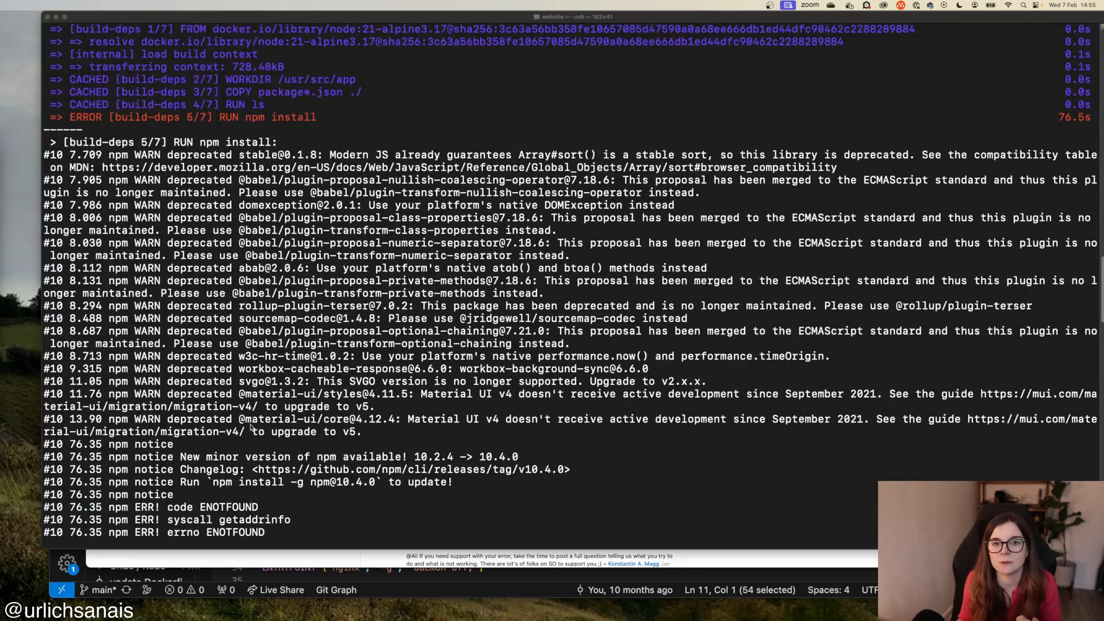
pyautogui.scroll(-3)
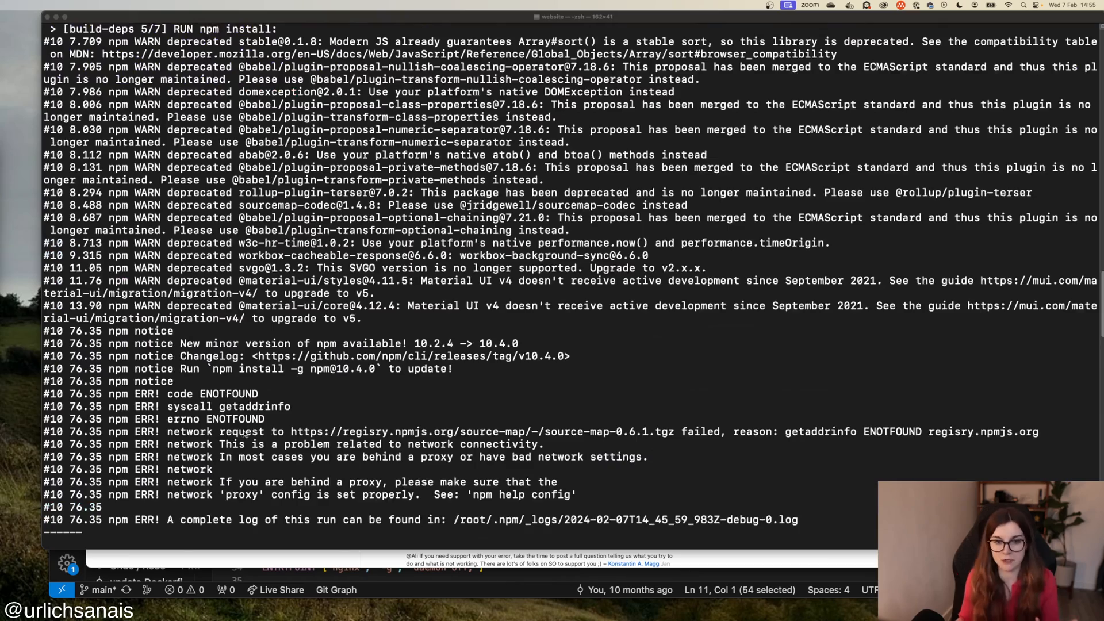
pyautogui.scroll(-3)
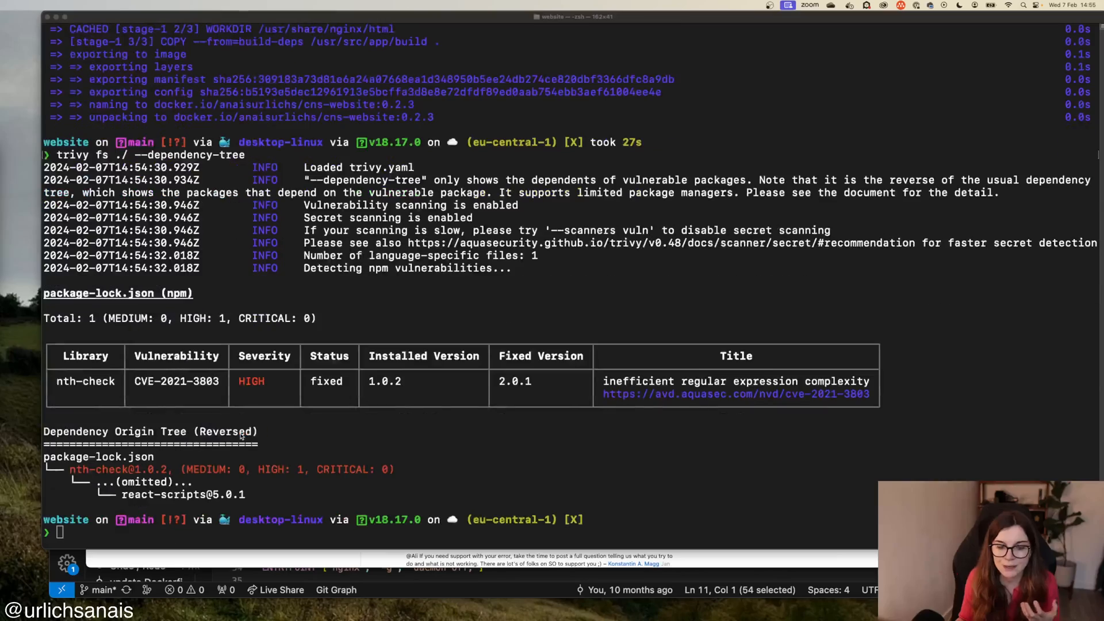
pyautogui.moveTo(318, 424)
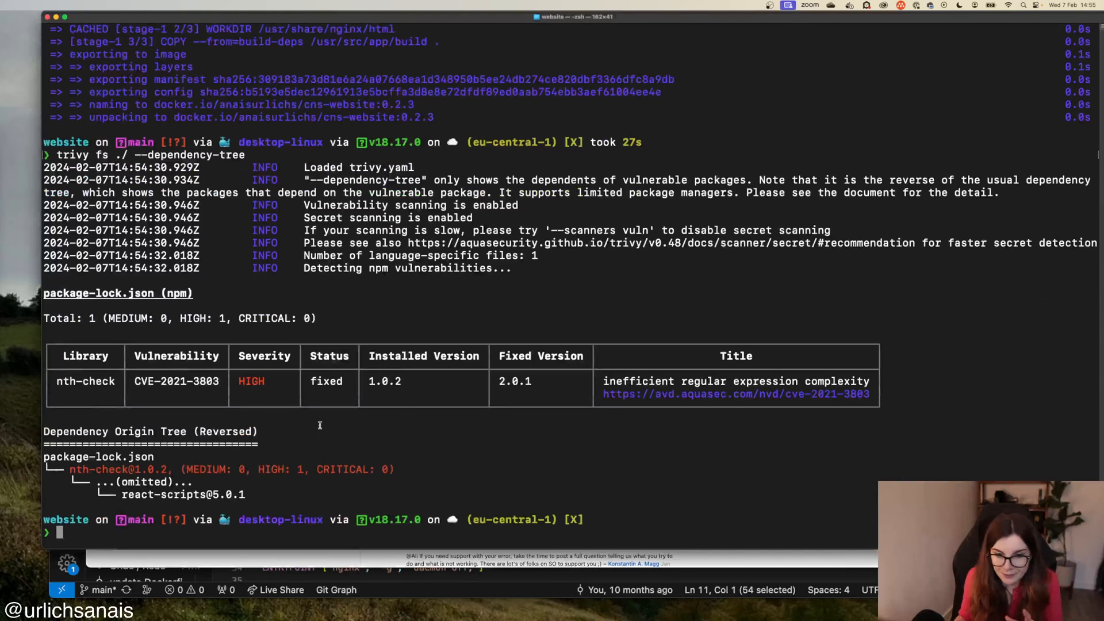
pyautogui.doubleClick(384, 381)
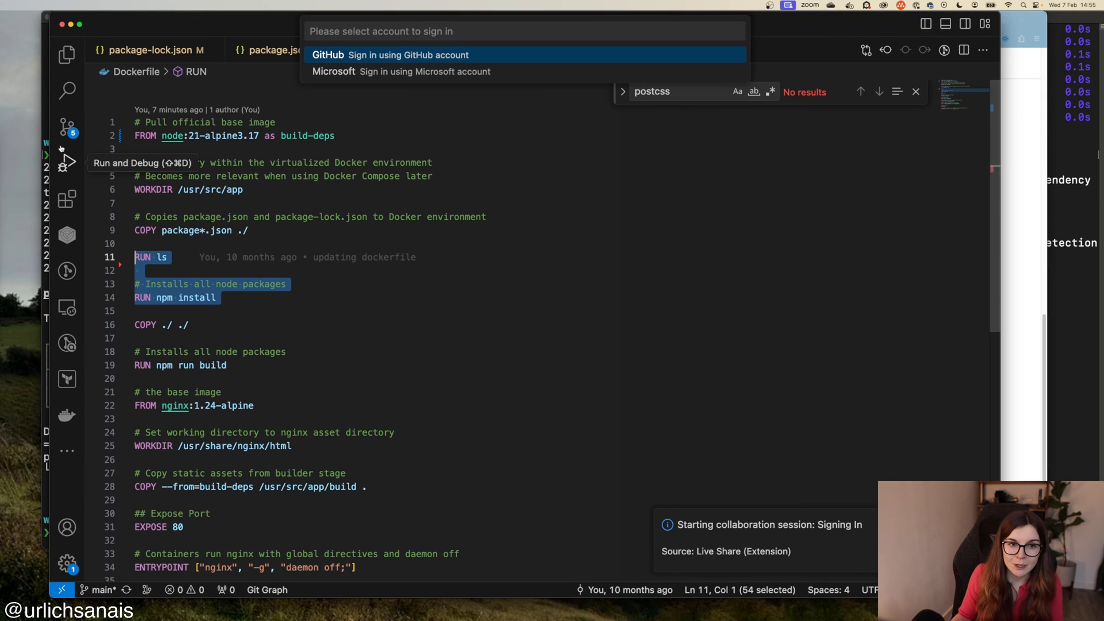
# Step: Show the project's file tree in the Explorer beside the open Dockerfile
pyautogui.click(67, 54)
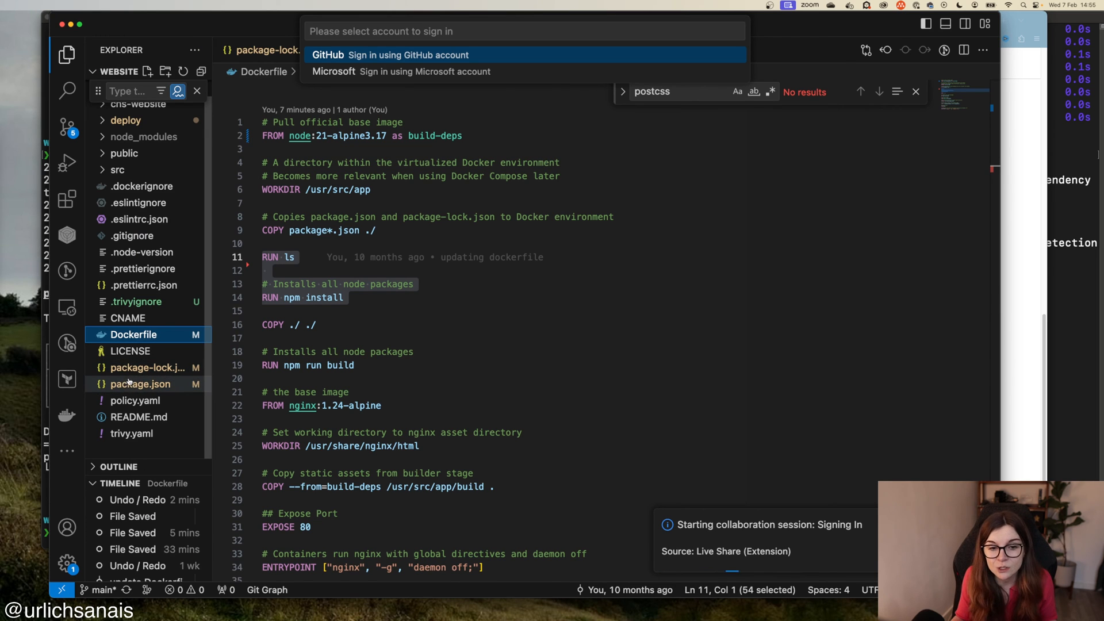
pyautogui.click(140, 384)
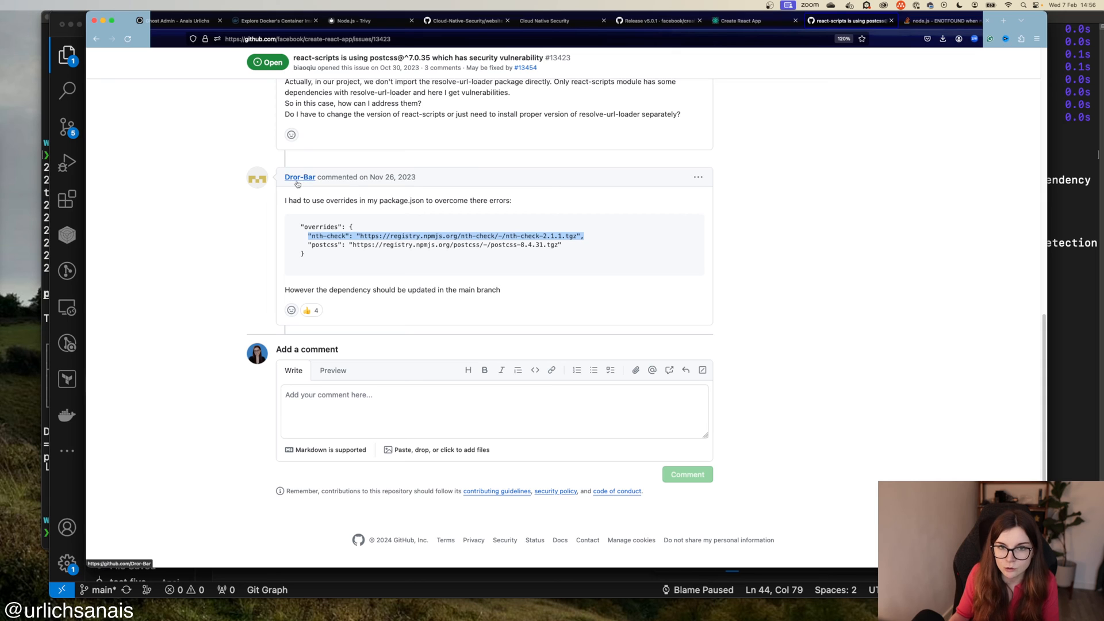
pyautogui.moveTo(299, 178)
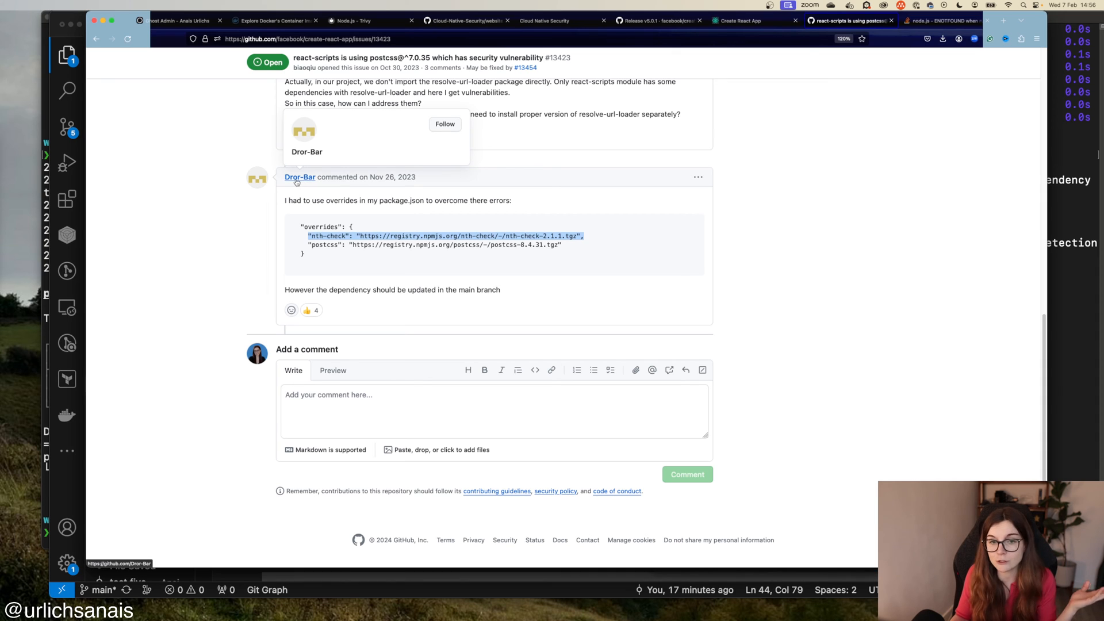
pyautogui.click(307, 309)
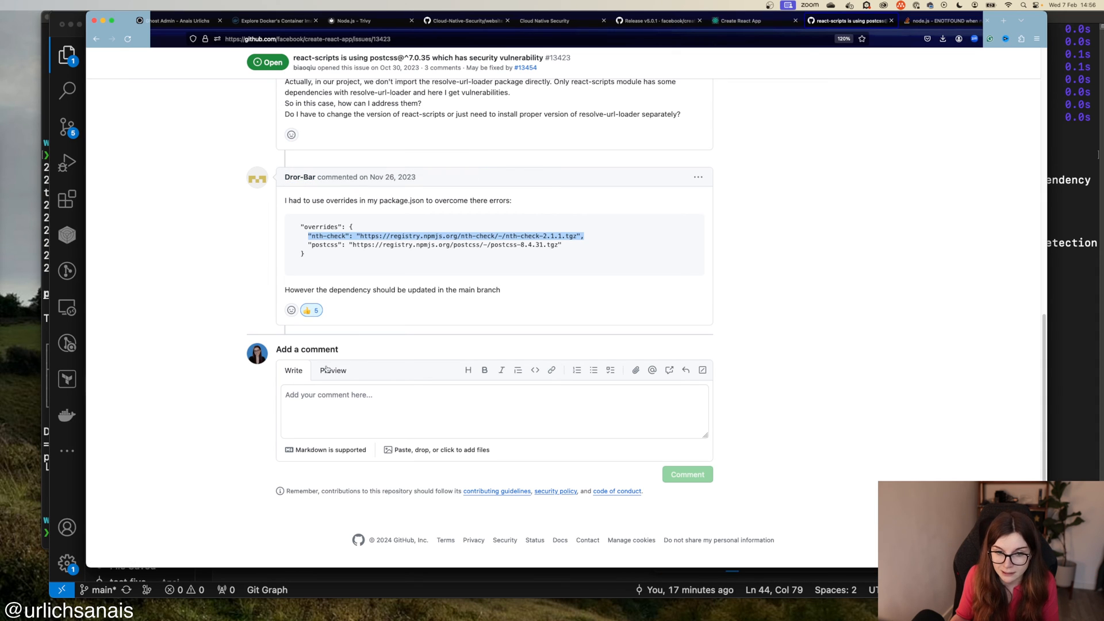
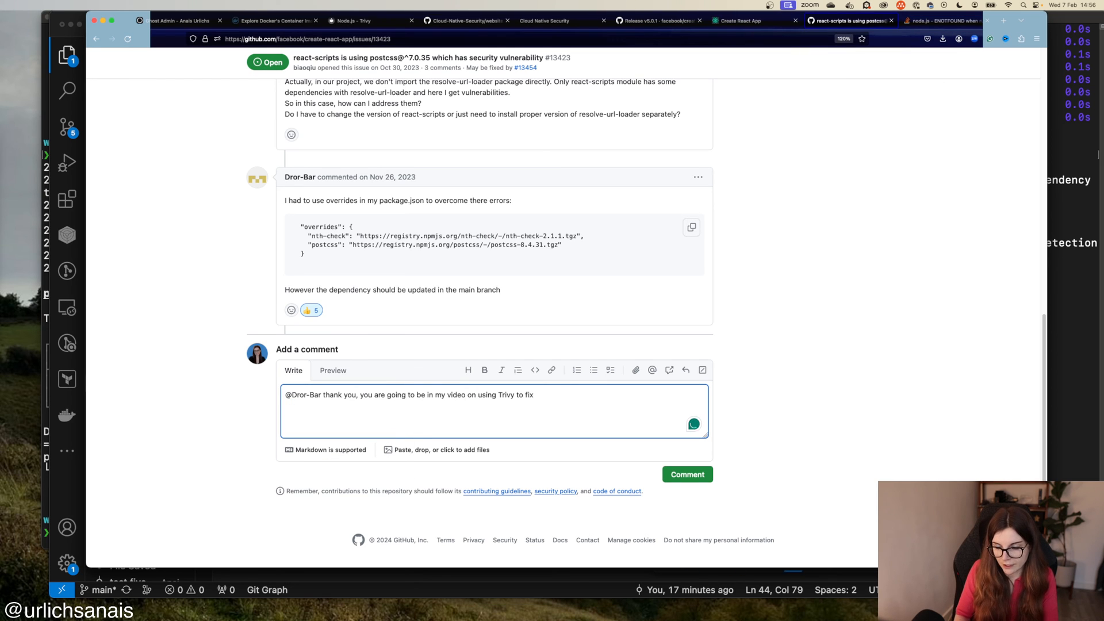
pyautogui.write('vulnerabilities with this sugge')
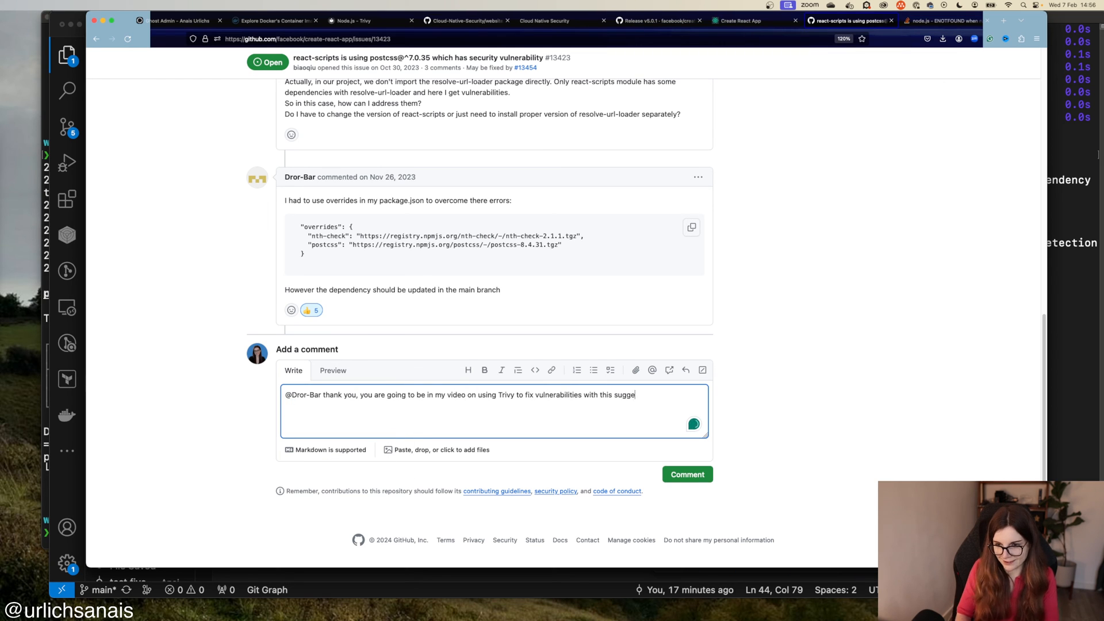
pyautogui.write('stion -- Thank you!!!')
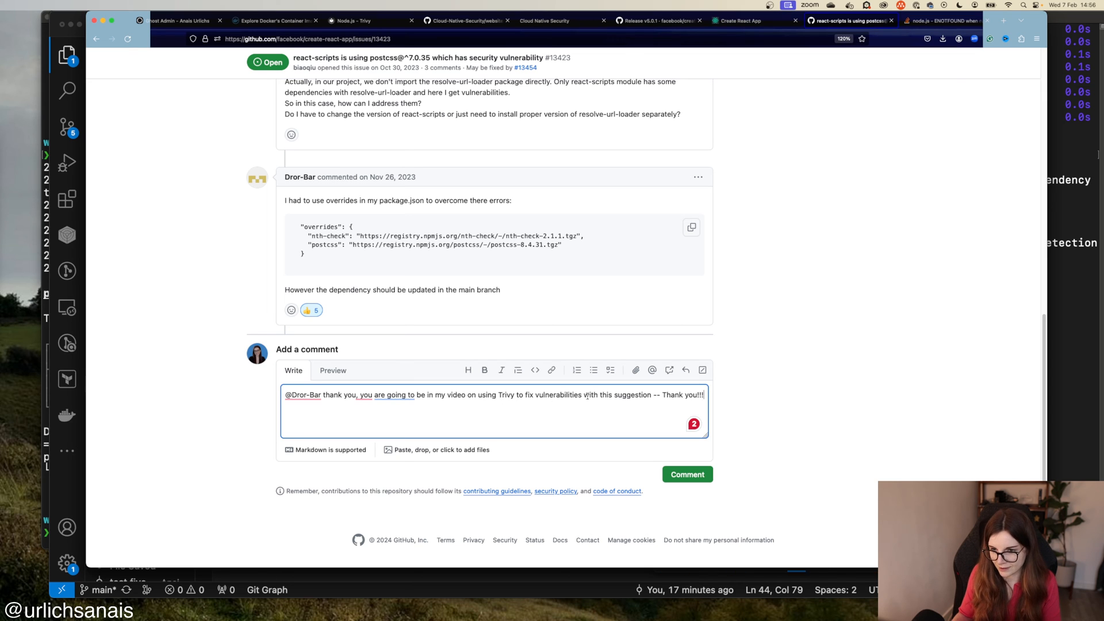
pyautogui.click(686, 474)
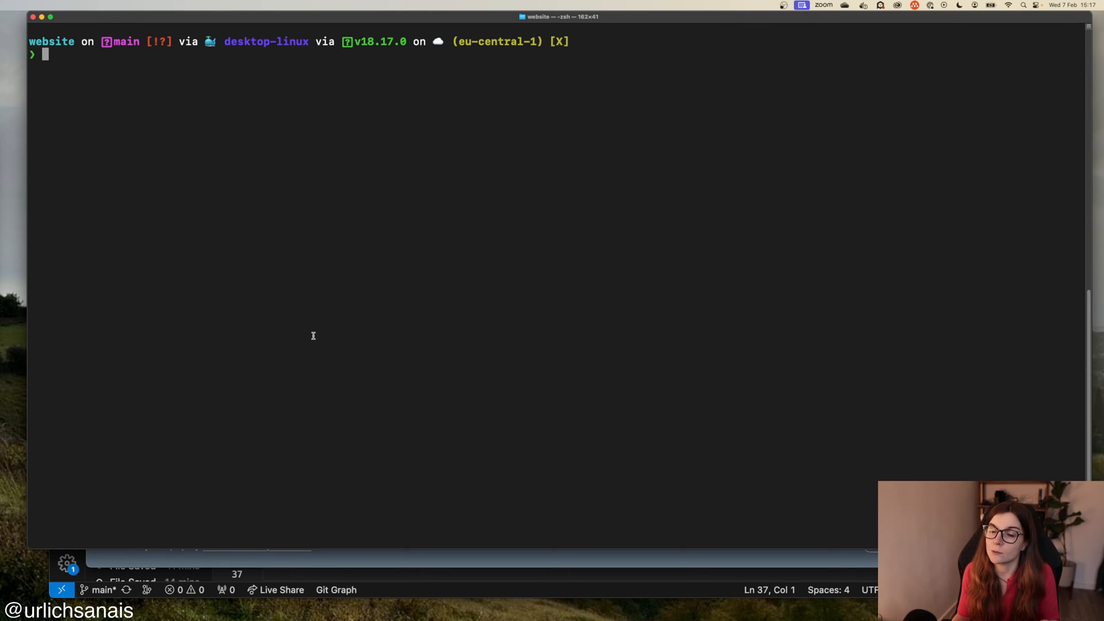
pyautogui.moveTo(437, 570)
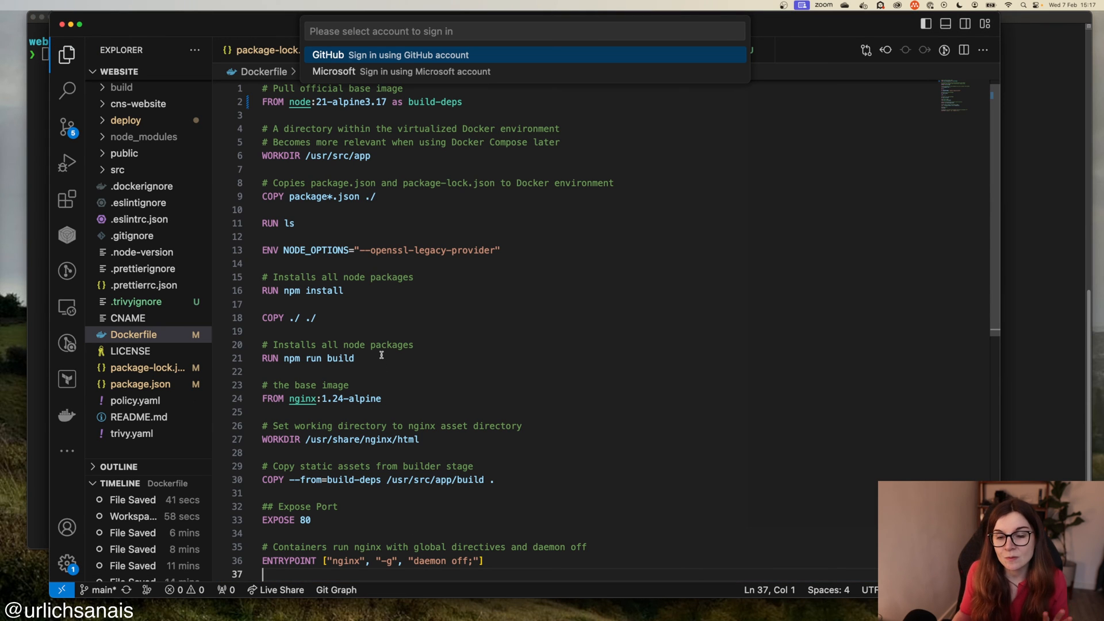
pyautogui.moveTo(539, 157)
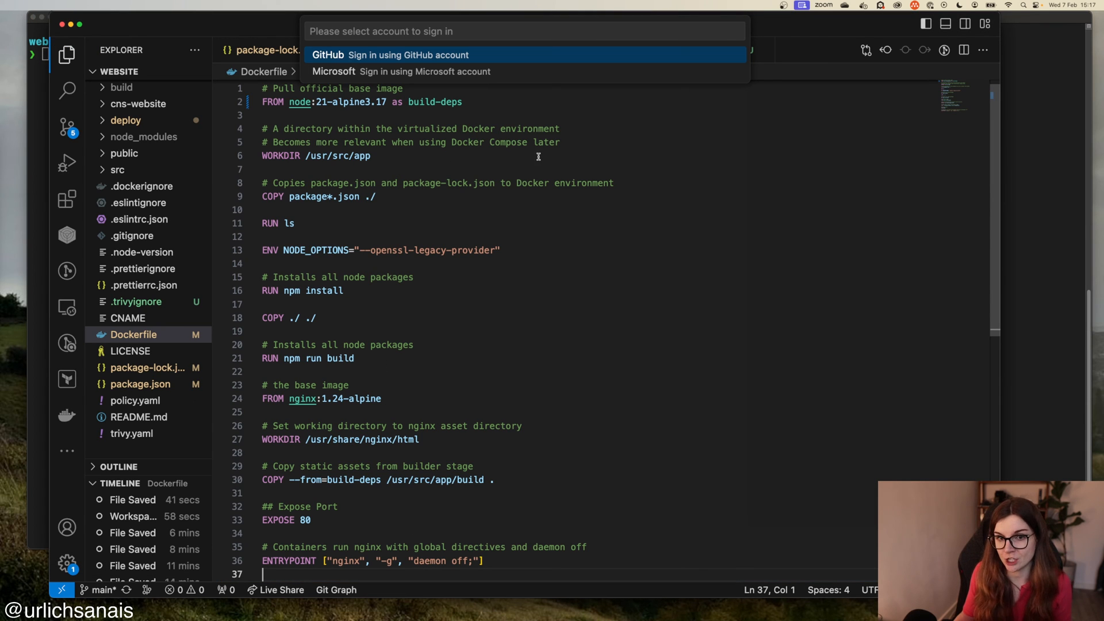
# Step: Move through the Dockerfile to the package install step where NODE_OPTIONS is set
pyautogui.click(349, 152)
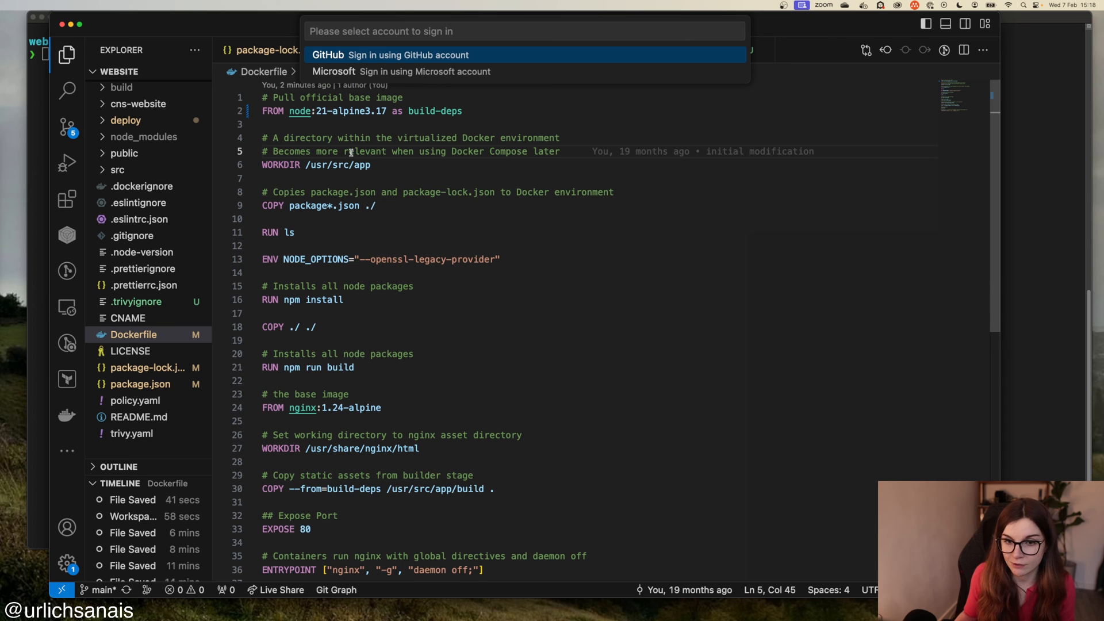
pyautogui.scroll(-3)
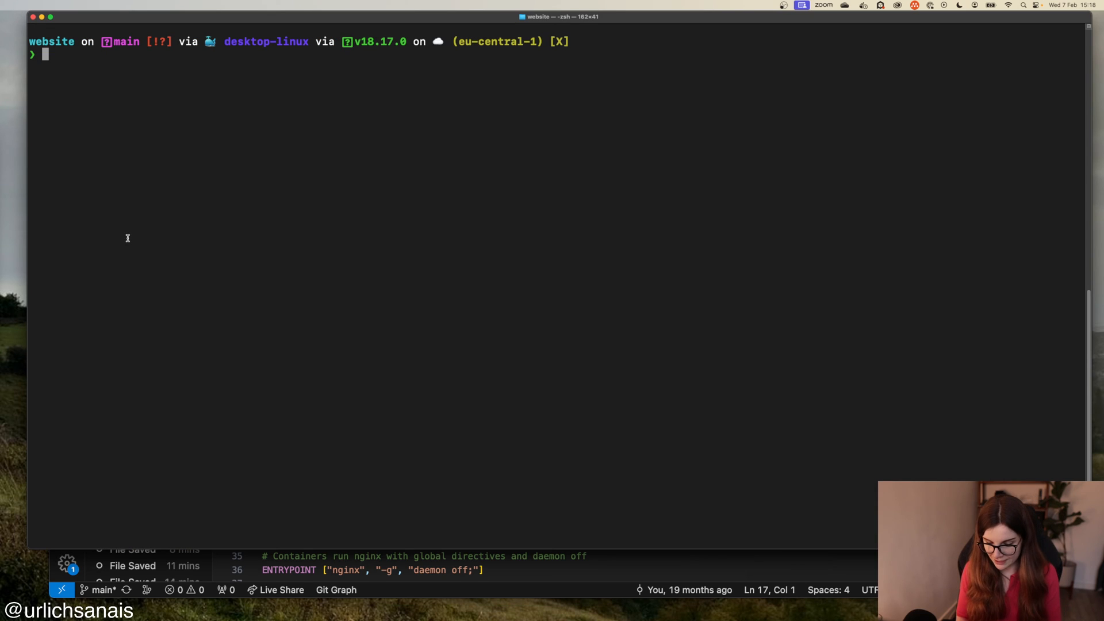
# Step: Scan the Dockerfile with 'trivy fs --scanners misconf', revealing one HIGH non-root USER failure
pyautogui.write('trivy config')
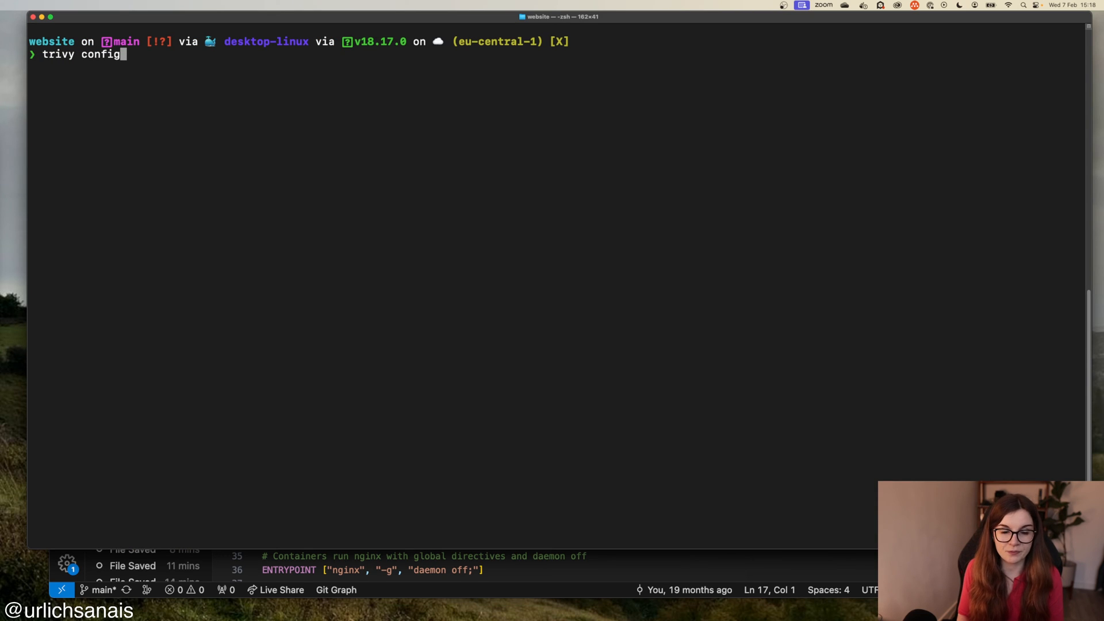
pyautogui.write('fs')
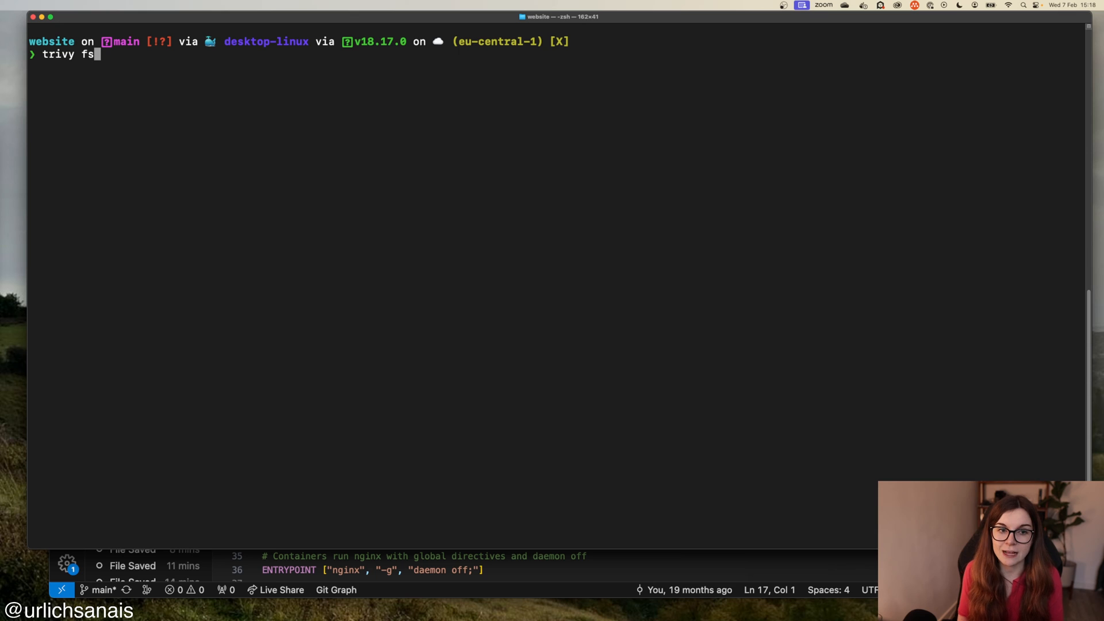
pyautogui.write('--sc')
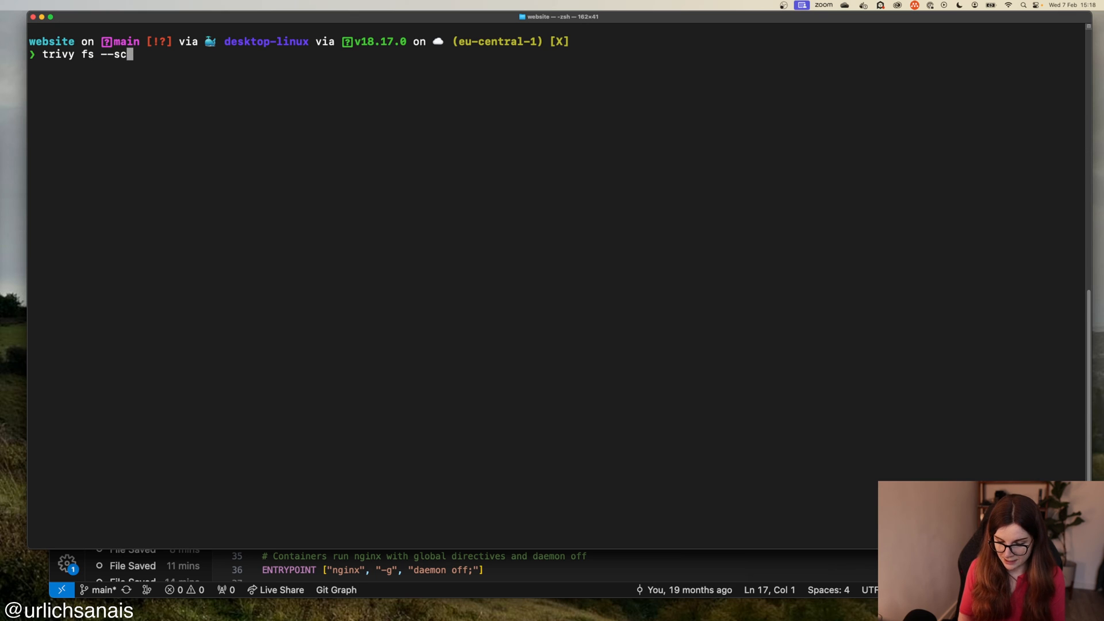
pyautogui.write('anners miscong')
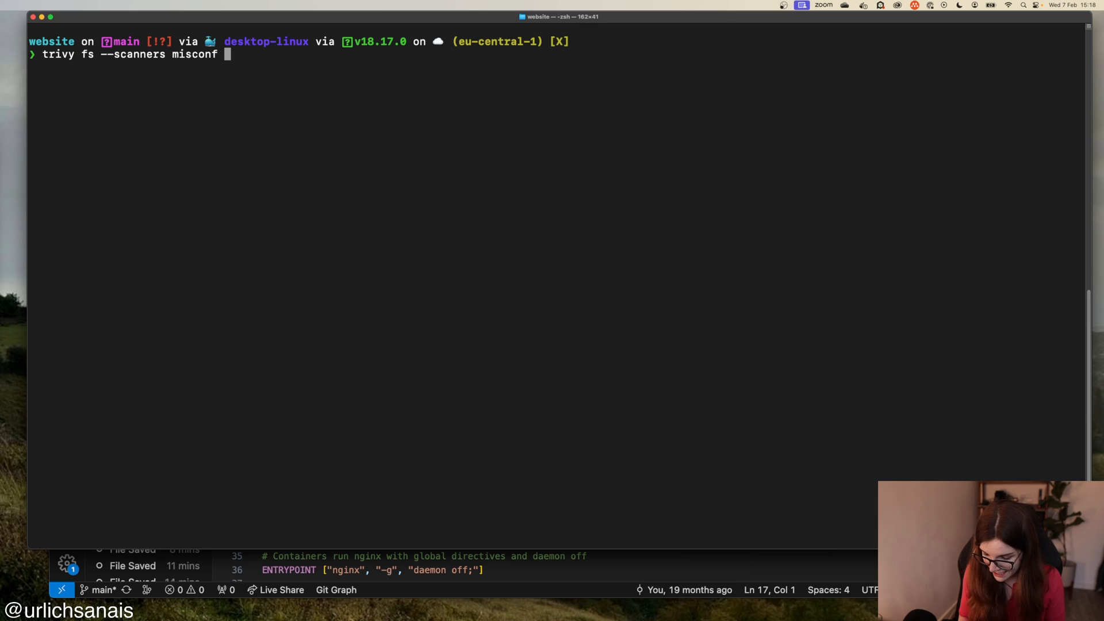
pyautogui.write('./Dockerfile')
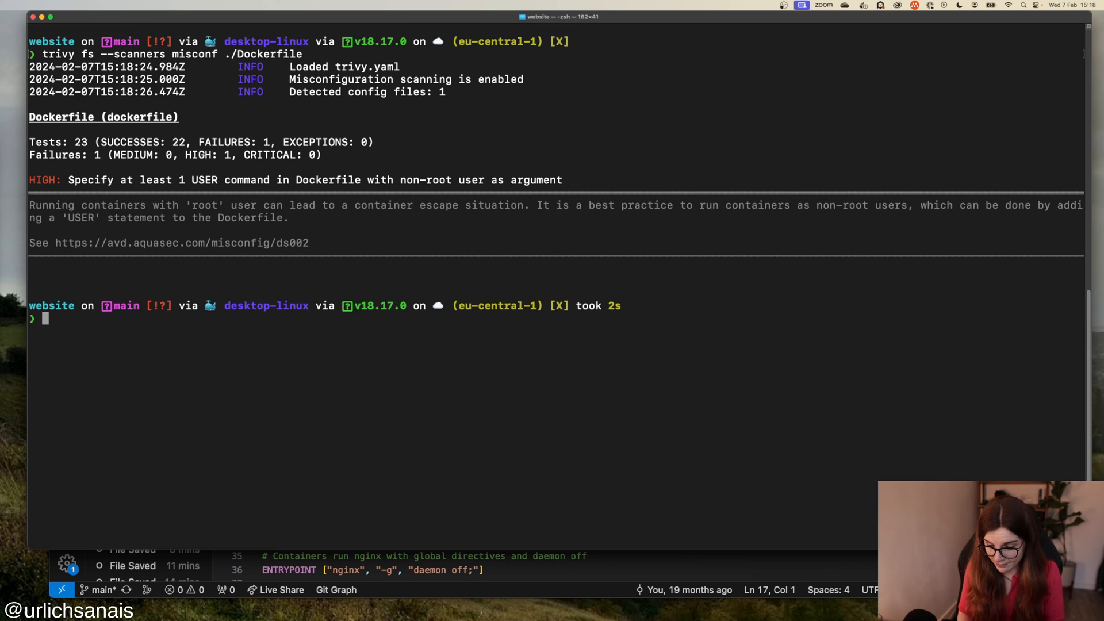
pyautogui.press('ctrl+l')
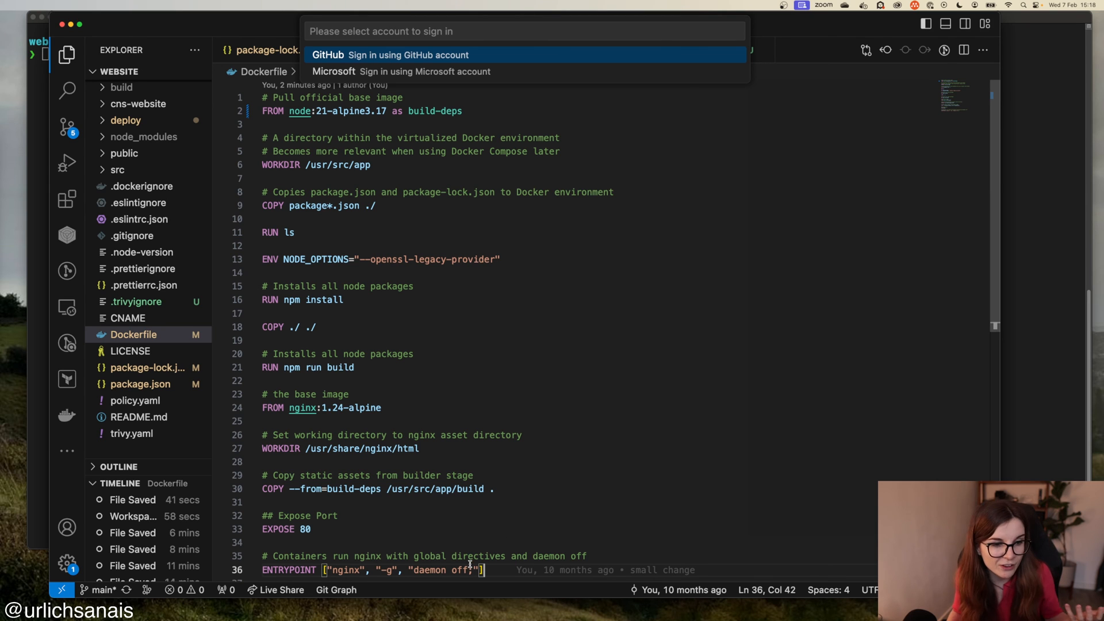
pyautogui.moveTo(441, 360)
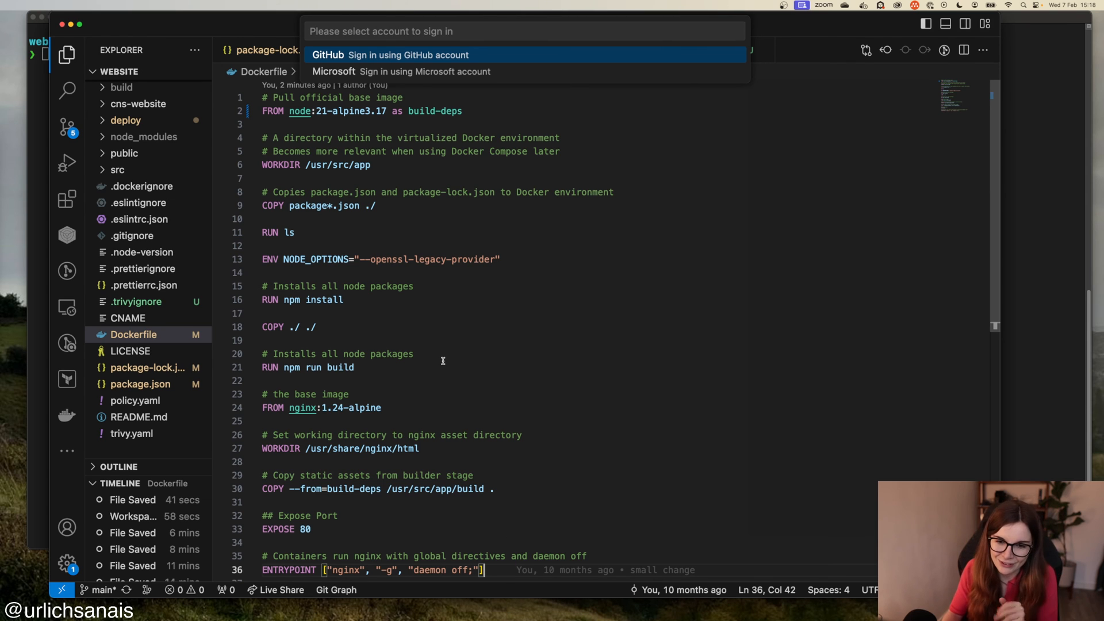
pyautogui.moveTo(345, 316)
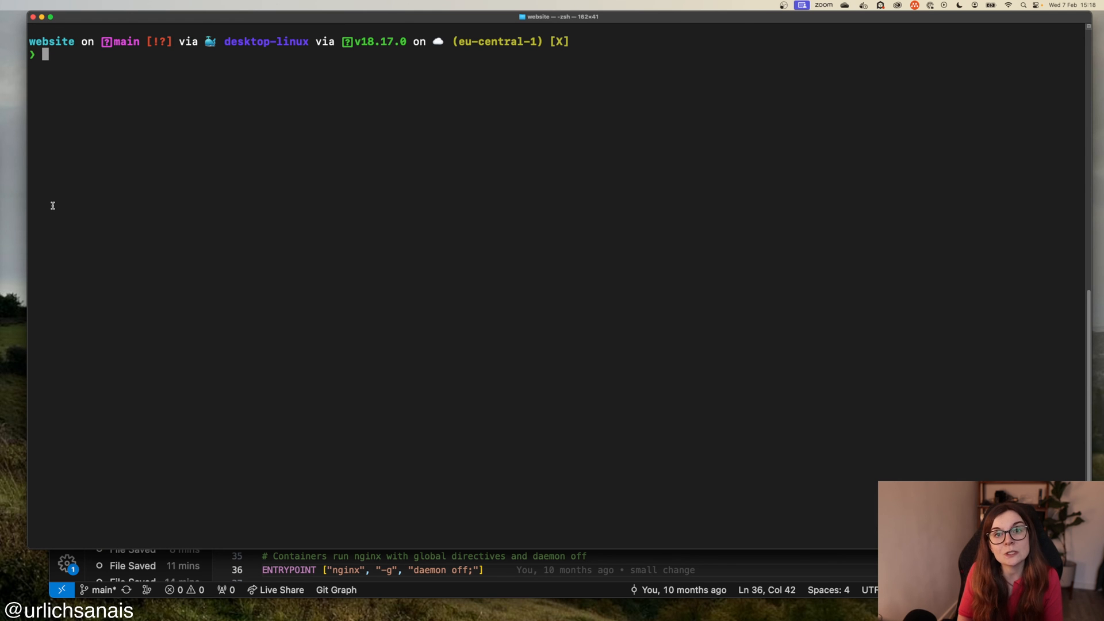
# Step: Scan the anaisurlichs/cns-website:0.2.1 image, which reports six medium OpenSSL vulnerabilities
pyautogui.write('trivy i')
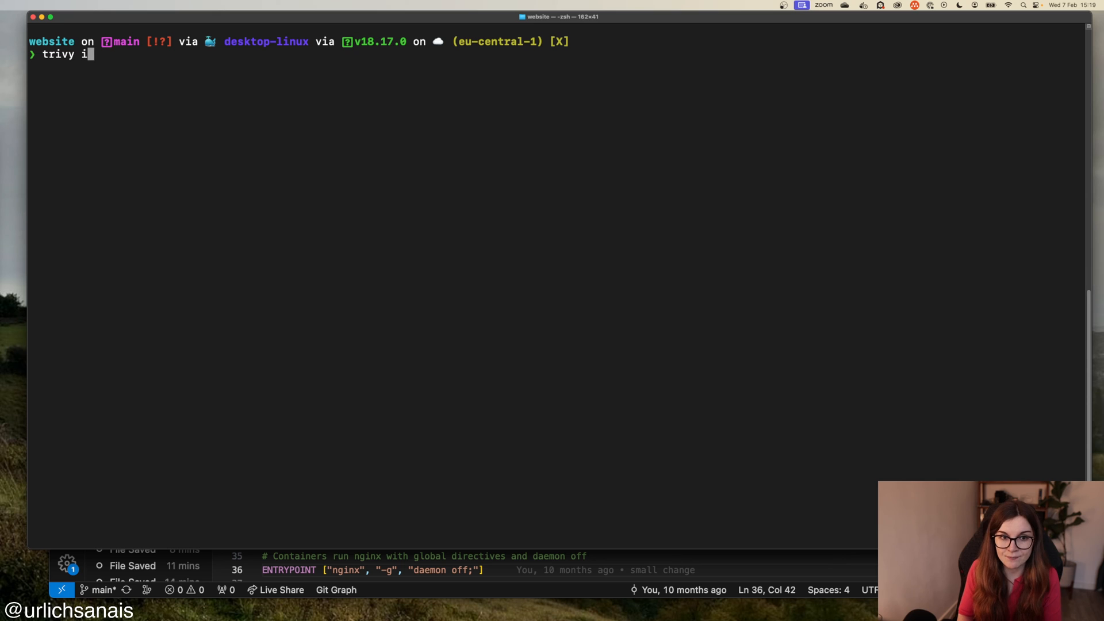
pyautogui.write('mage an')
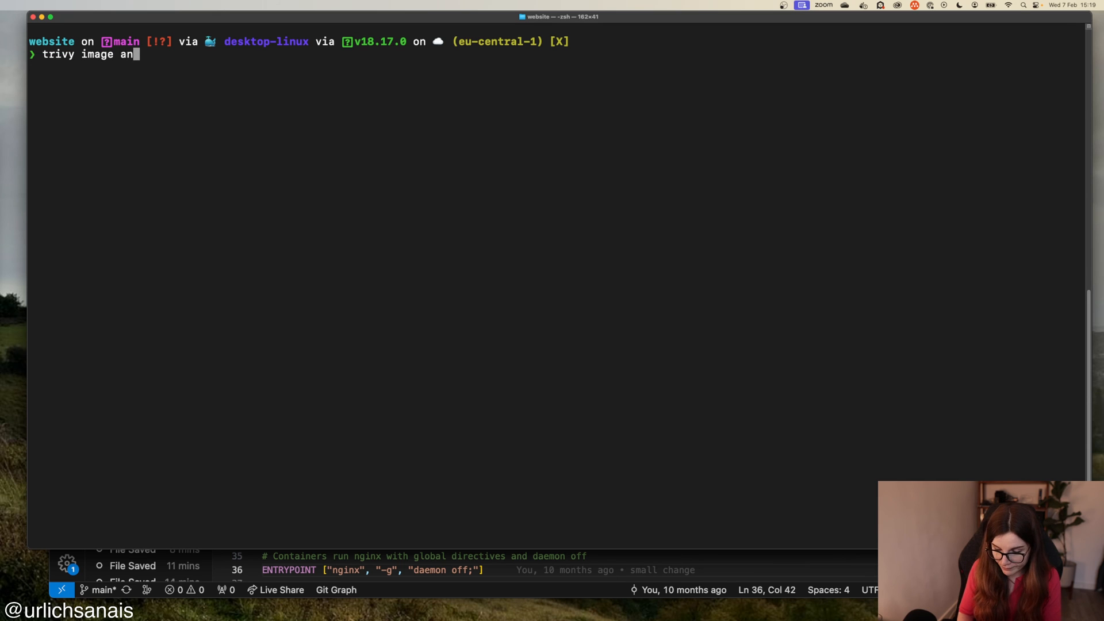
pyautogui.write('aisurlichs/')
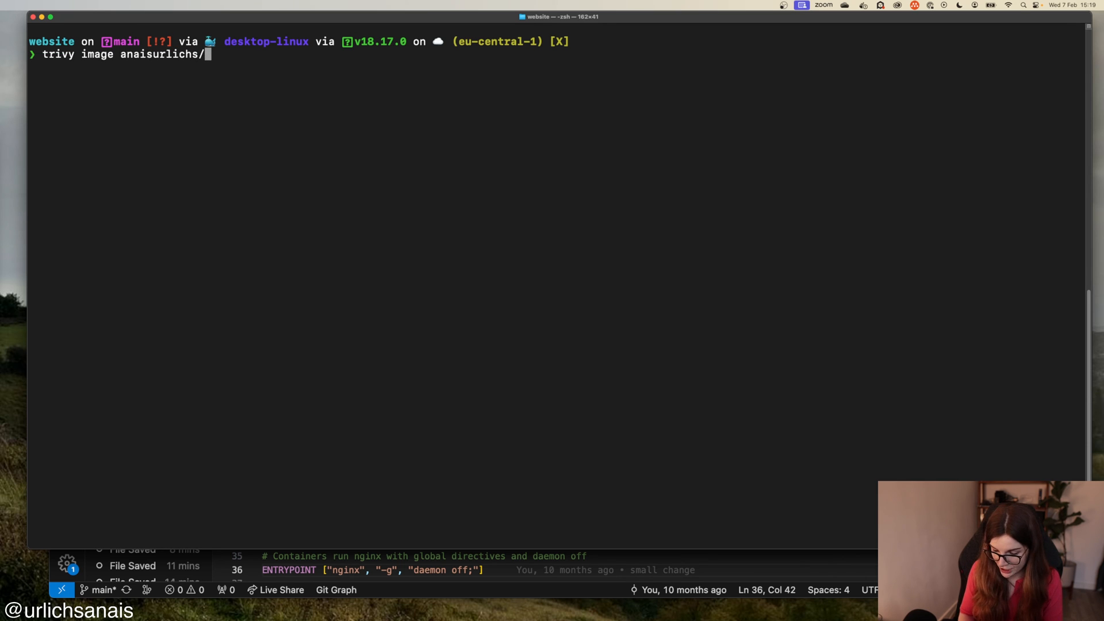
pyautogui.write('cns-websit')
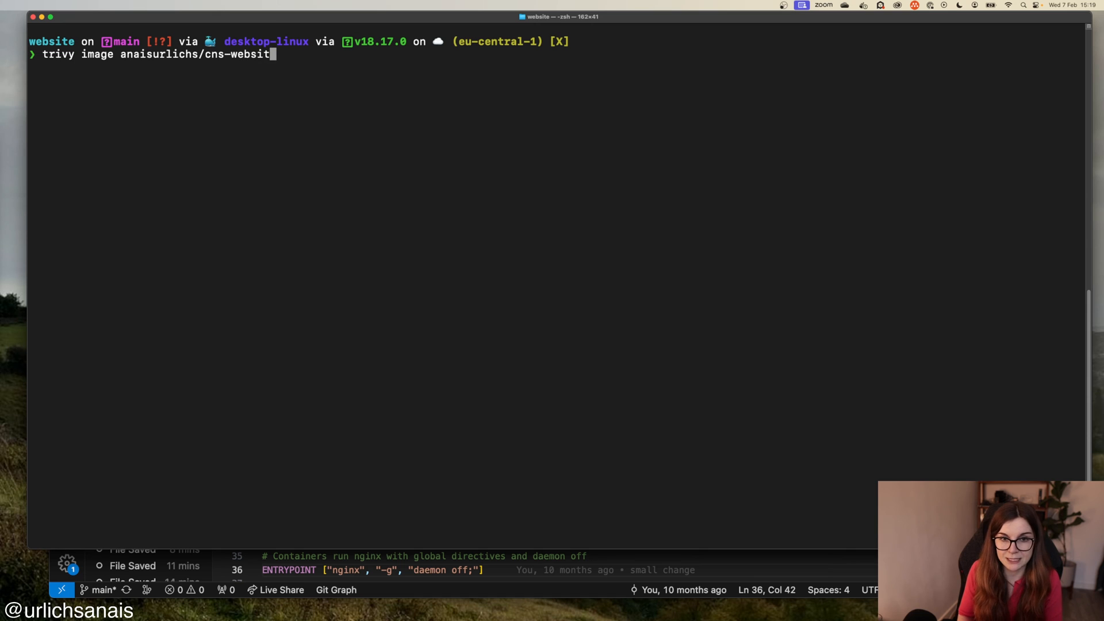
pyautogui.write(':0.')
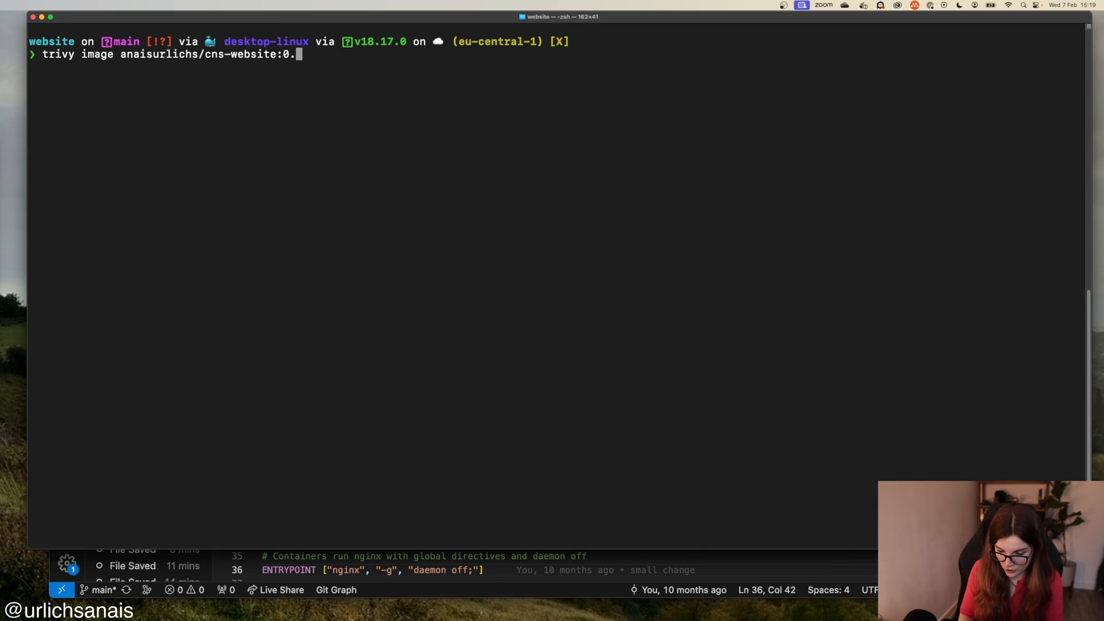
pyautogui.write('2.1')
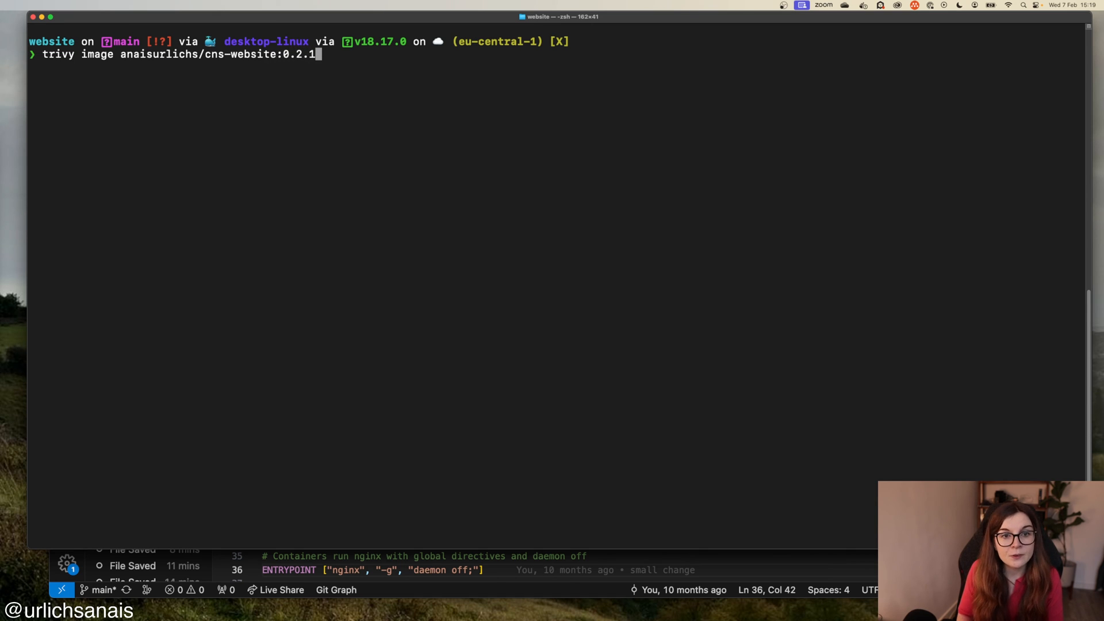
pyautogui.press('Return')
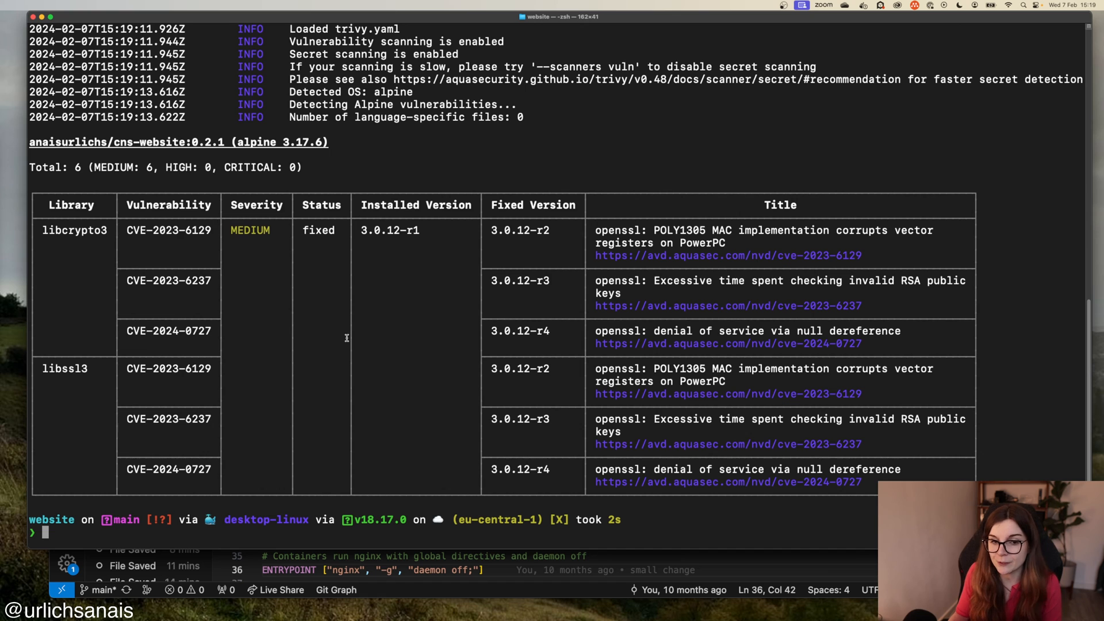
pyautogui.moveTo(85, 235)
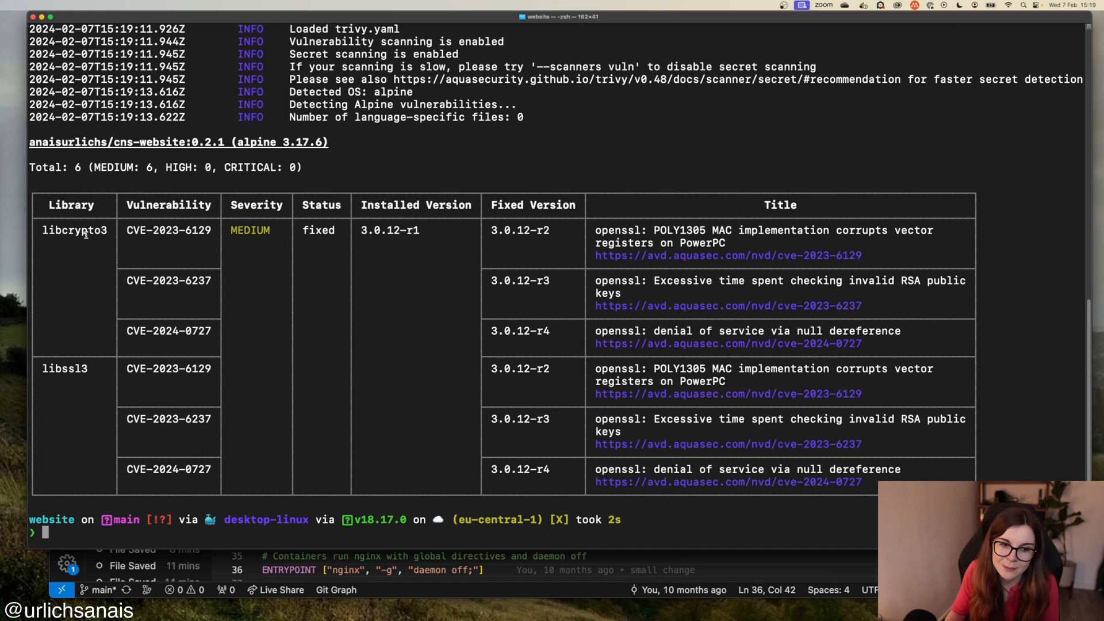
pyautogui.moveTo(347, 248)
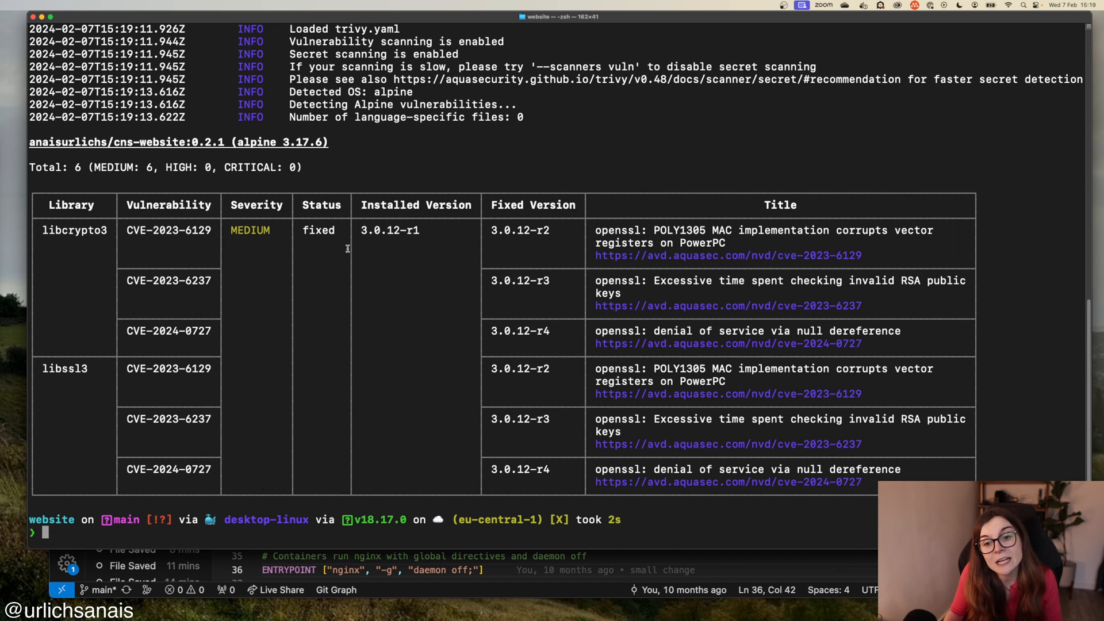
pyautogui.moveTo(292, 239)
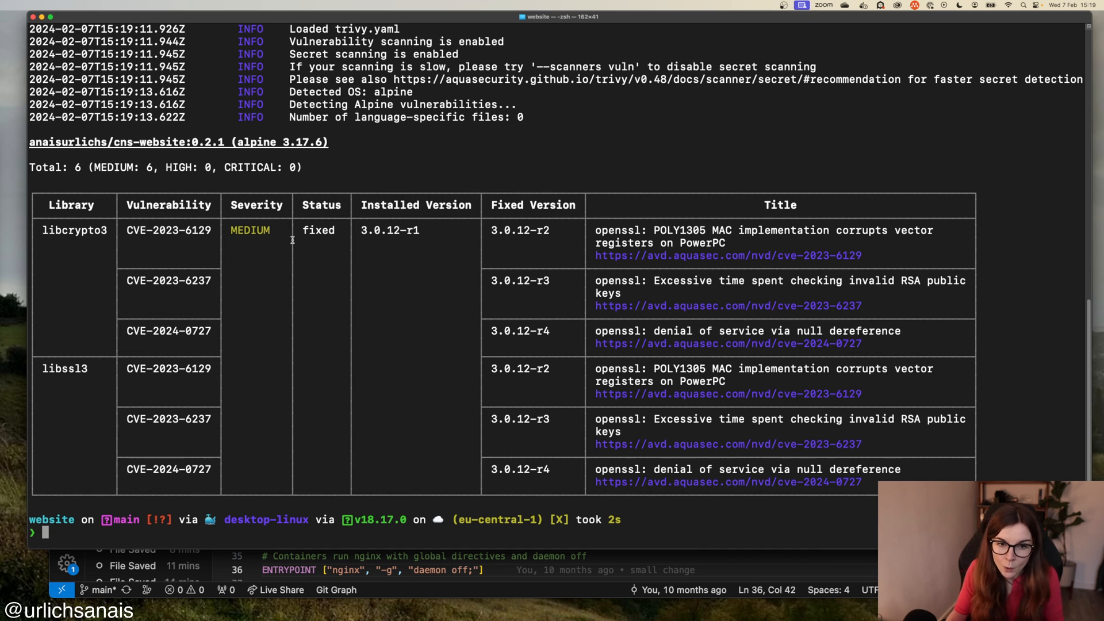
pyautogui.moveTo(190, 164)
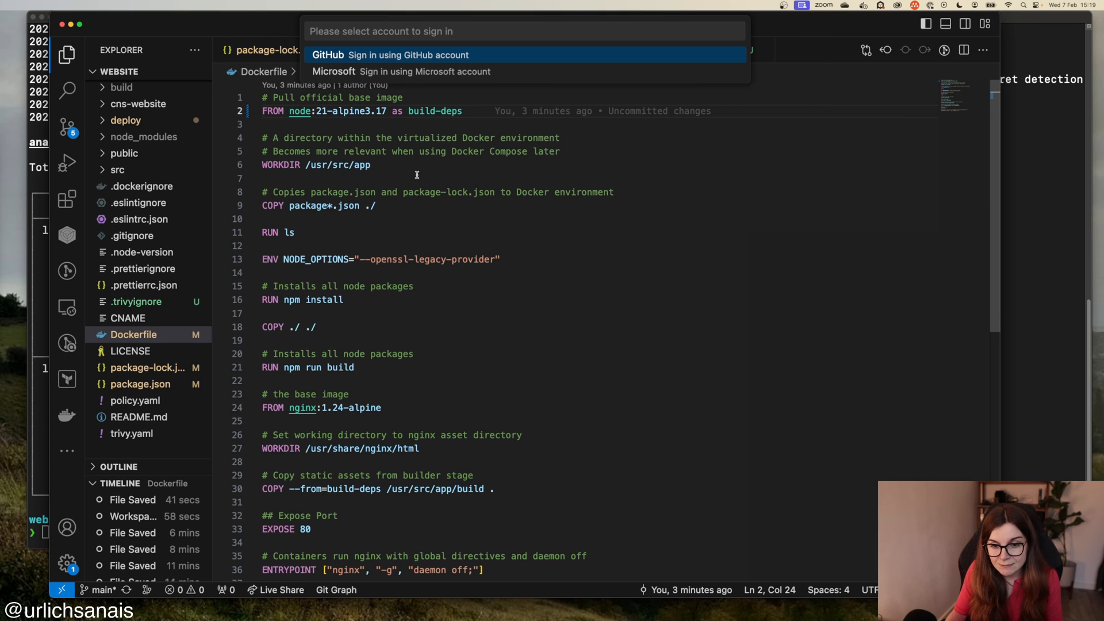
# Step: Locate and select the node:21-alpine3.17 base image tag on line 2 of the Dockerfile
pyautogui.scroll(-3)
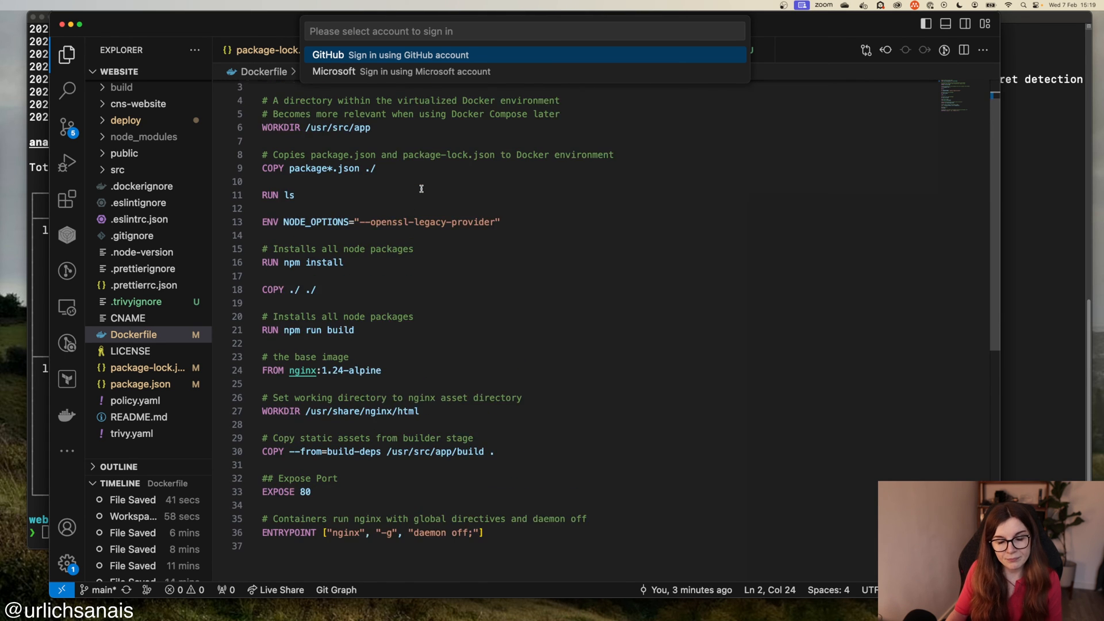
pyautogui.scroll(3)
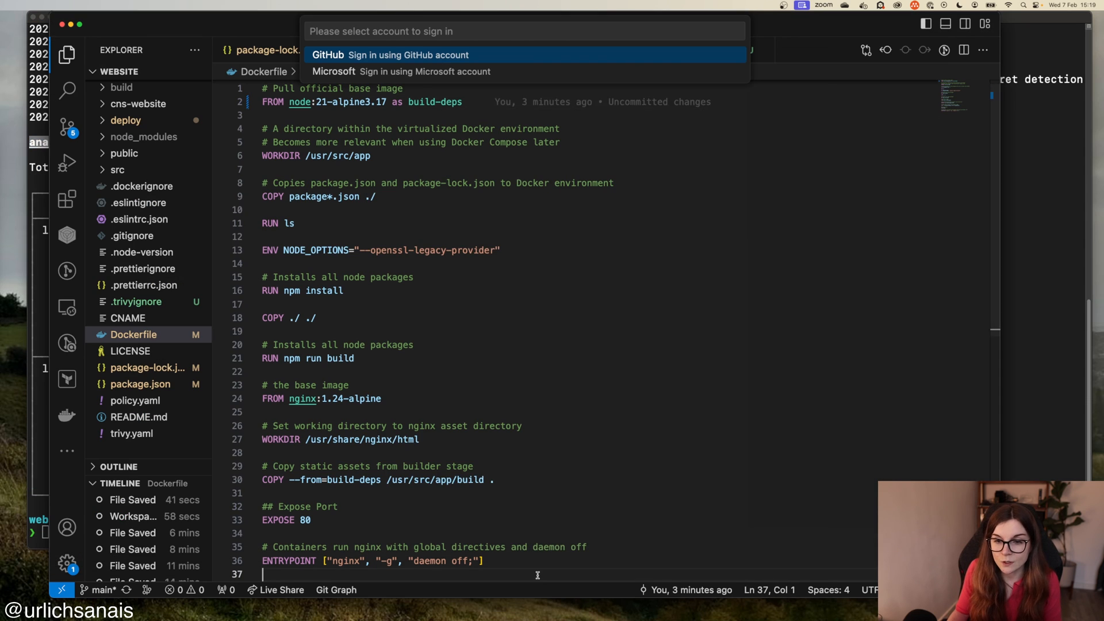
pyautogui.click(386, 111)
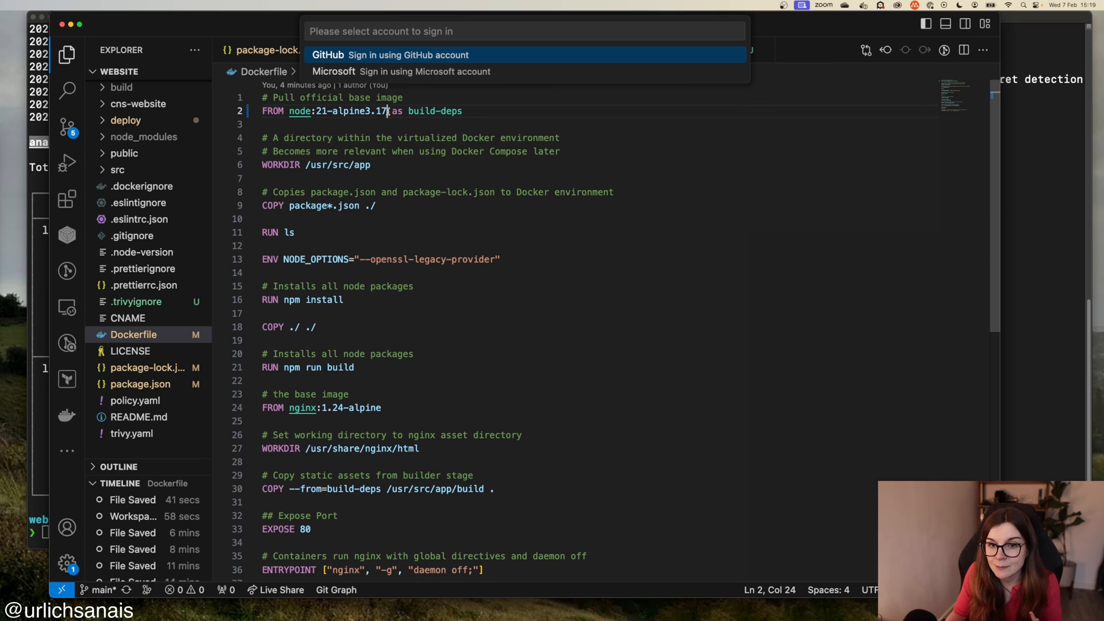
pyautogui.doubleClick(352, 110)
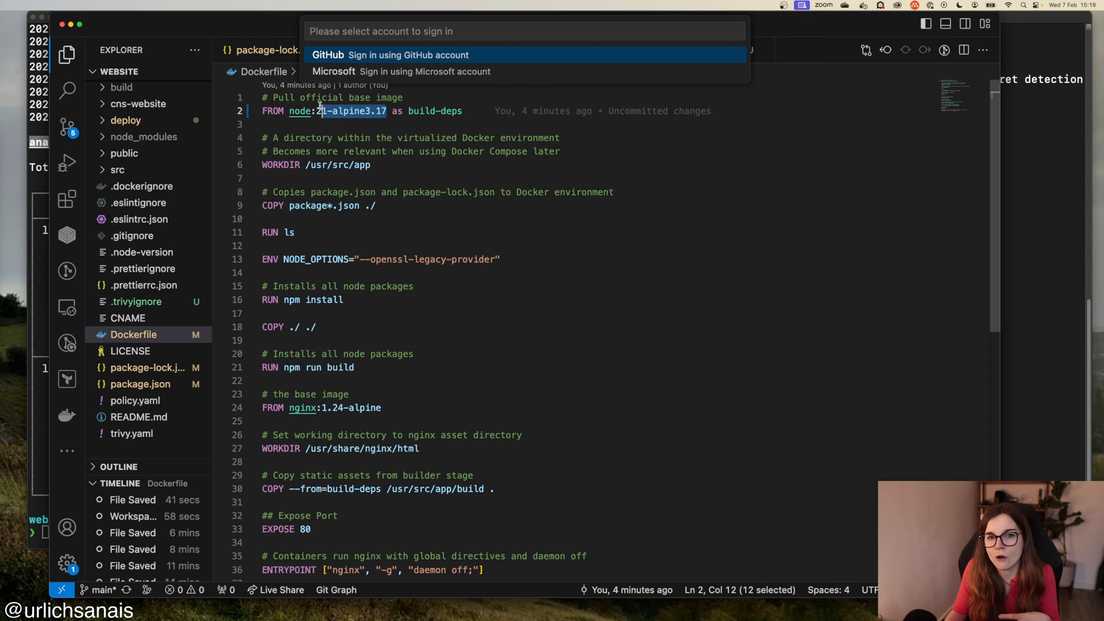
pyautogui.press('shift+Left')
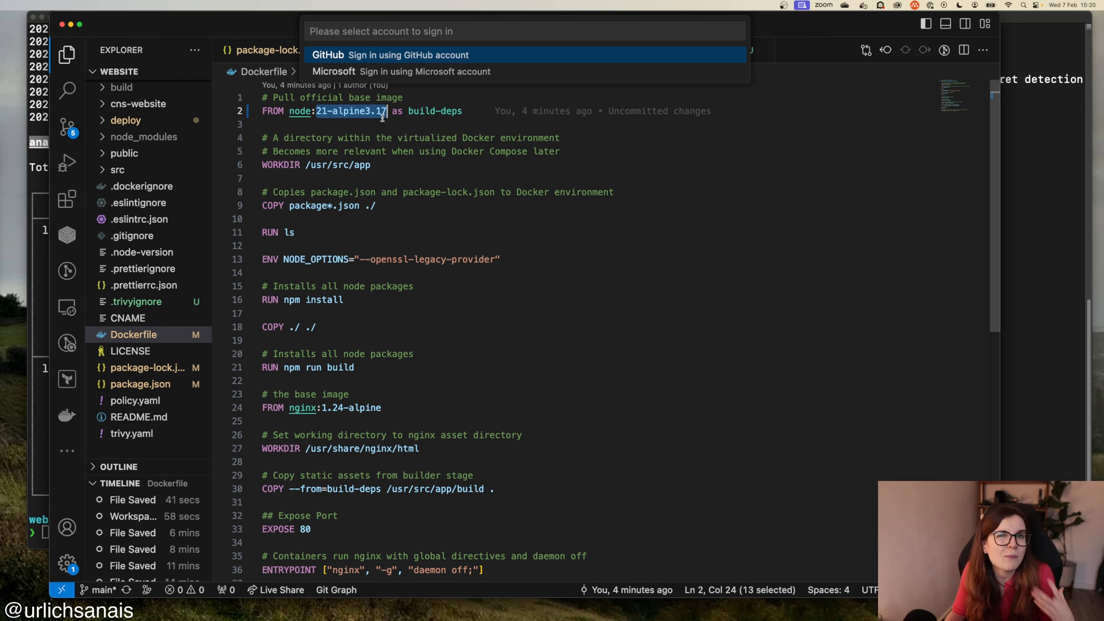
pyautogui.moveTo(381, 121)
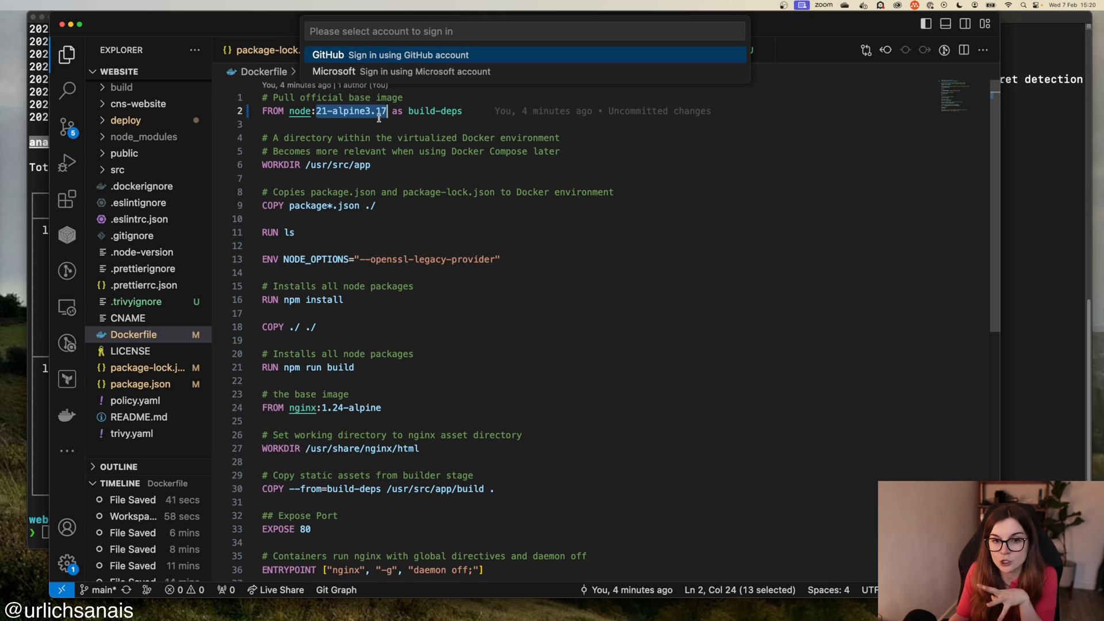
pyautogui.moveTo(378, 187)
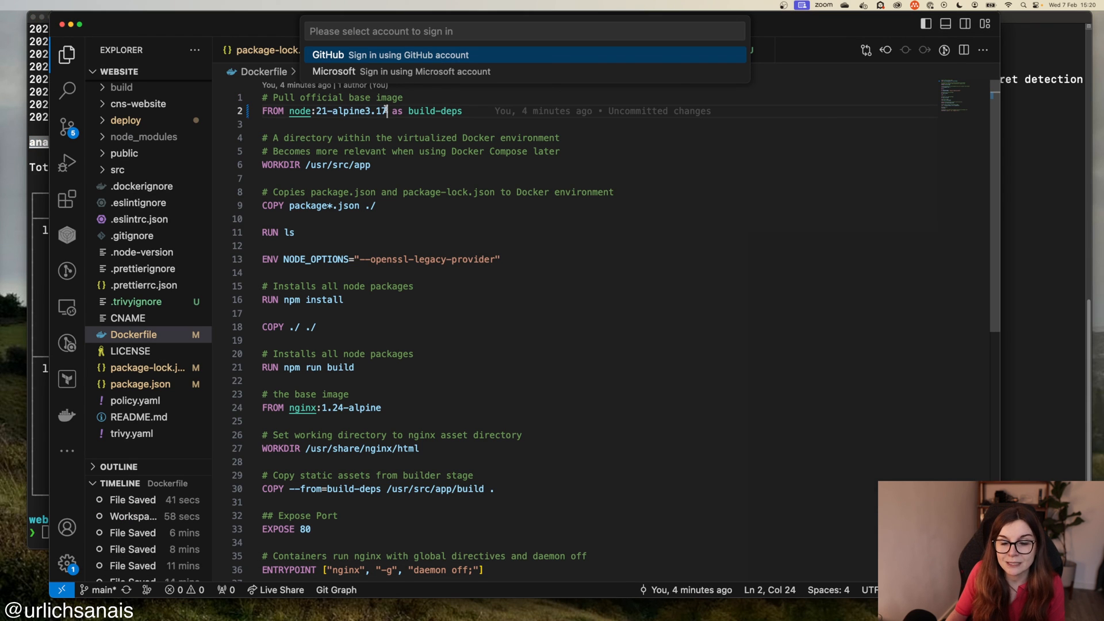
# Step: Change the build-stage base image tag to node:21-alpine3.19
pyautogui.press('Backspace')
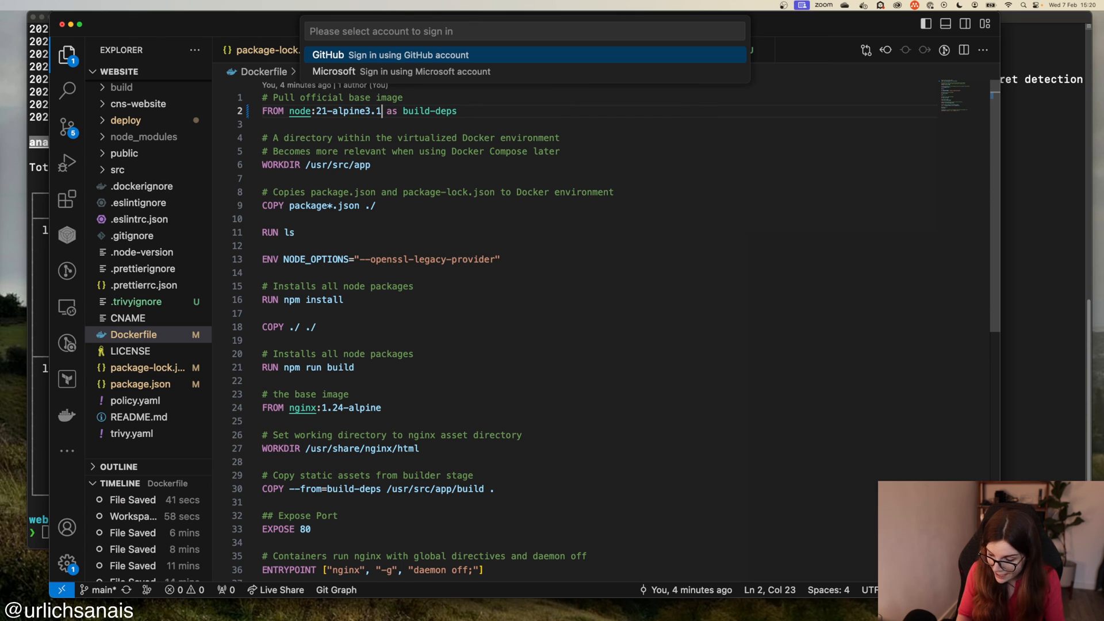
pyautogui.write('9')
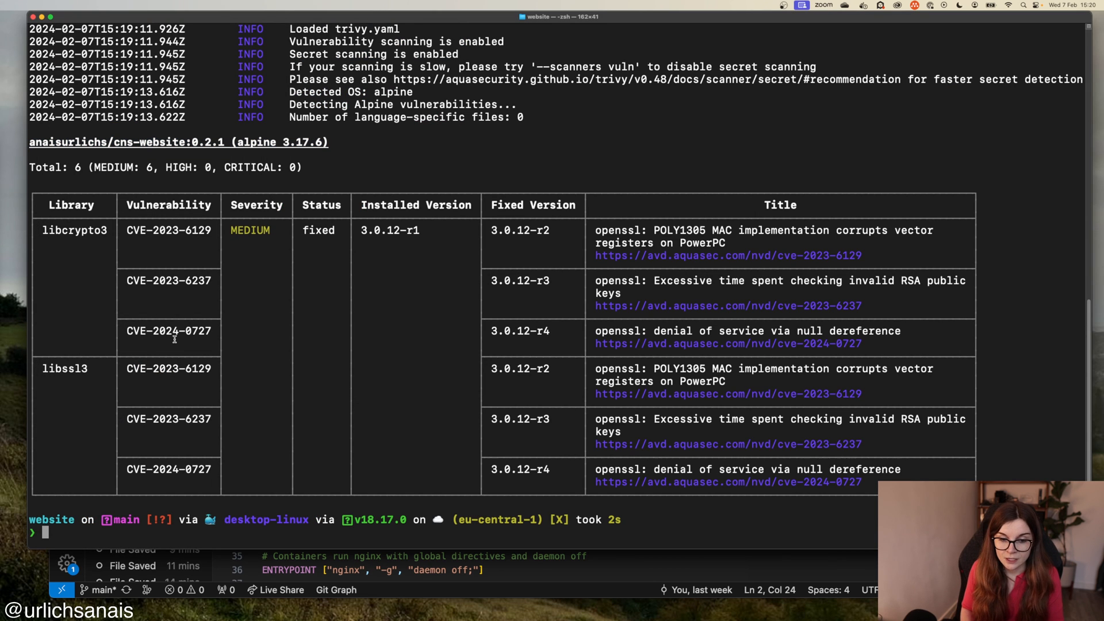
# Step: Scan anaisurlichs/cns-website:0.2.2 and highlight the result heading showing Total: 0 vulnerabilities
pyautogui.write('trivy image anaisurlichs/cns-website:0.2.')
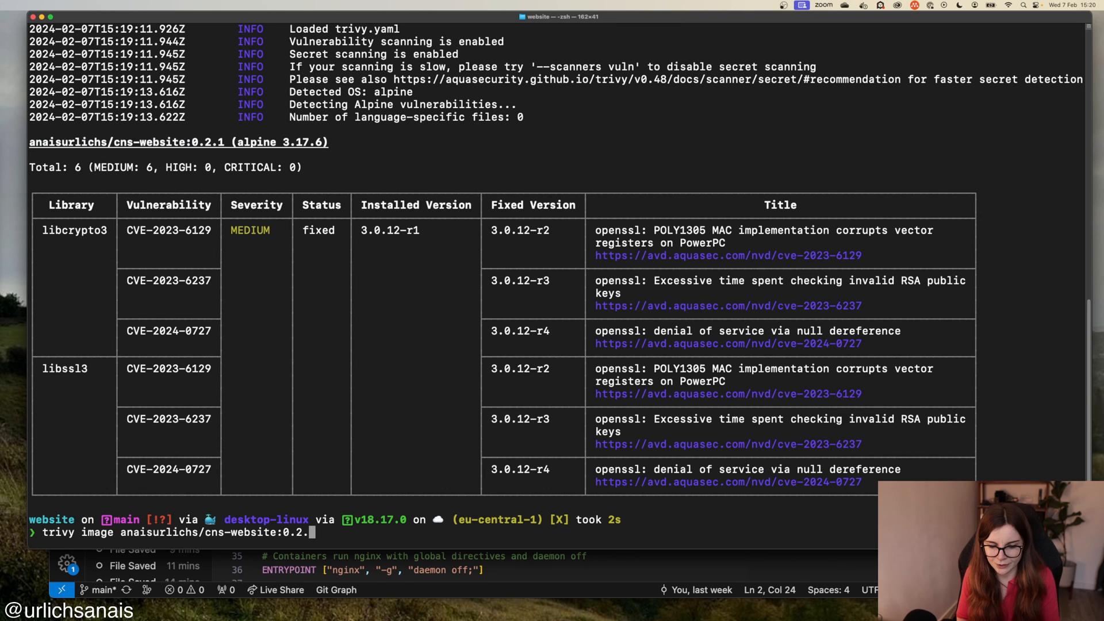
pyautogui.write('2')
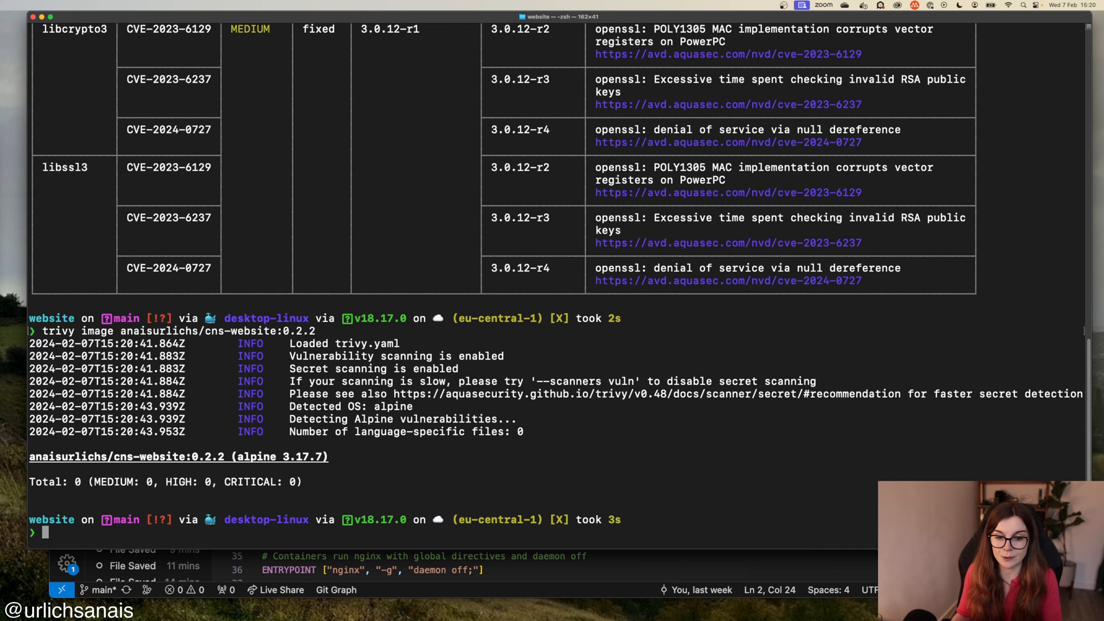
pyautogui.doubleClick(279, 457)
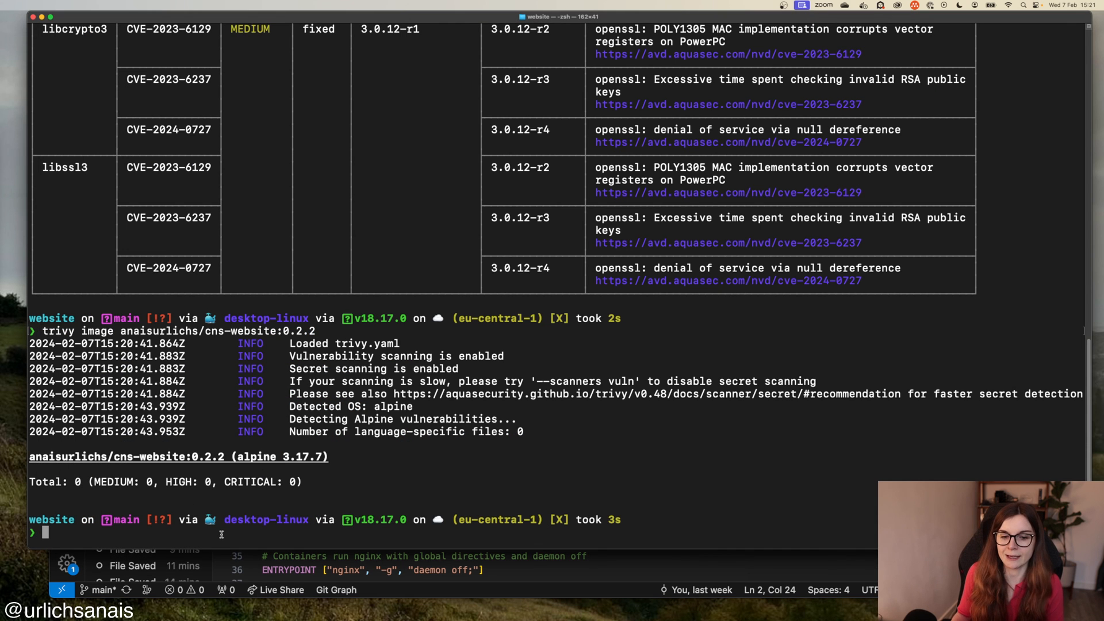
pyautogui.doubleClick(178, 456)
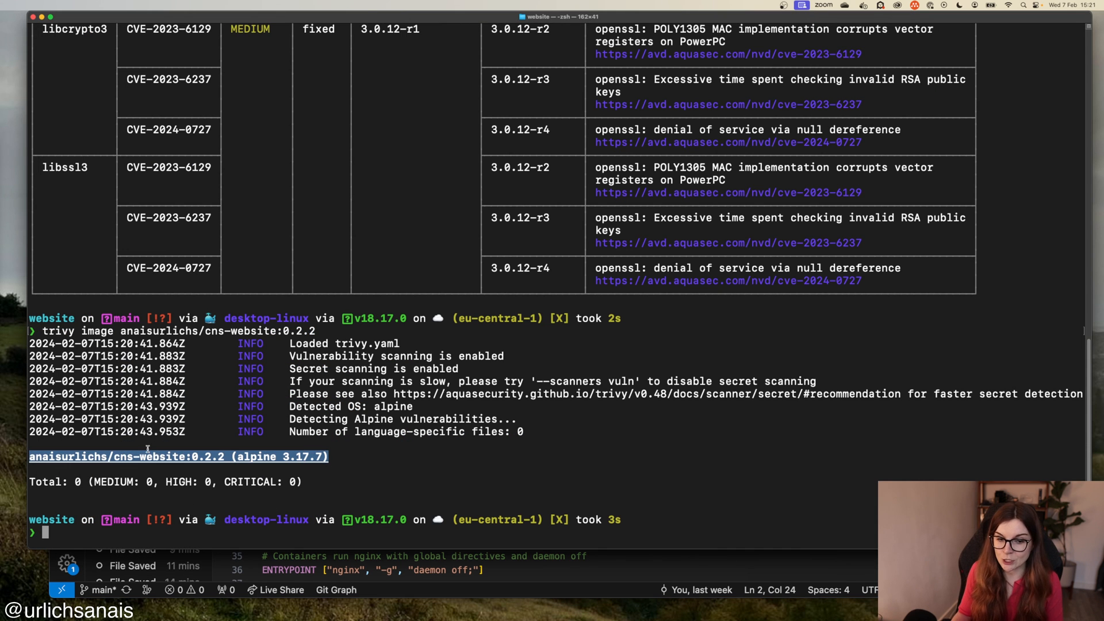
pyautogui.click(214, 485)
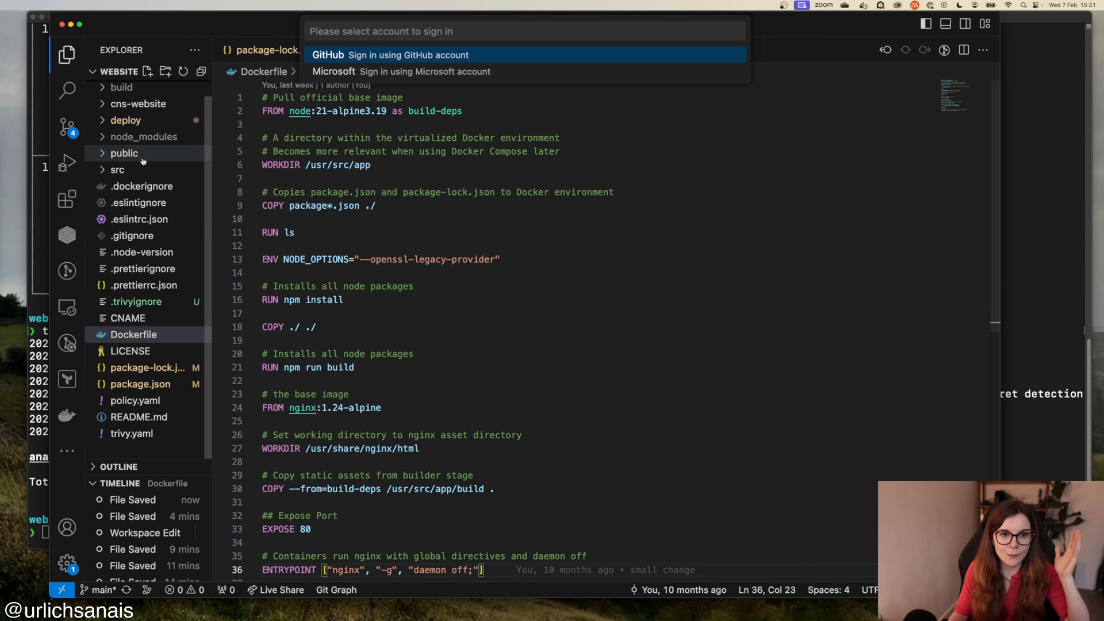
# Step: Expand the deploy folder and view deployment.yaml using the cns-website 0.2.2 image
pyautogui.click(126, 120)
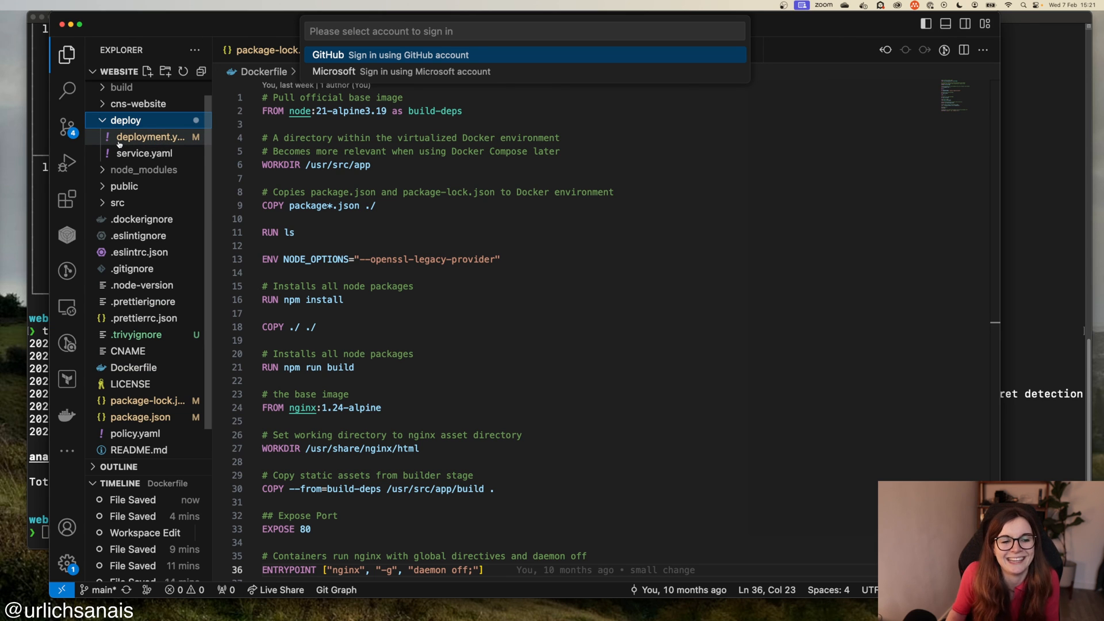
pyautogui.click(150, 136)
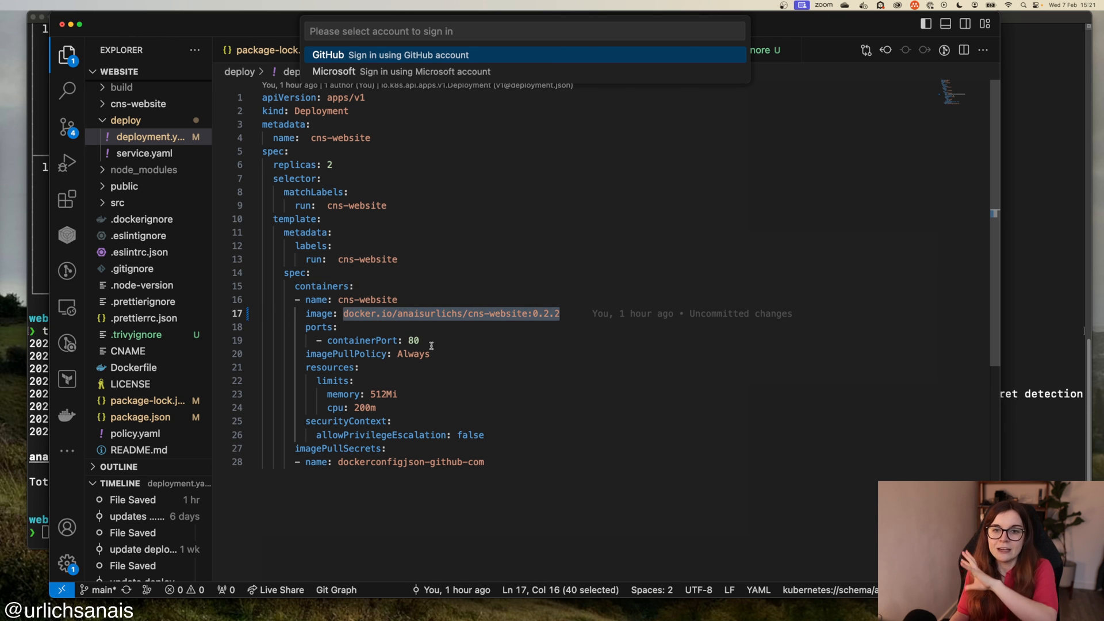
pyautogui.moveTo(536, 454)
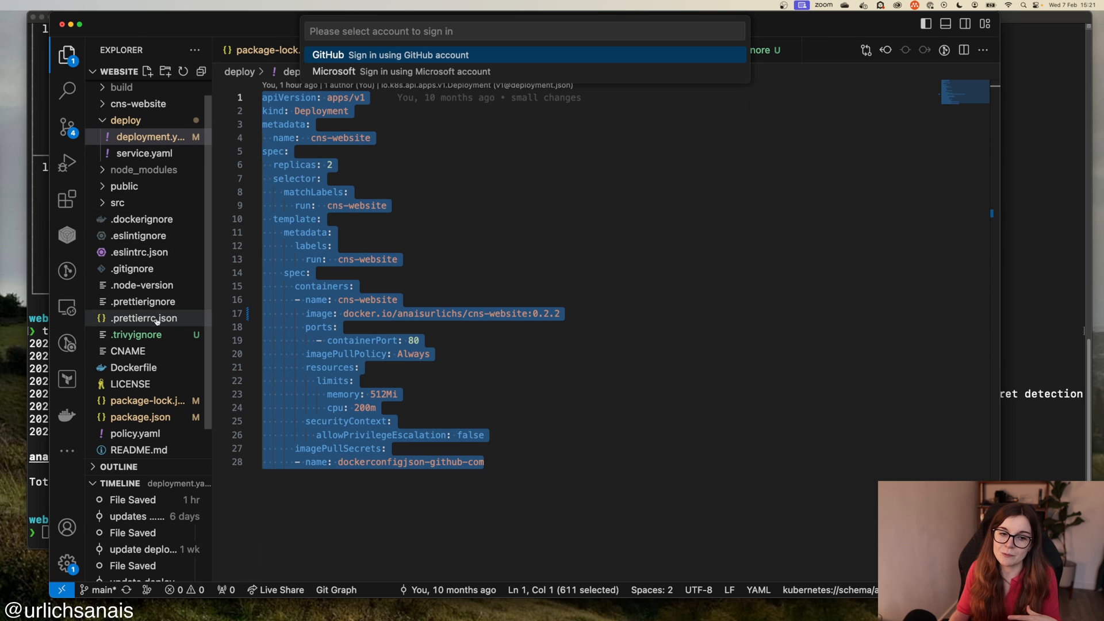
pyautogui.moveTo(133, 368)
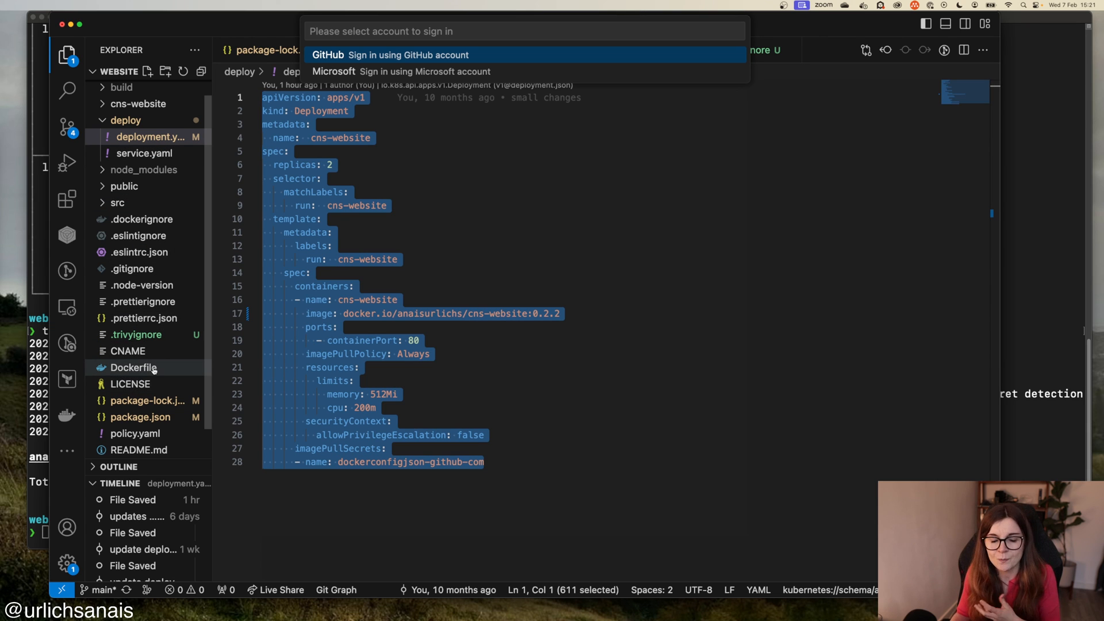
pyautogui.moveTo(767, 278)
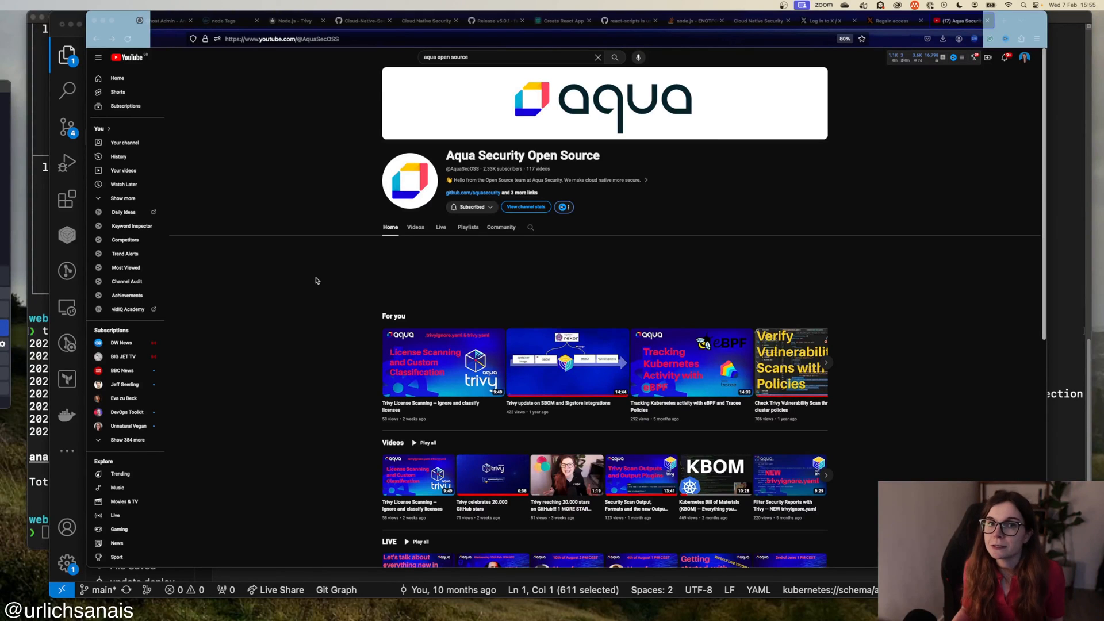
pyautogui.moveTo(318, 281)
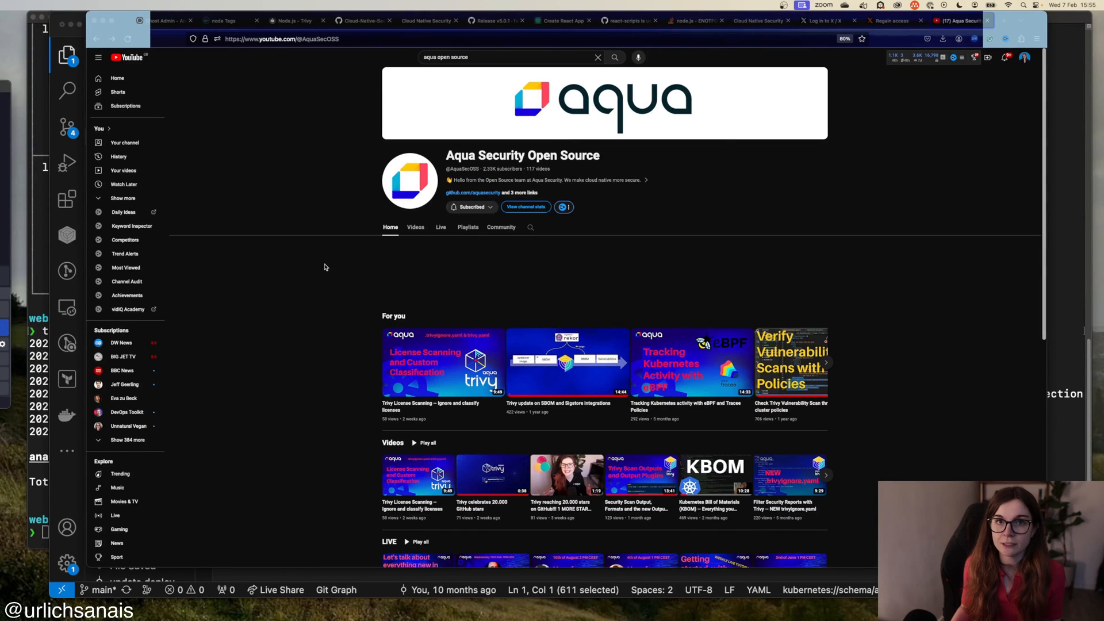
pyautogui.moveTo(401, 222)
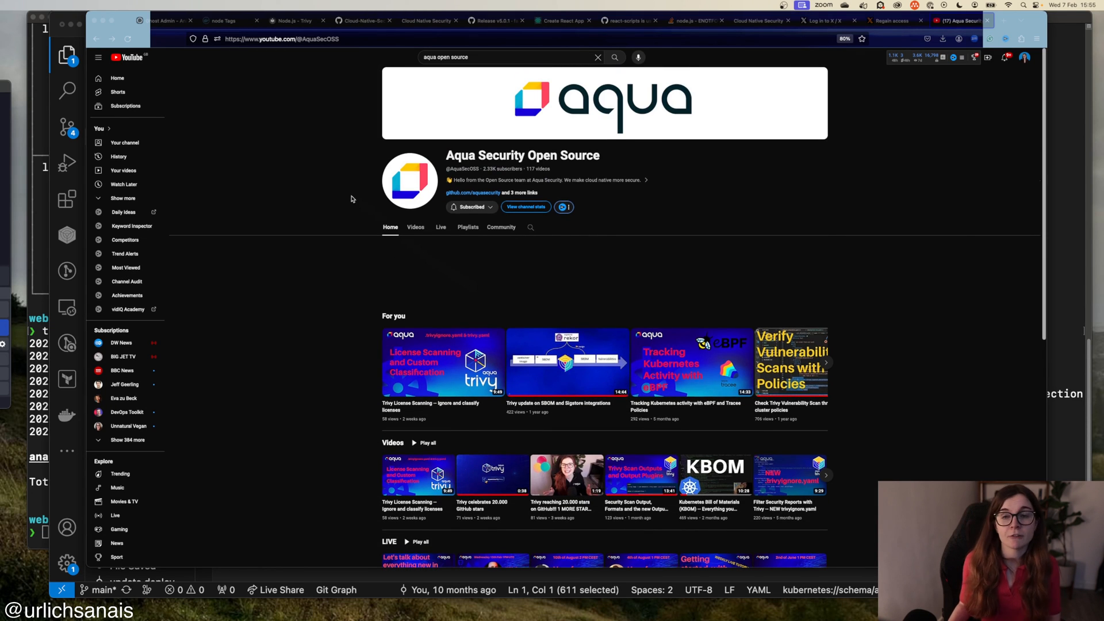
pyautogui.moveTo(278, 164)
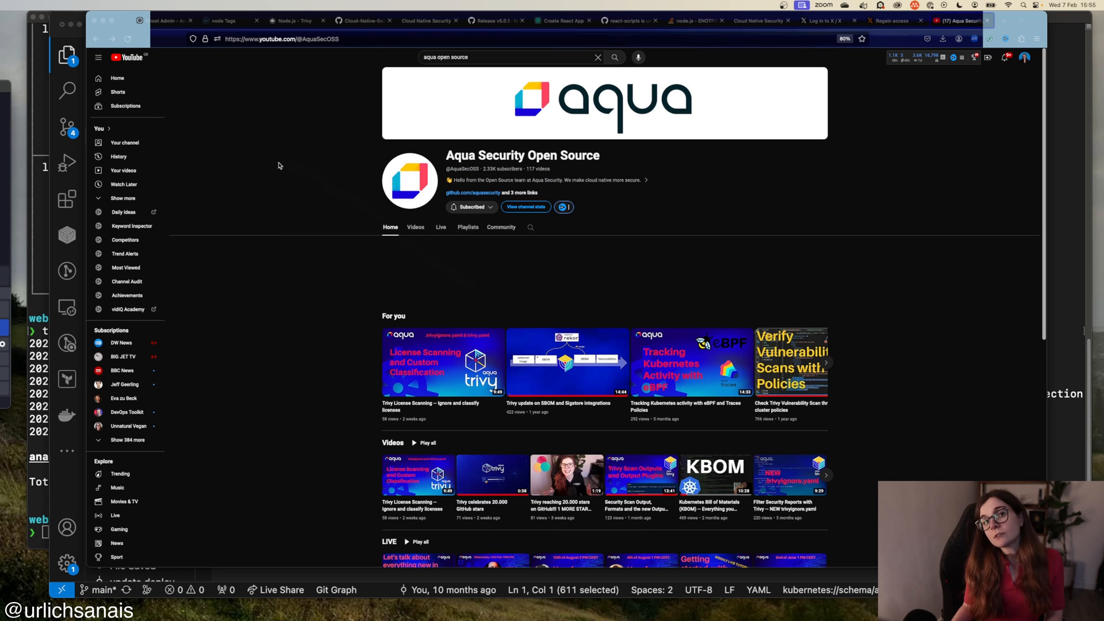